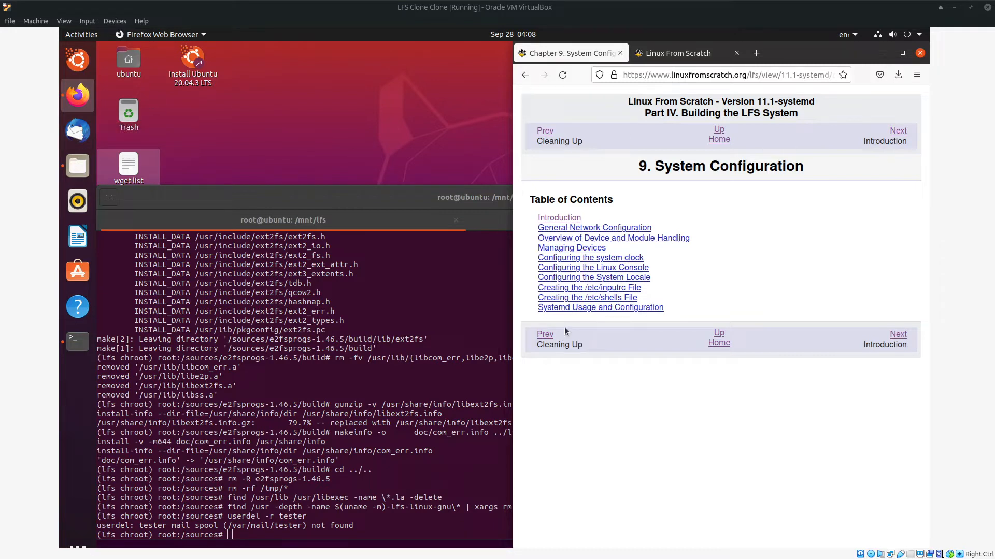
mouse_move(560, 336)
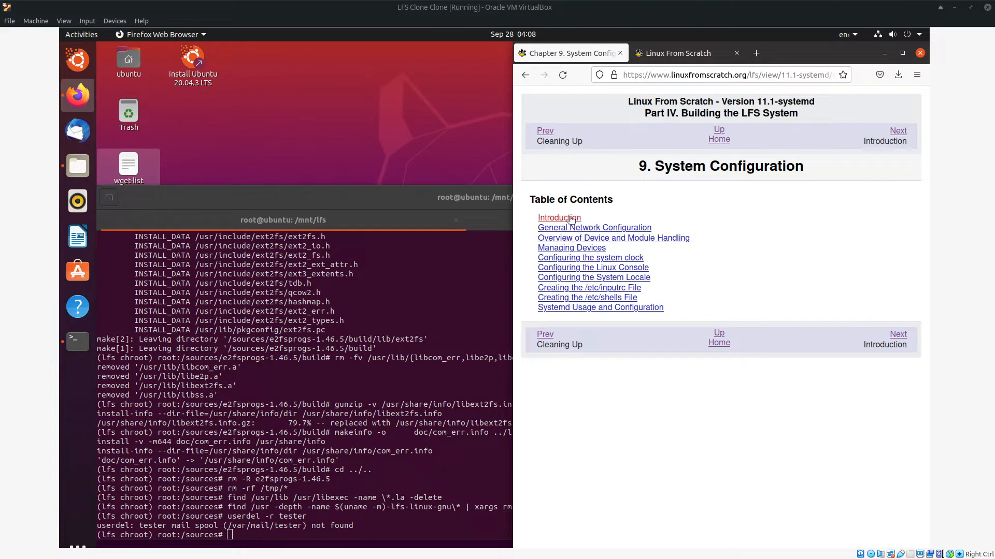
Open section 9.1 Introduction from the Chapter 9 table of contents.
click(559, 217)
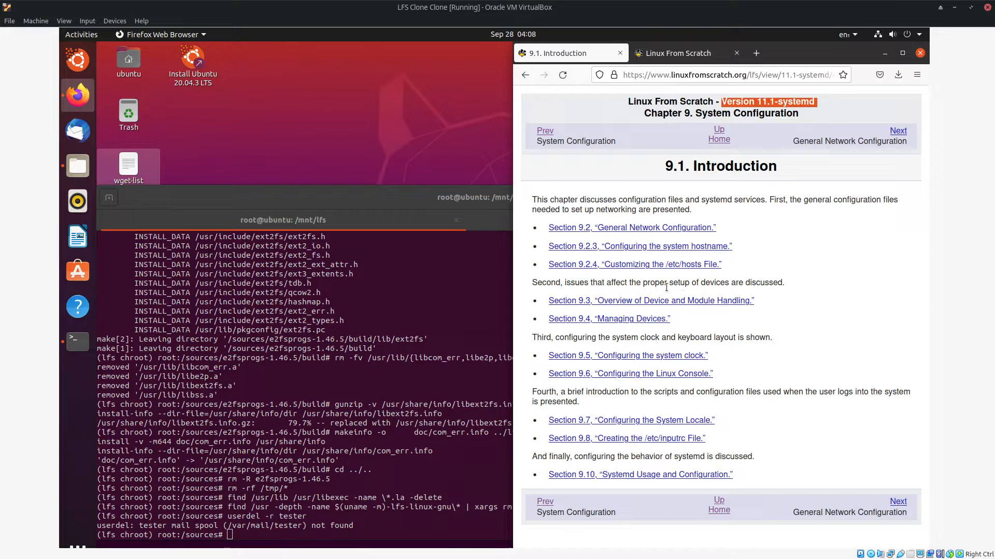
mouse_move(704, 266)
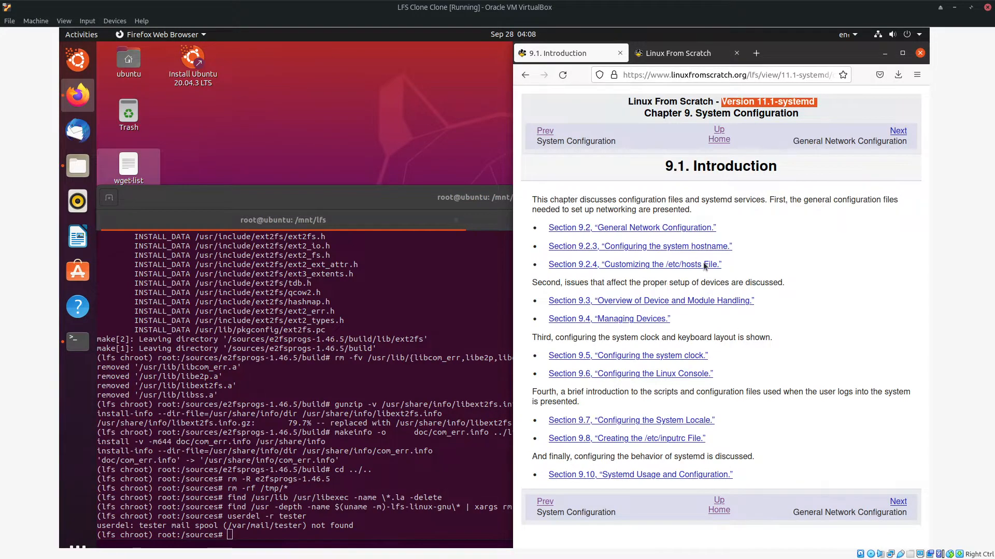
mouse_move(582, 268)
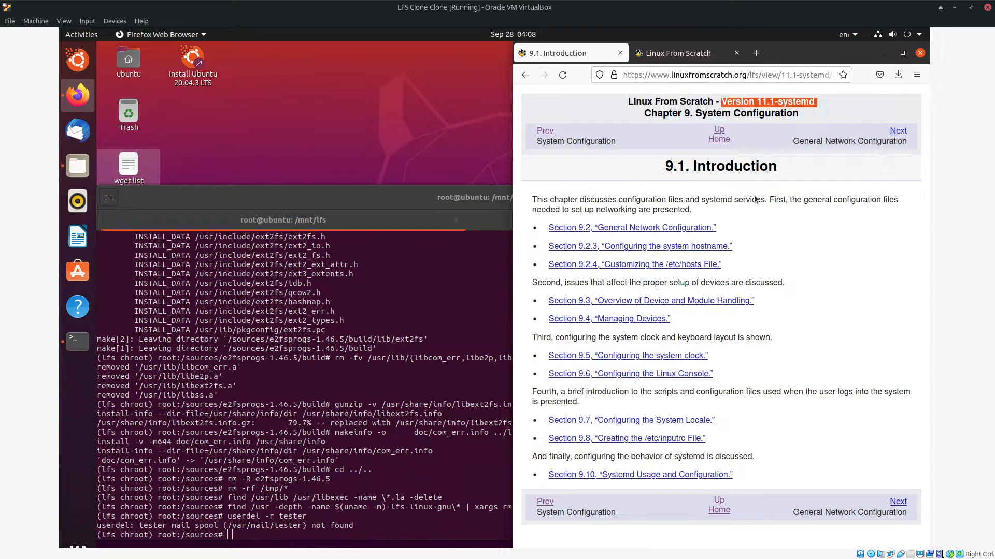
mouse_move(816, 264)
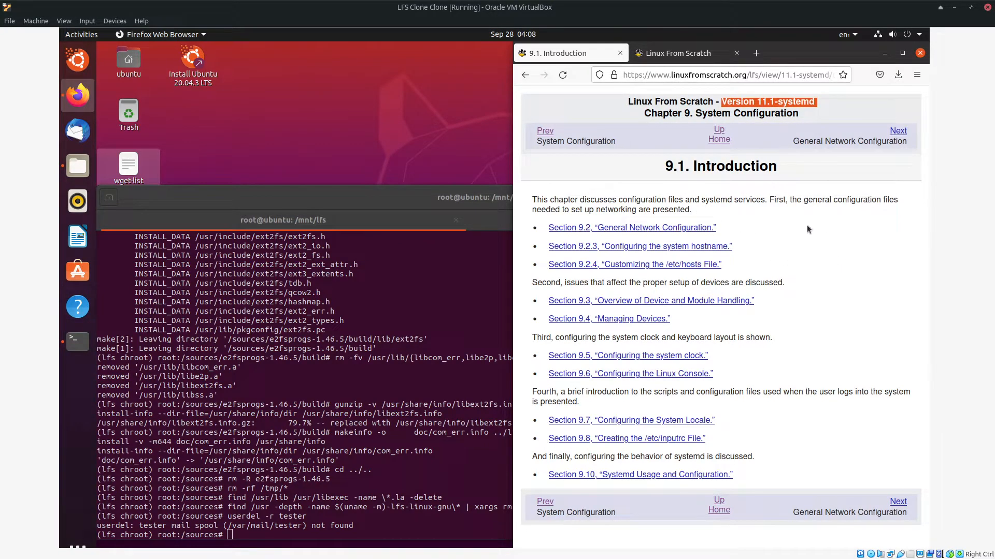
mouse_move(791, 288)
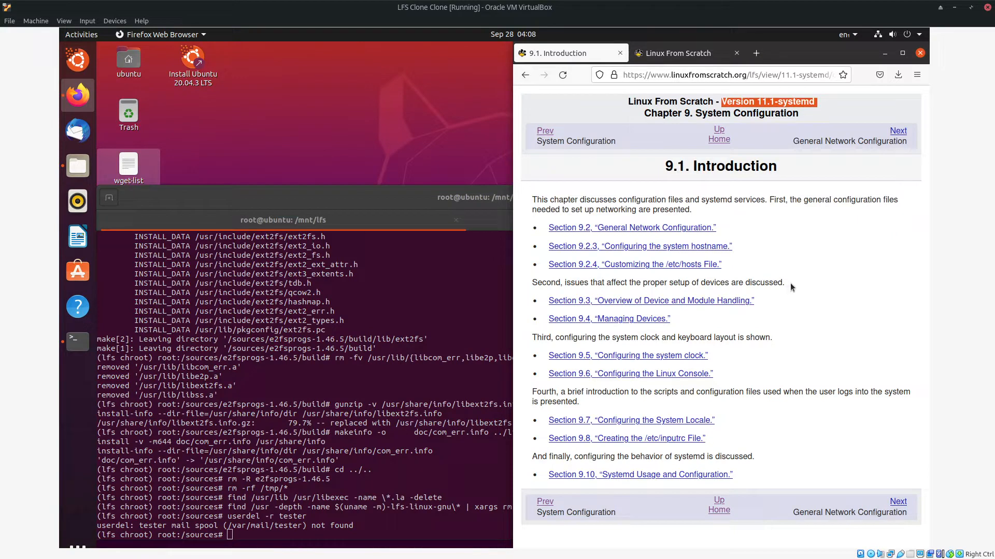
mouse_move(830, 339)
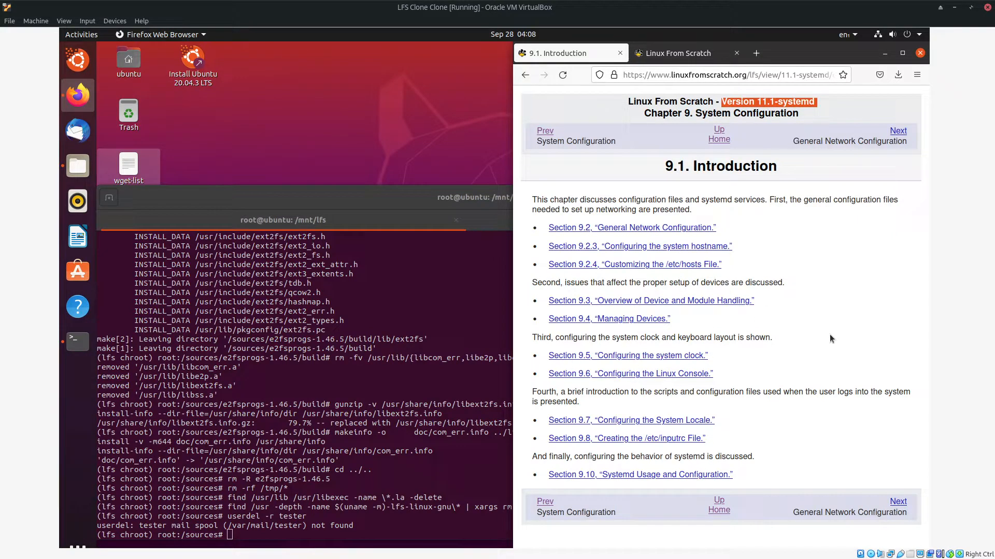
mouse_move(819, 349)
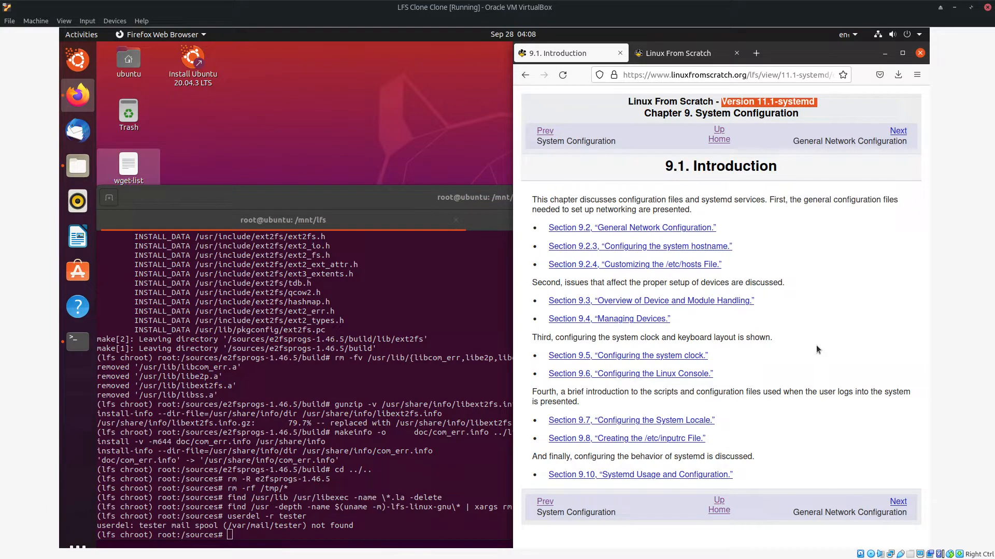
mouse_move(817, 349)
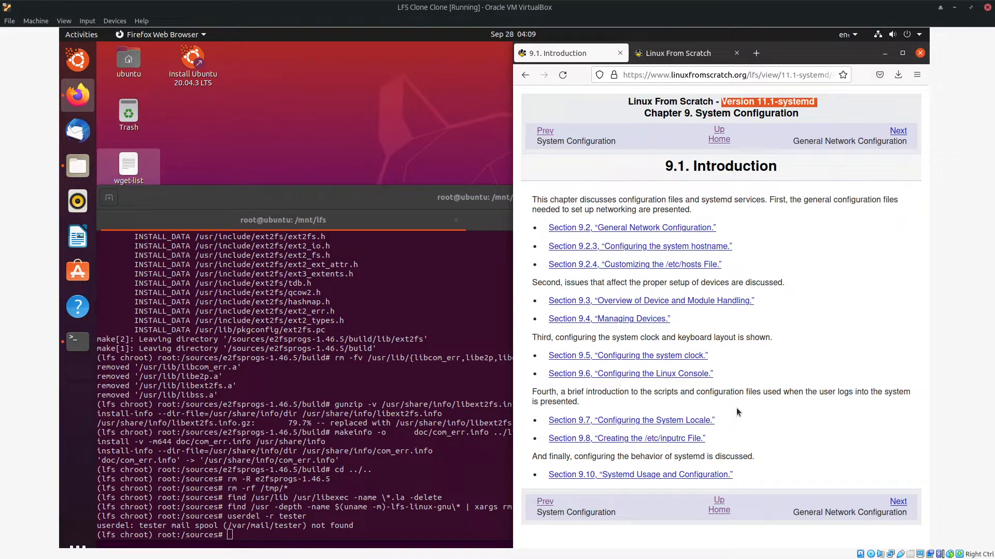
mouse_move(745, 417)
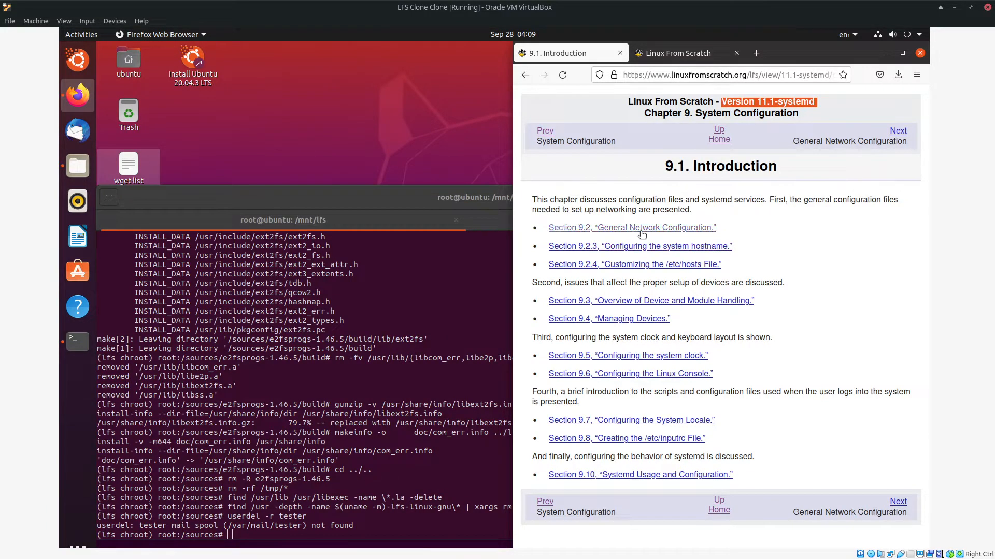
Open section 9.2 General Network Configuration and read down to the Static IP and DHCP examples.
click(632, 228)
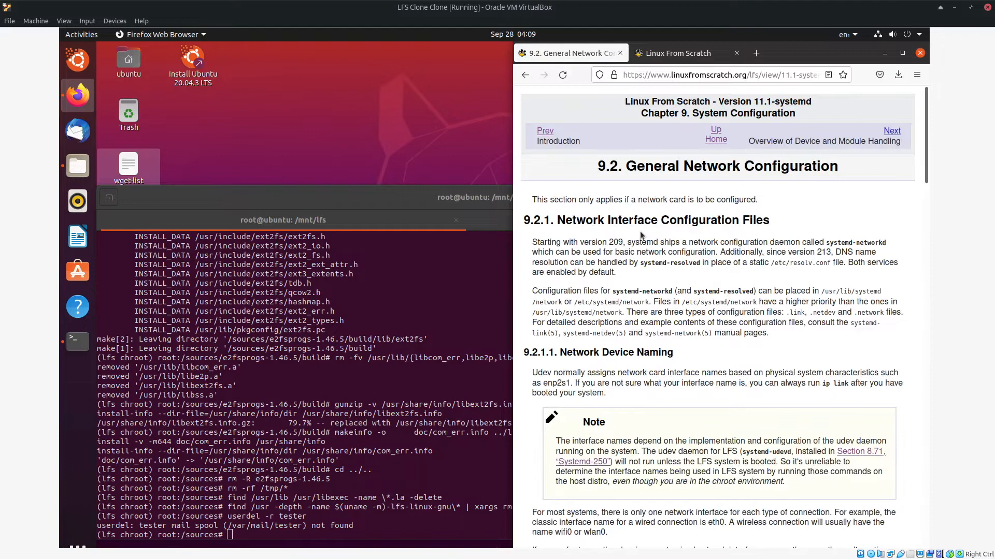
mouse_move(614, 262)
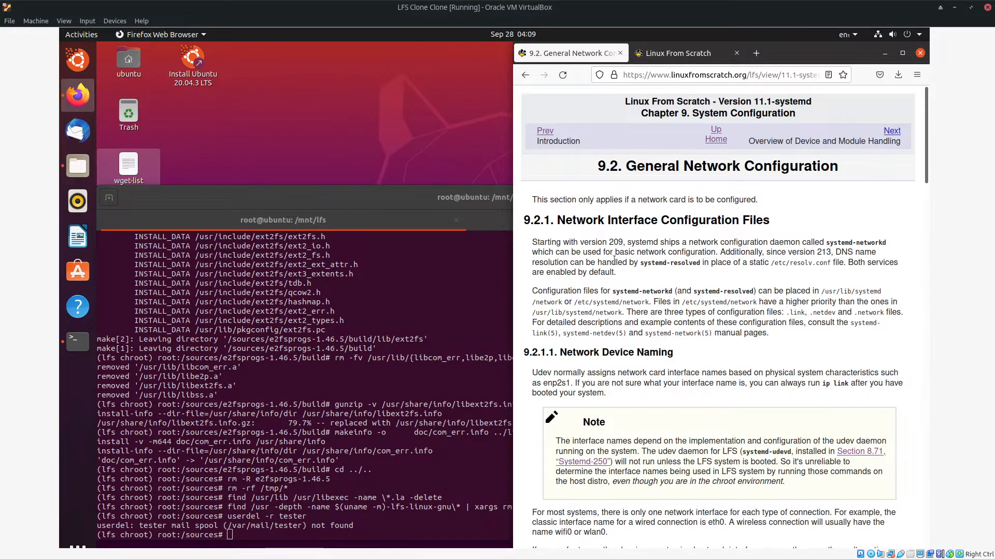
mouse_move(671, 277)
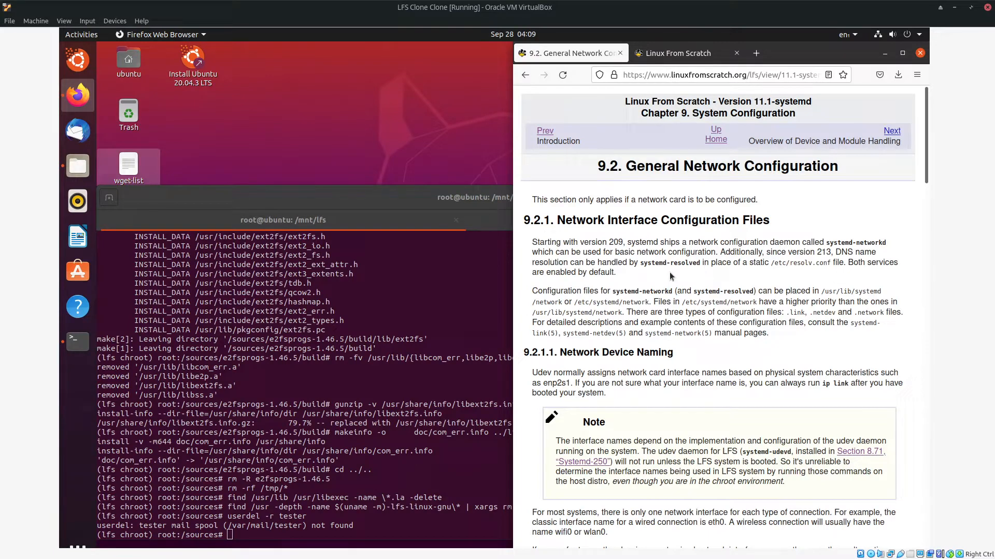
mouse_move(673, 263)
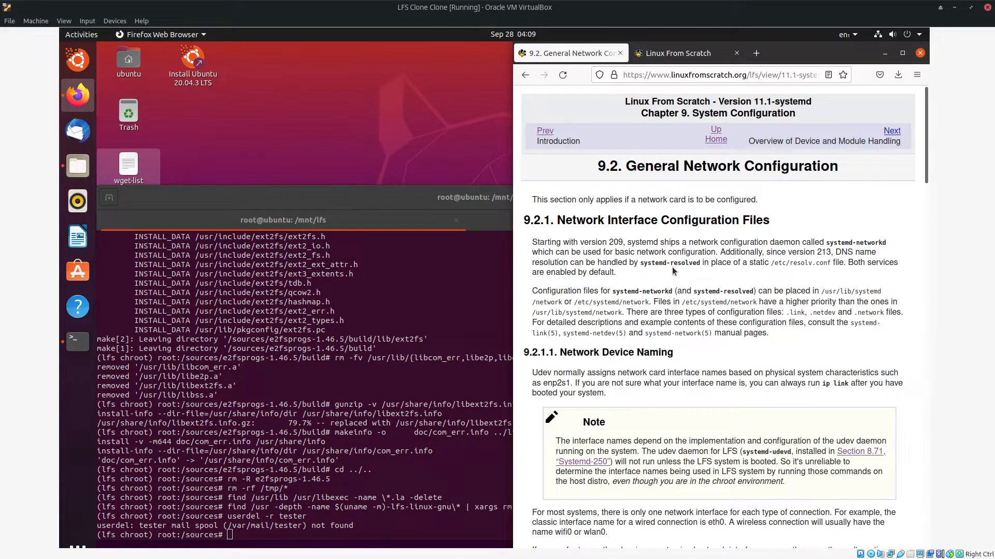
scroll(down, 3)
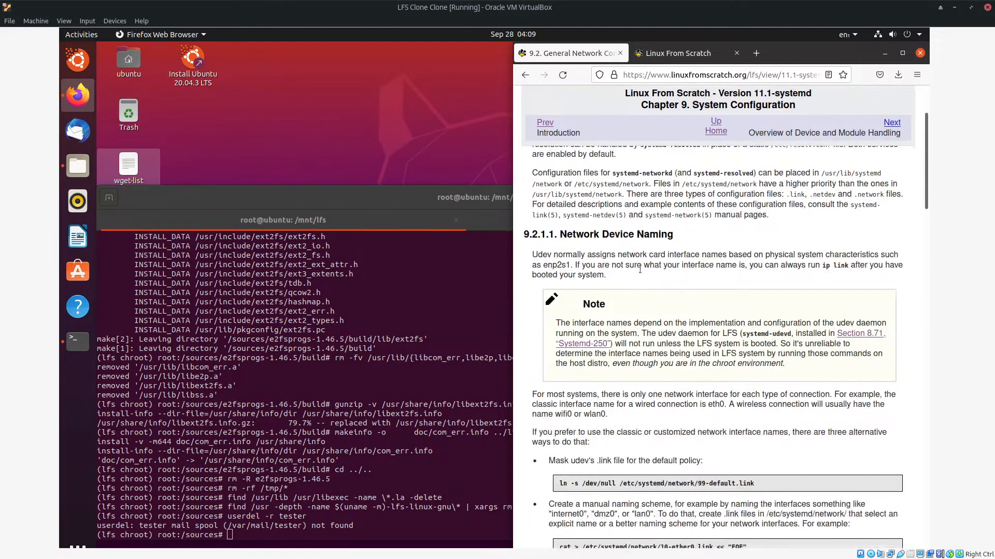
mouse_move(620, 247)
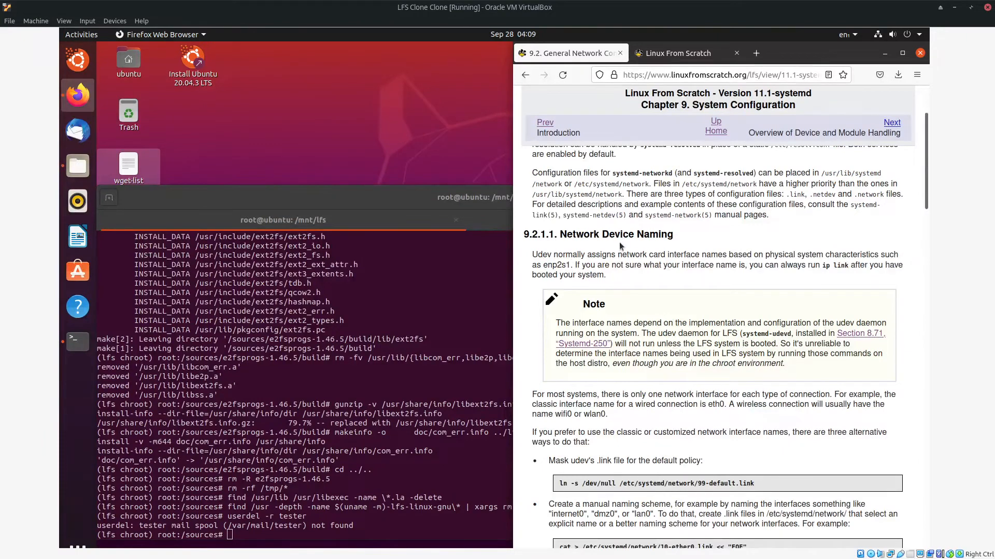
mouse_move(600, 254)
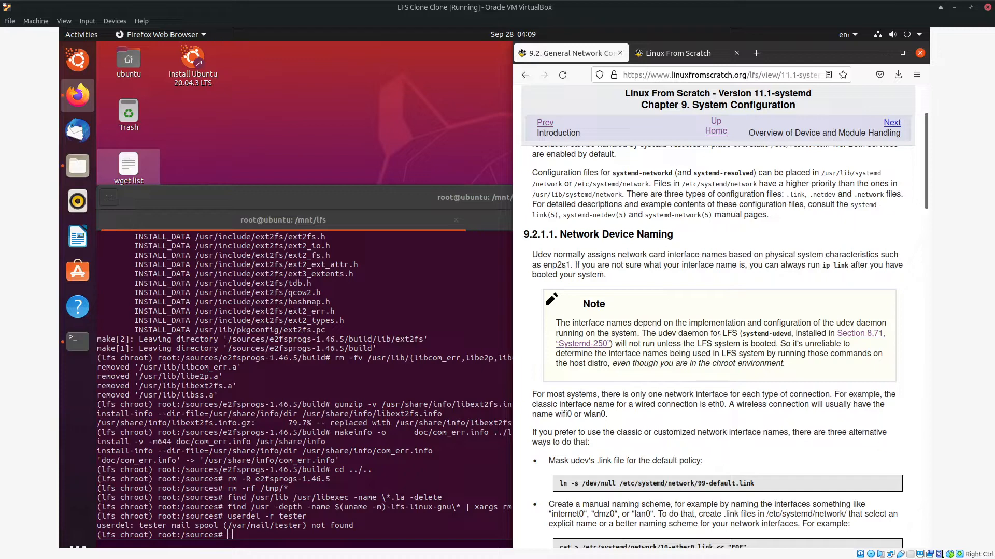
scroll(down, 3)
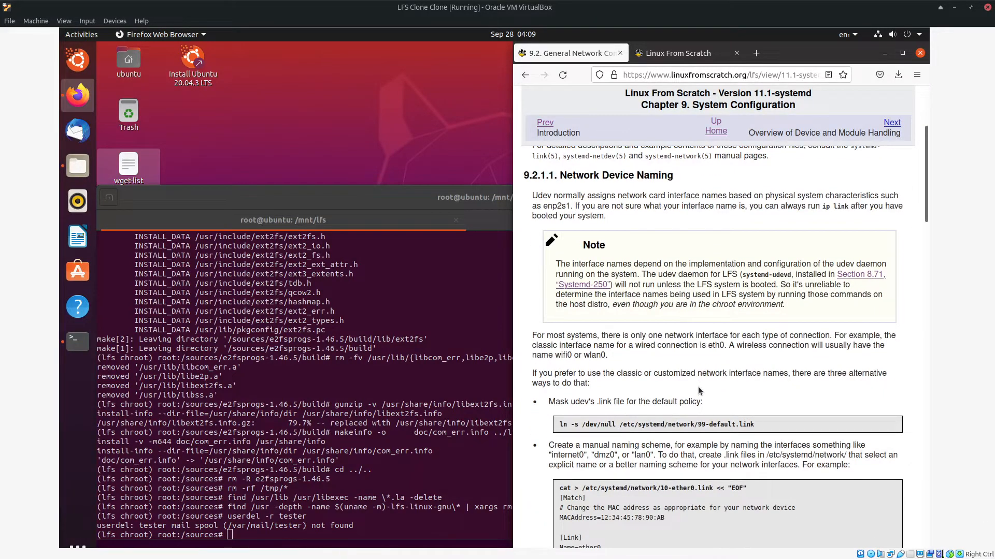
scroll(down, 3)
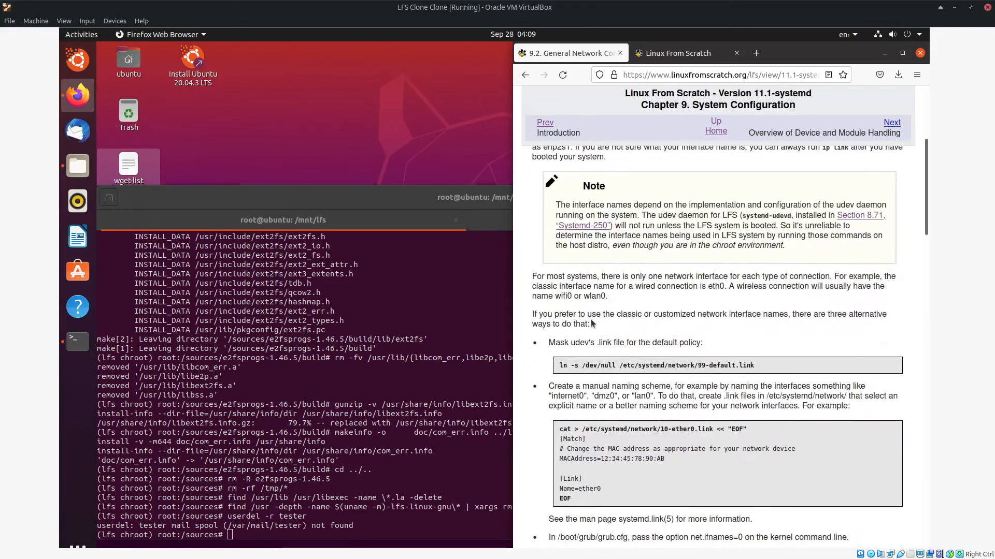
mouse_move(657, 360)
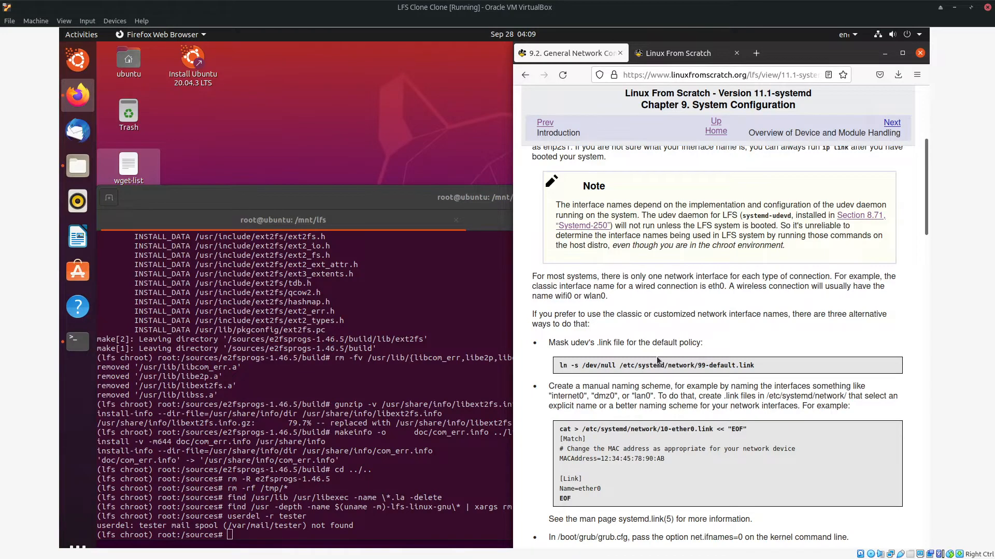
scroll(down, 3)
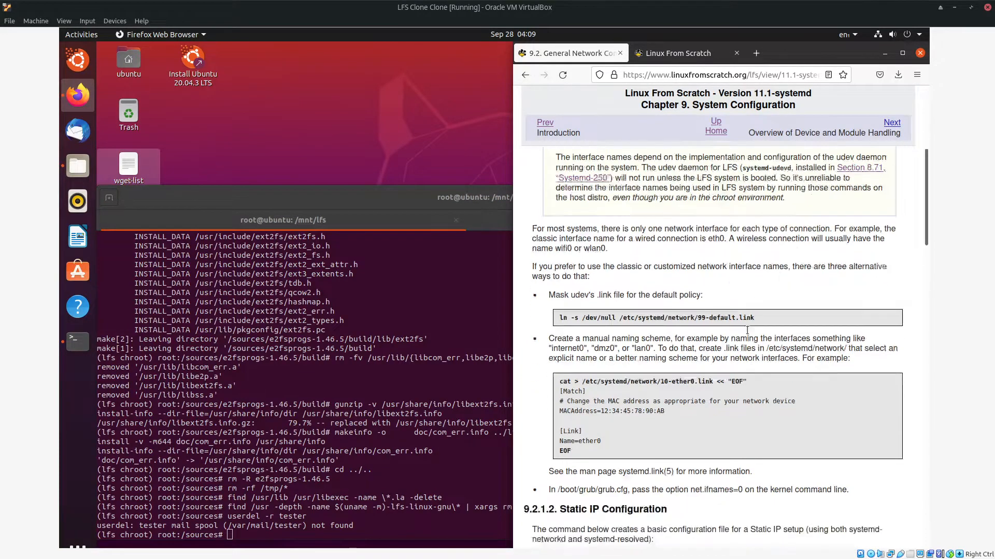
scroll(down, 3)
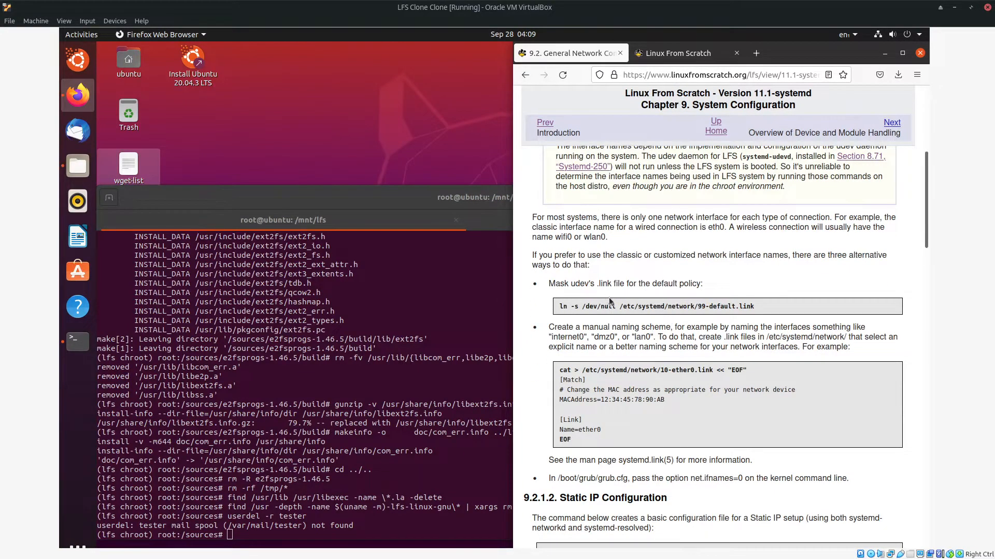
mouse_move(604, 385)
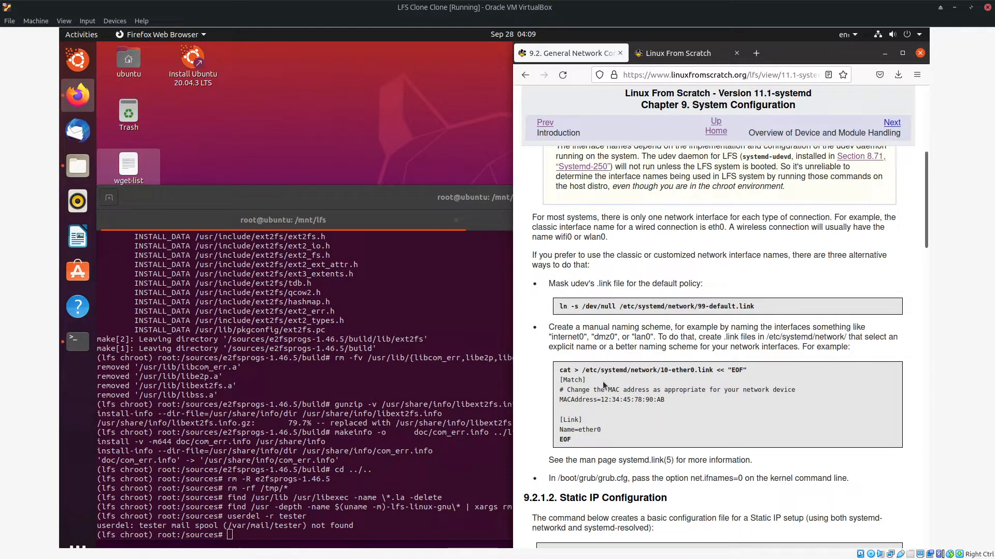
scroll(down, 3)
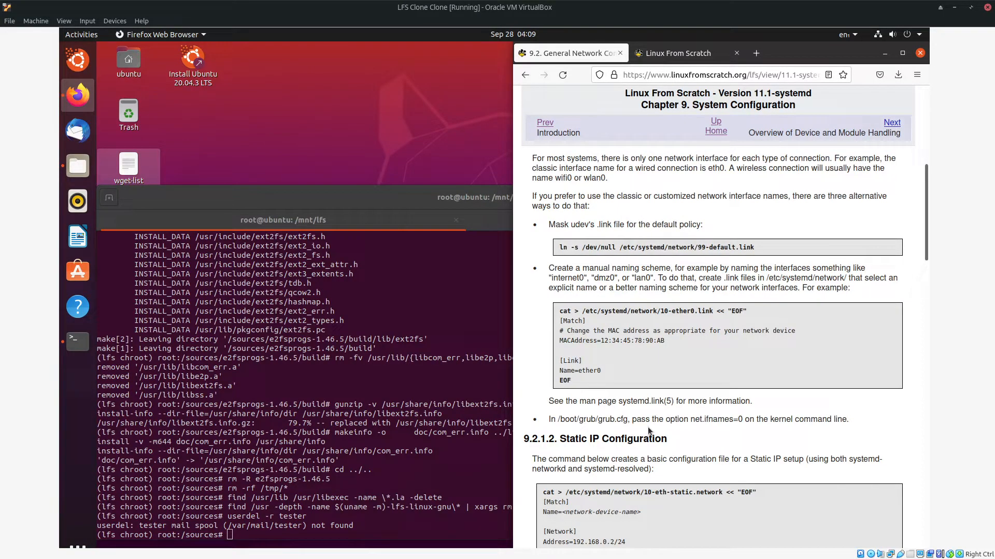
mouse_move(674, 430)
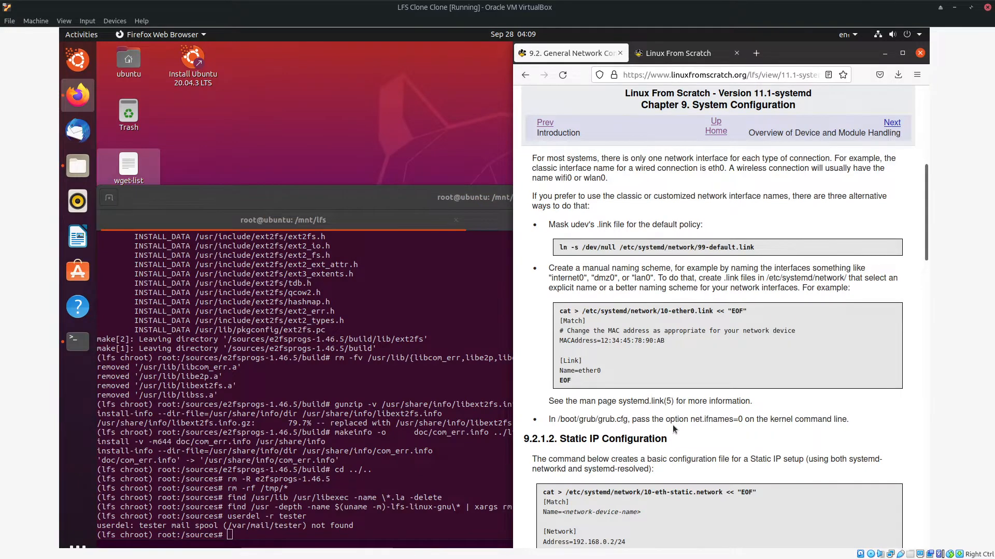
scroll(down, 3)
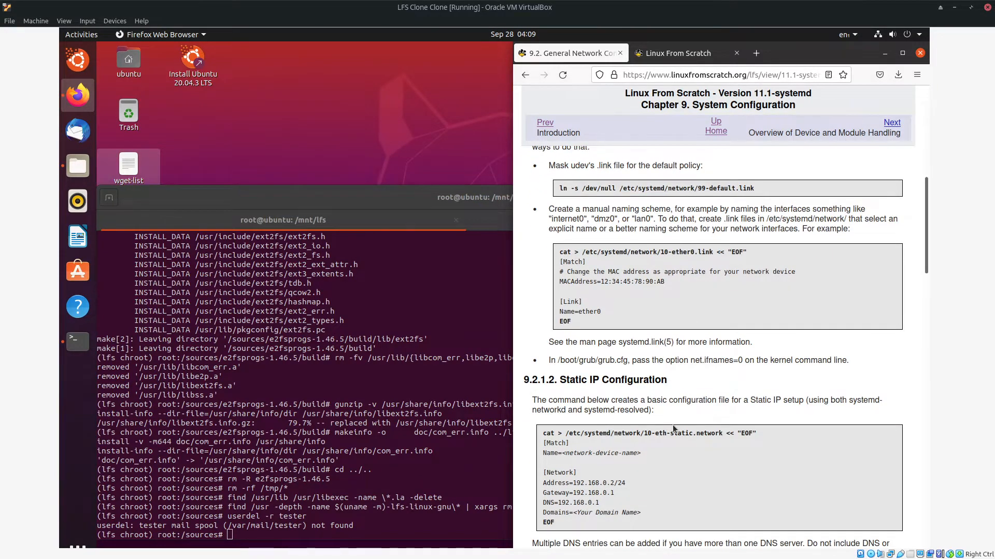
scroll(down, 3)
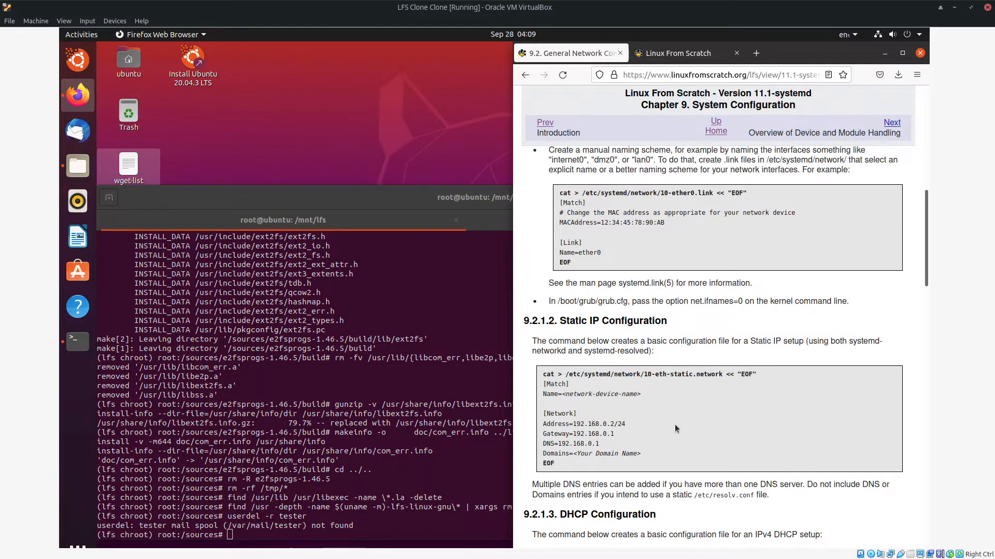
scroll(down, 3)
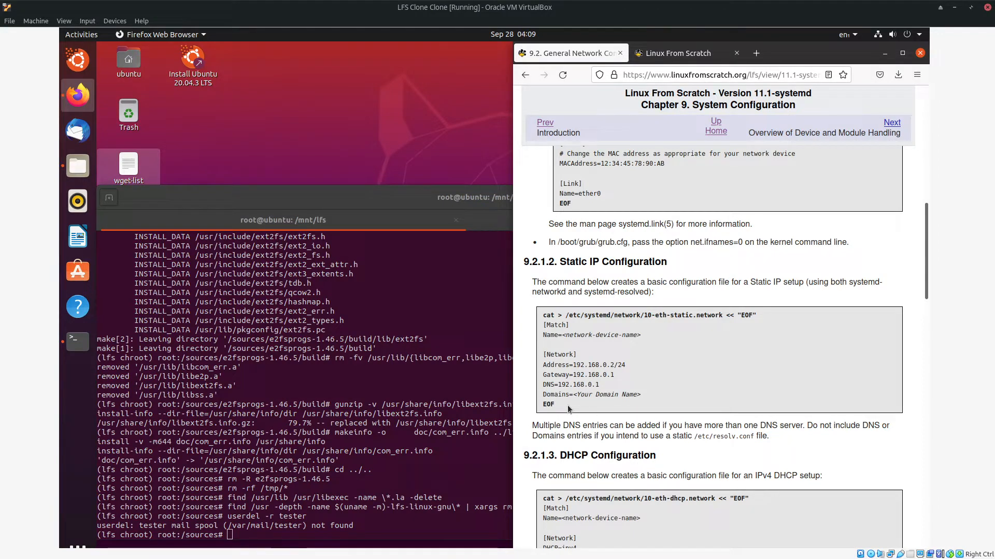
Select and copy the 10-eth-dhcp.network command block from the LFS page.
drag(544, 316, 553, 410)
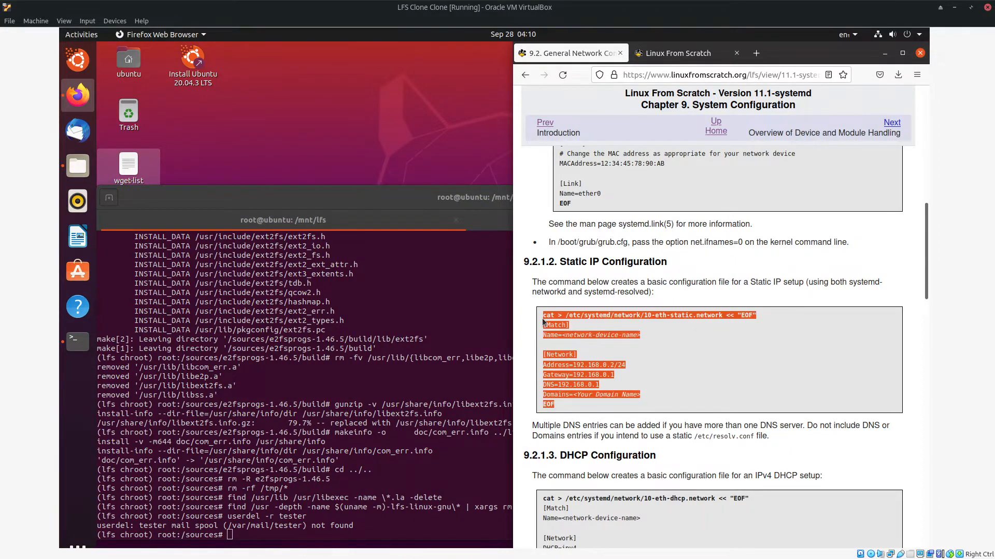
scroll(down, 3)
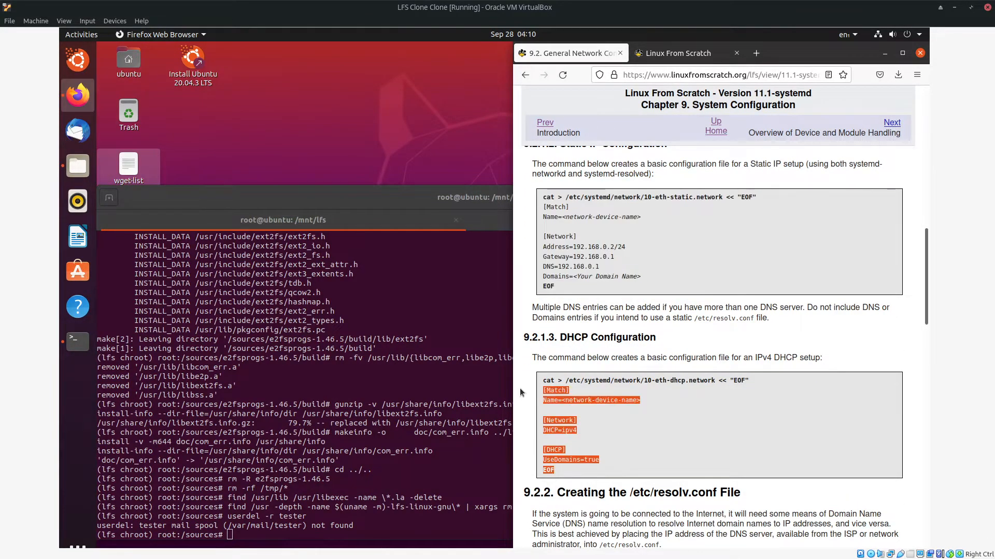
double_click(644, 380)
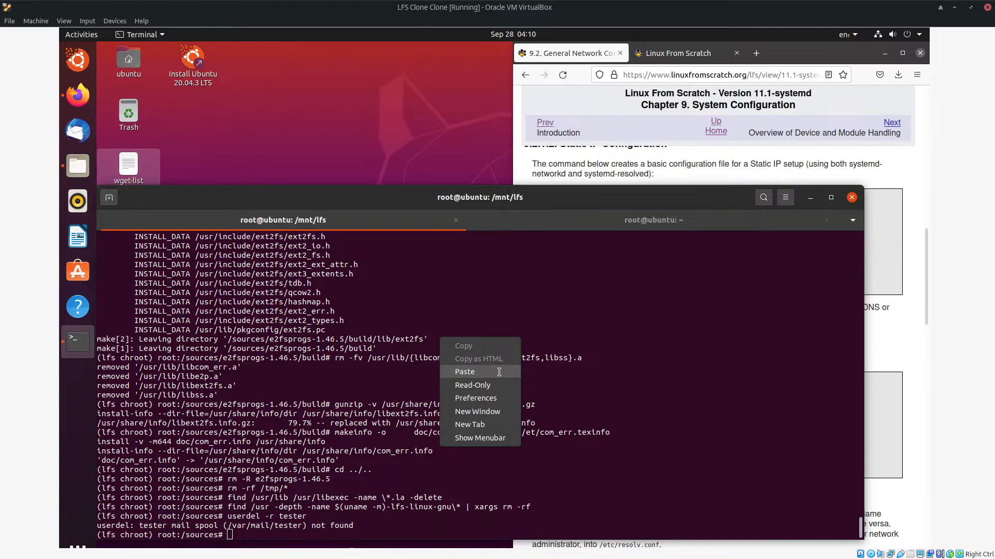
Paste the cat heredoc creating 10-eth-dhcp.network, then start vi on /etc/systemd/network/10-eth-dhcp.network.
click(465, 372)
text(cd)
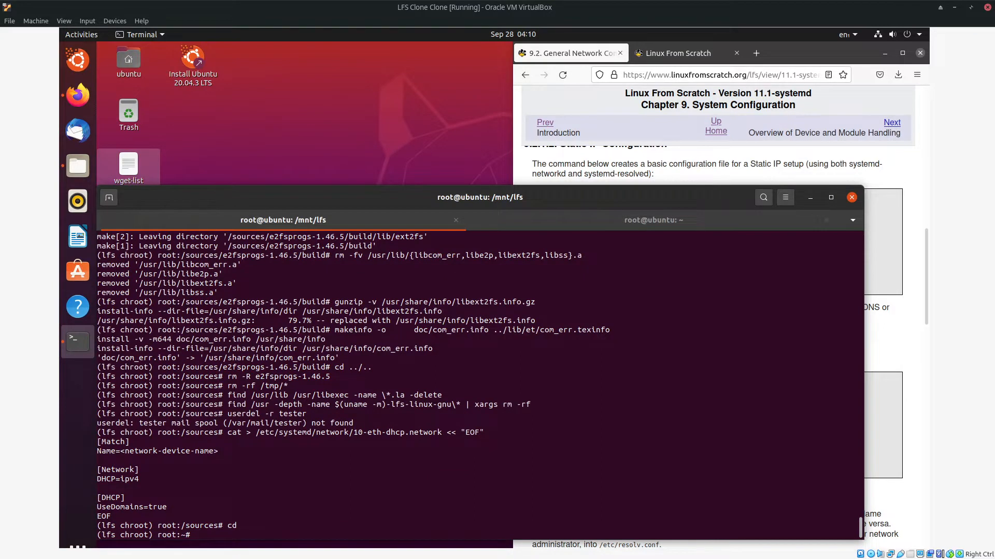
text(vi /etc)
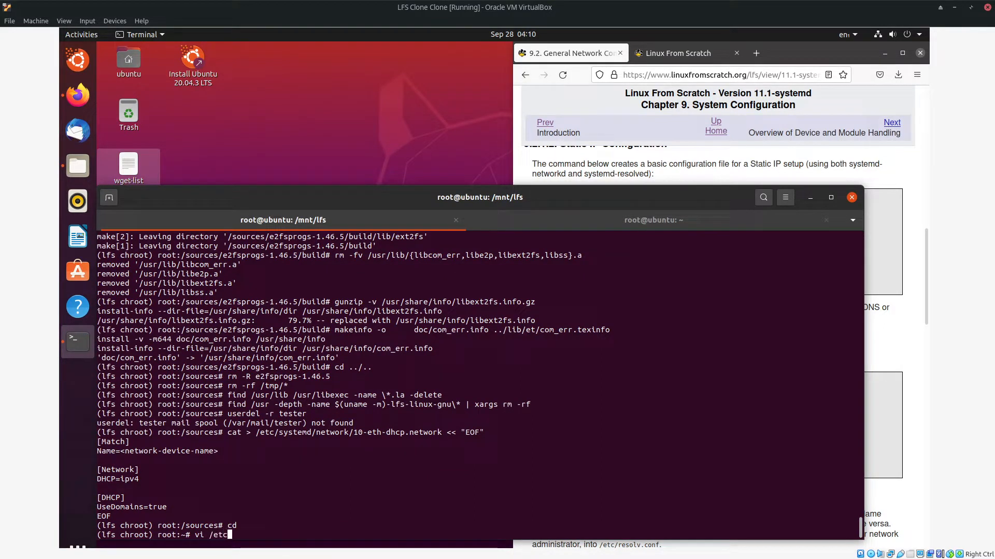
text(systemd)
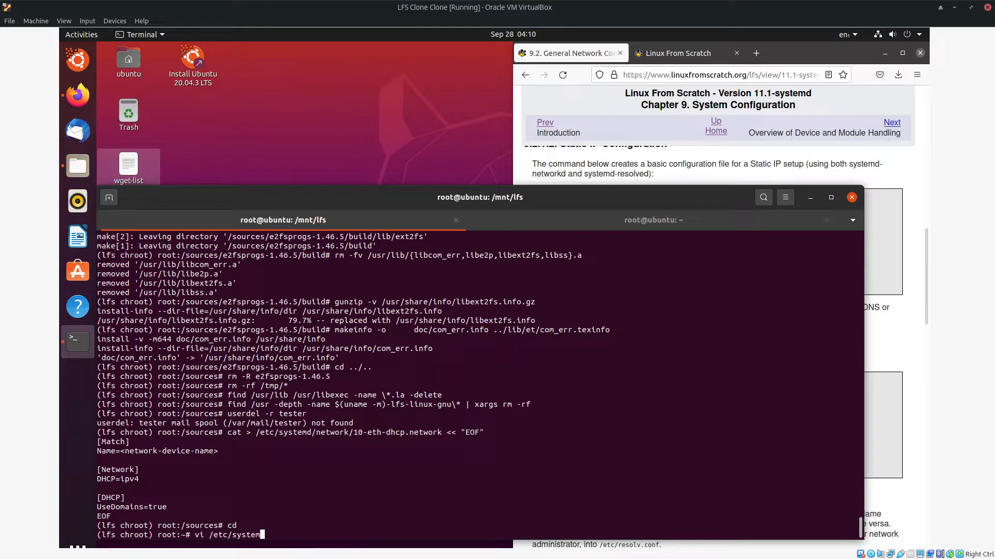
text(d/network/10)
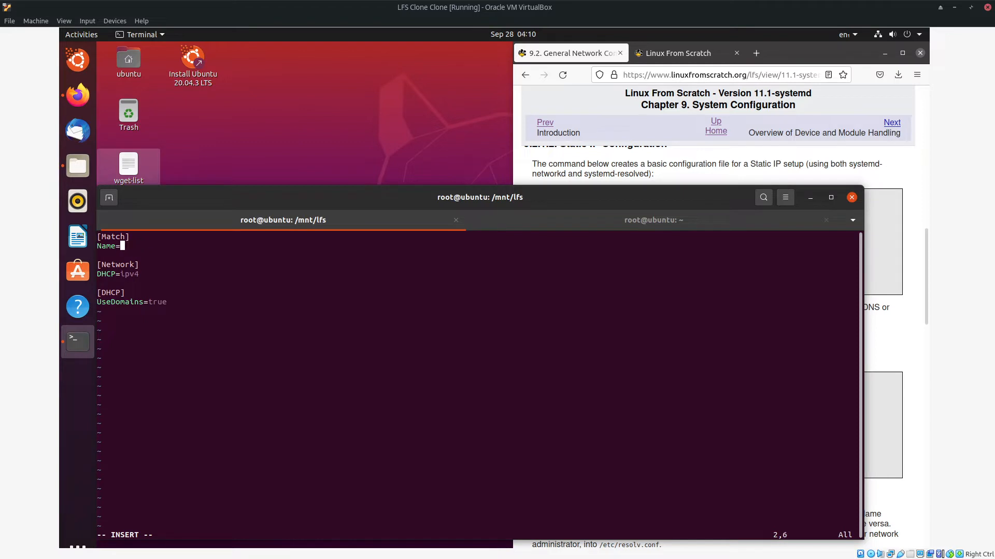
Replace <network-device-name> with enp0s3 on the Name line, then write and quit vi.
text(enp)
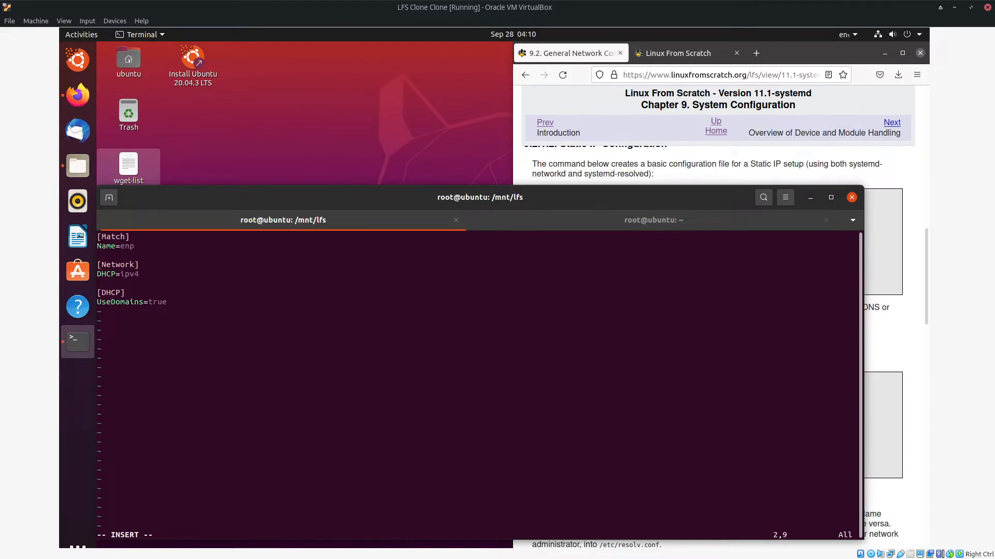
text(0)
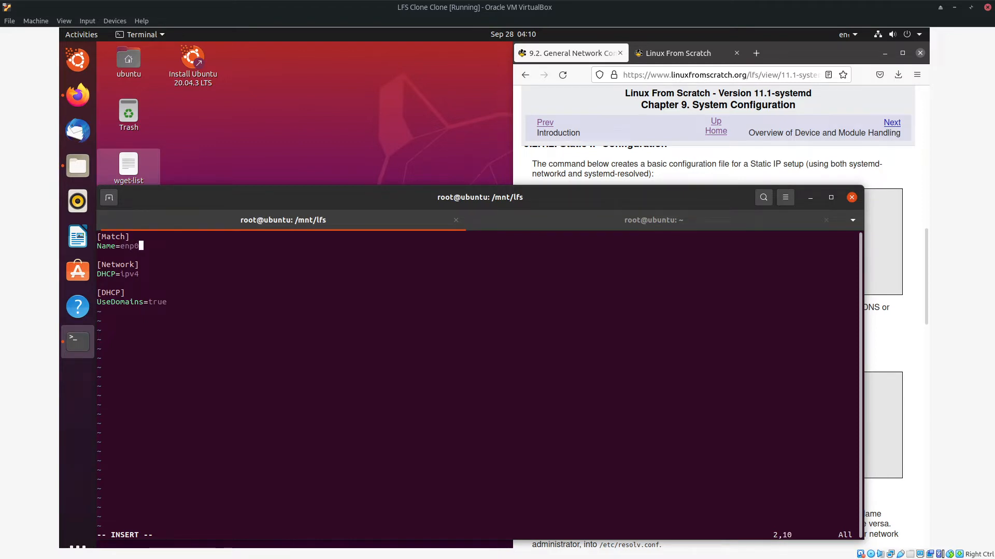
text(s5)
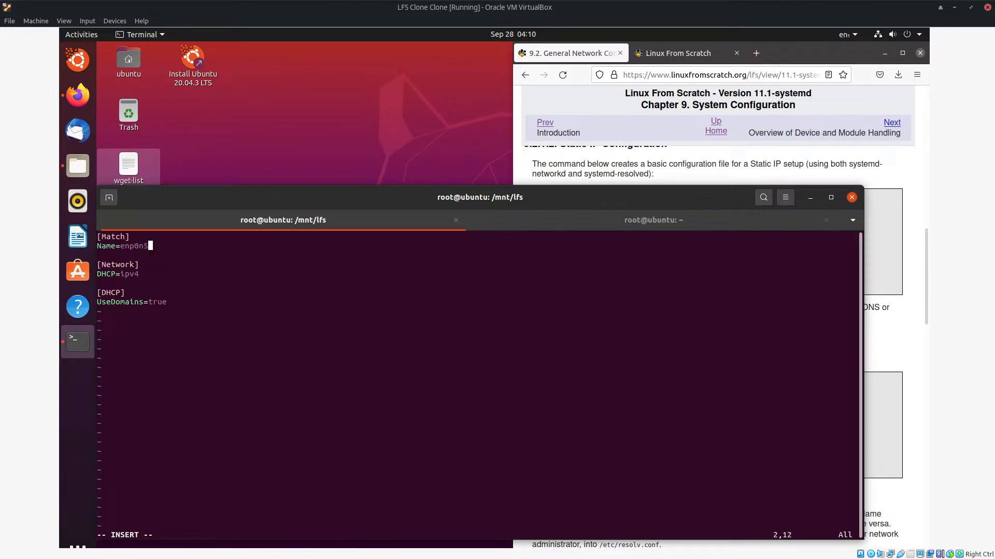
click(653, 220)
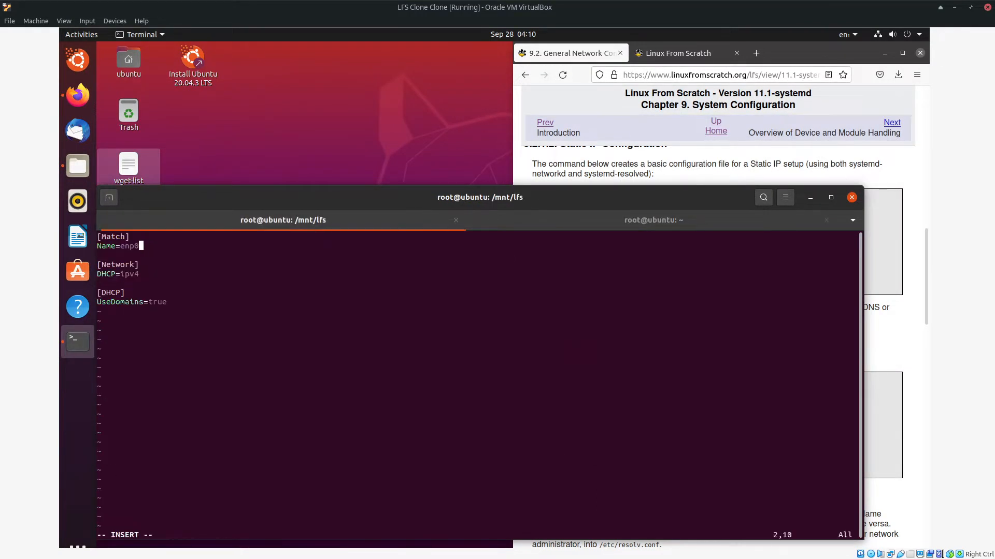
text(s3)
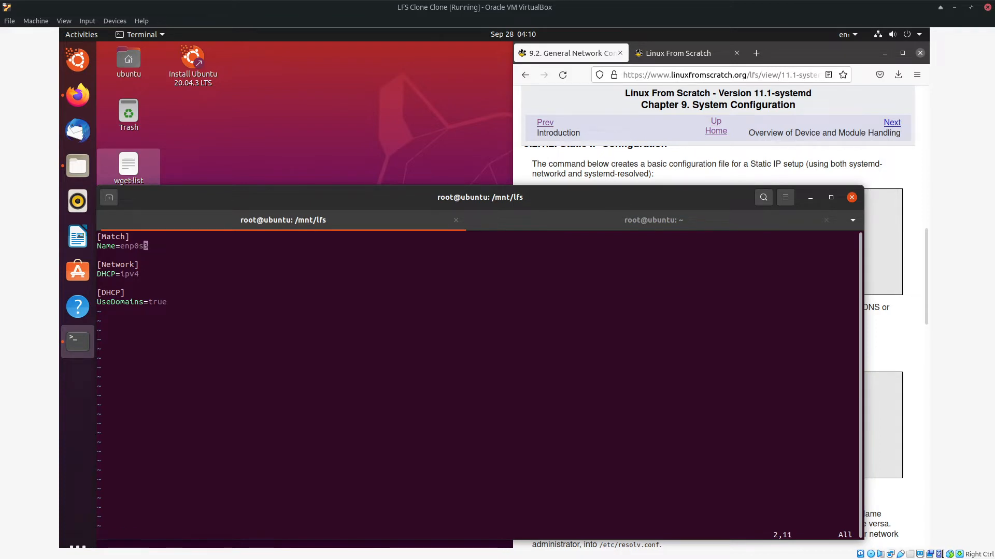
text(:w)
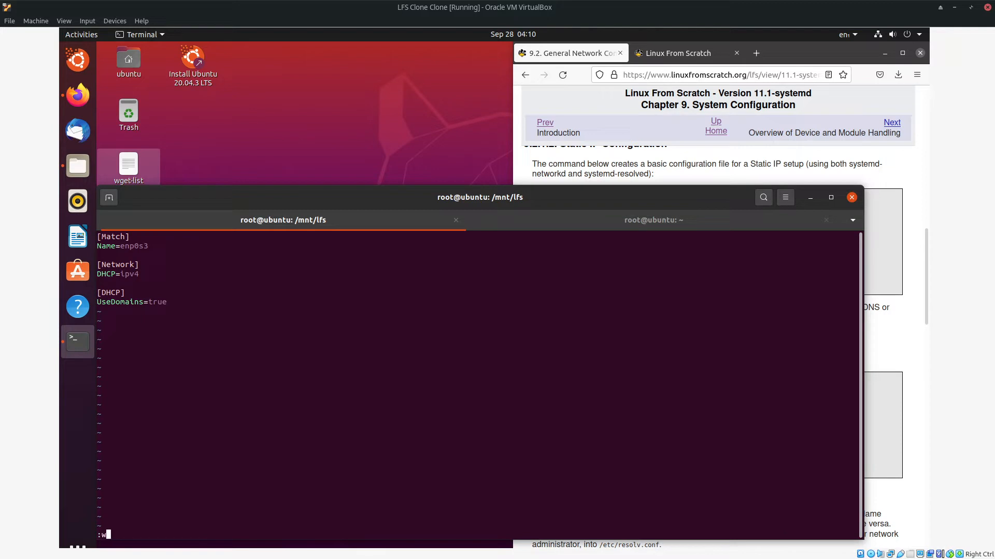
text(q!)
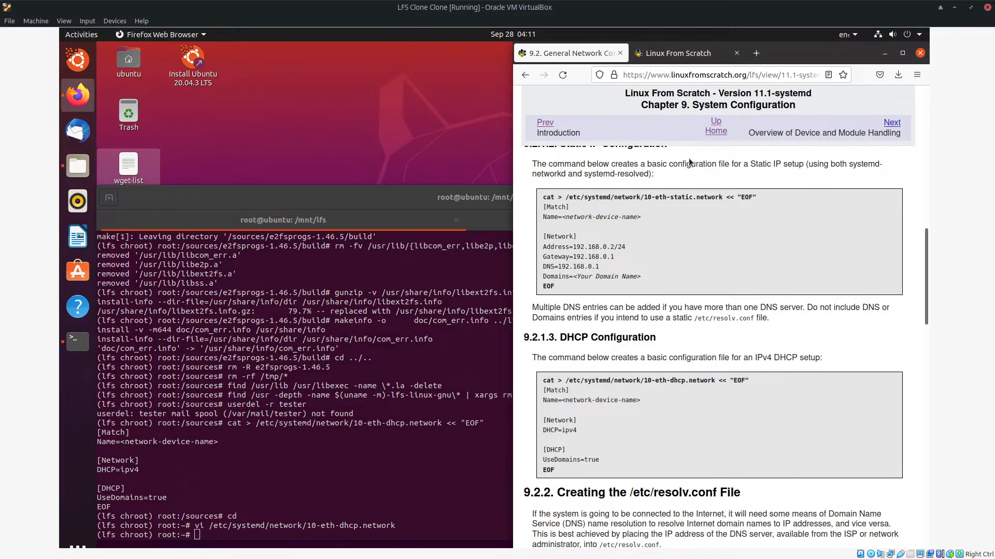
mouse_move(696, 392)
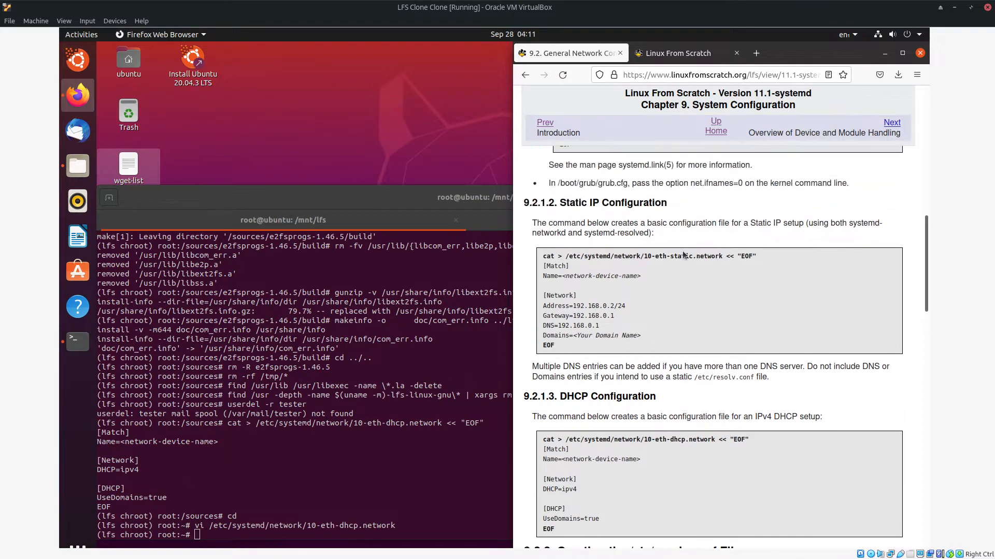
Scroll through 9.2.2 resolv.conf down to 9.2.3 Configuring the system hostname.
scroll(down, 3)
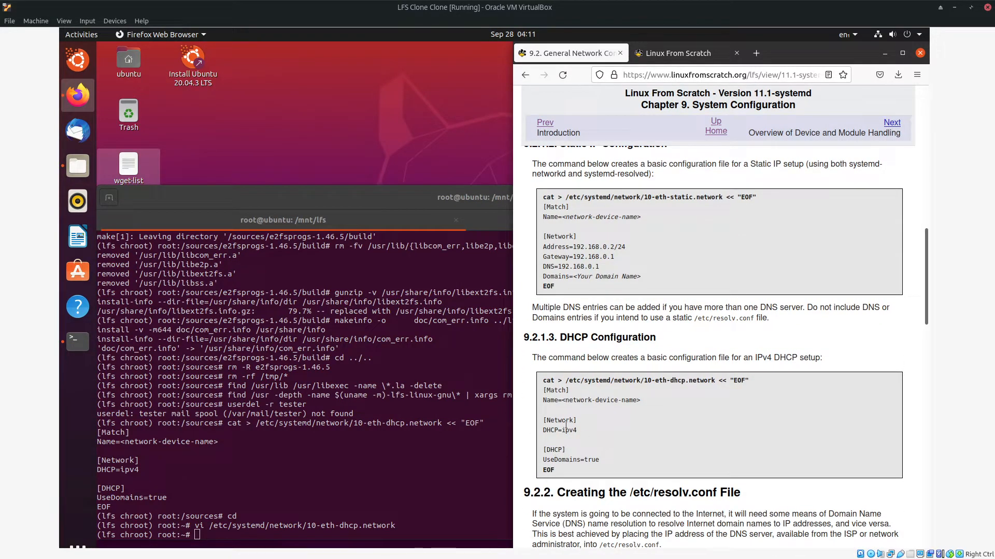
scroll(down, 3)
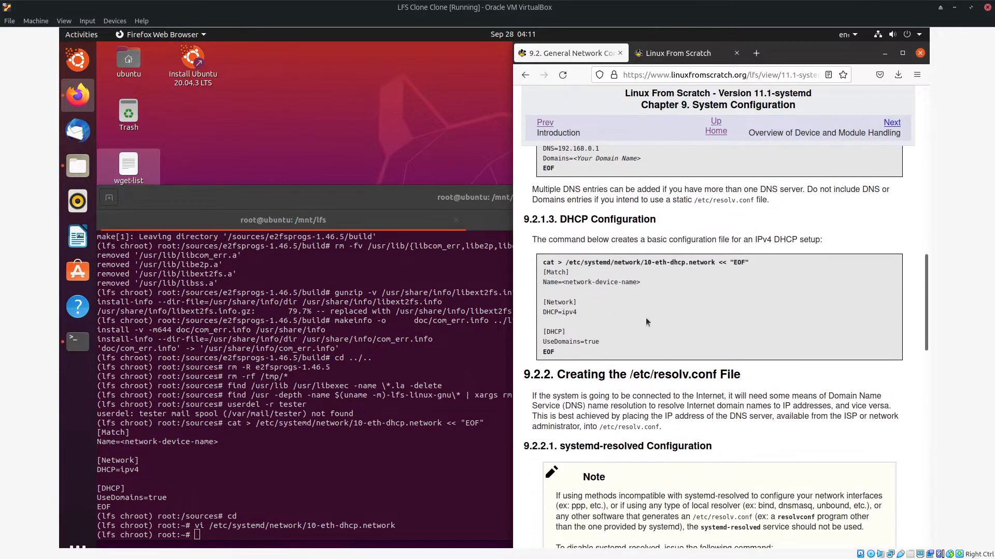
scroll(down, 3)
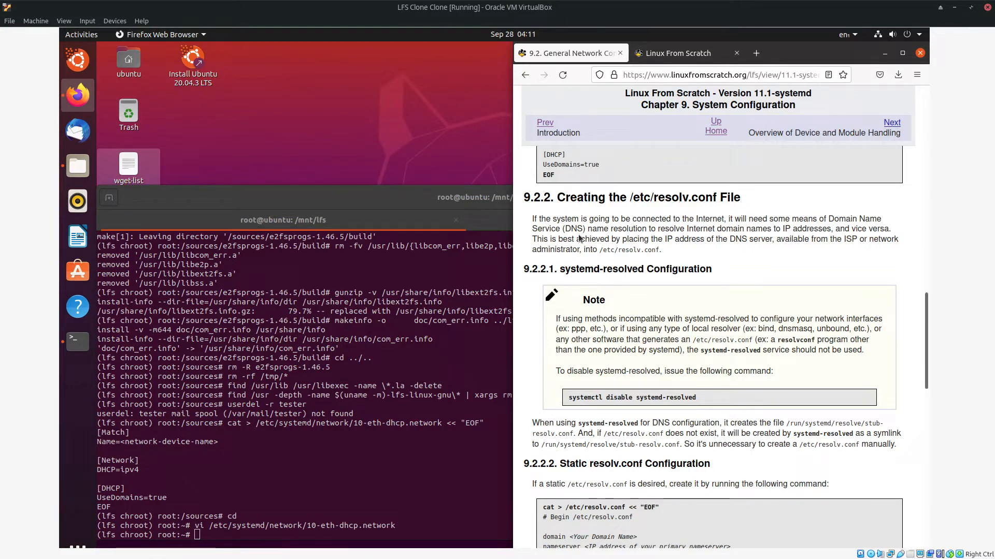
mouse_move(582, 228)
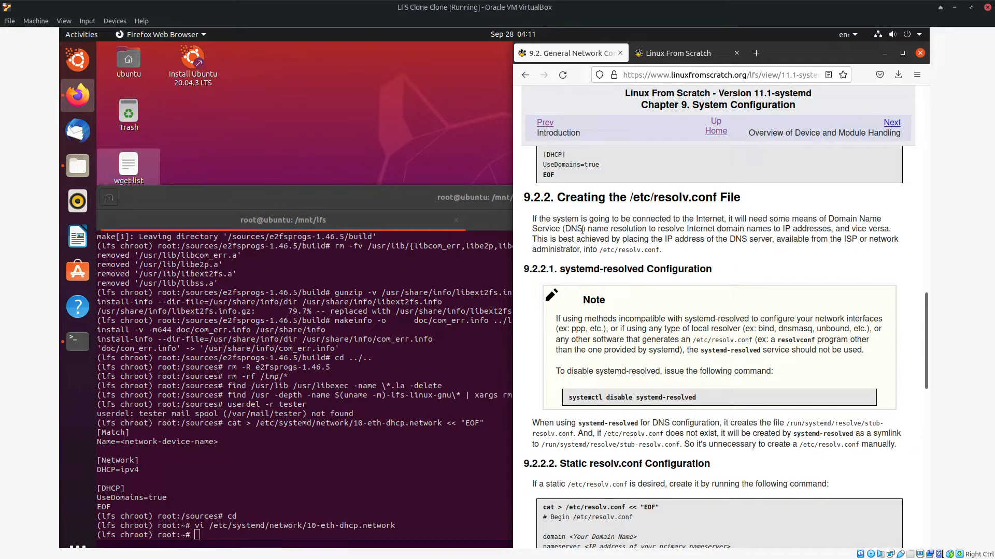
mouse_move(735, 252)
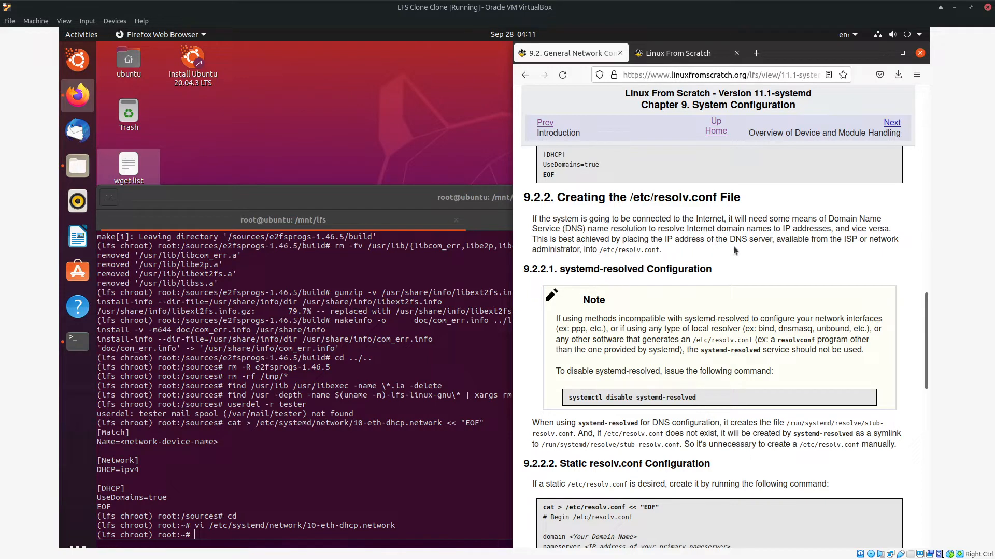
mouse_move(742, 252)
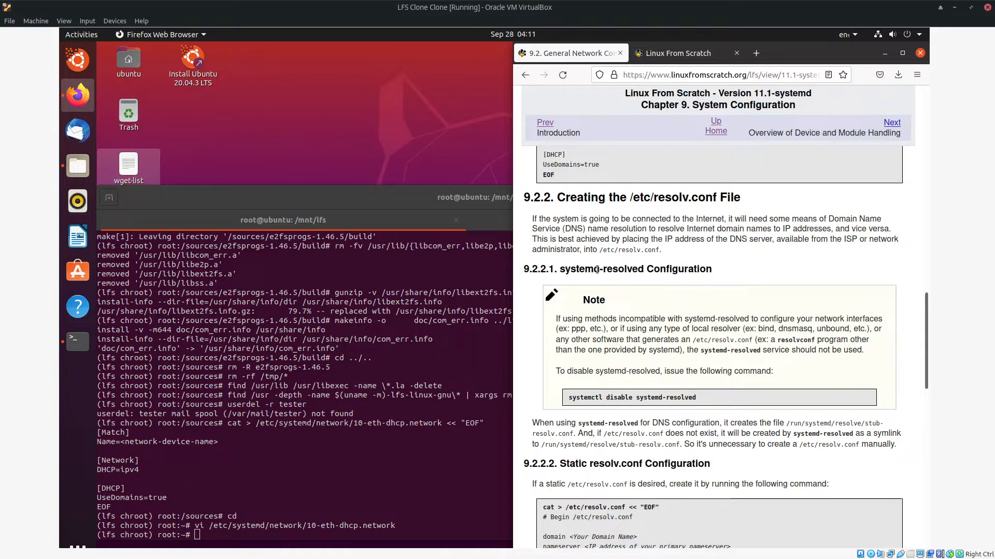
scroll(down, 3)
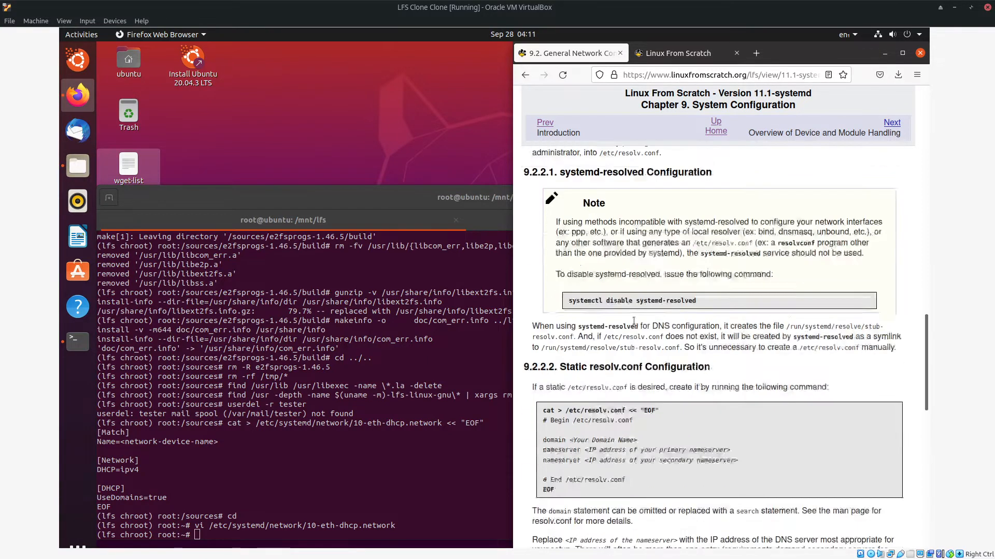
scroll(down, 3)
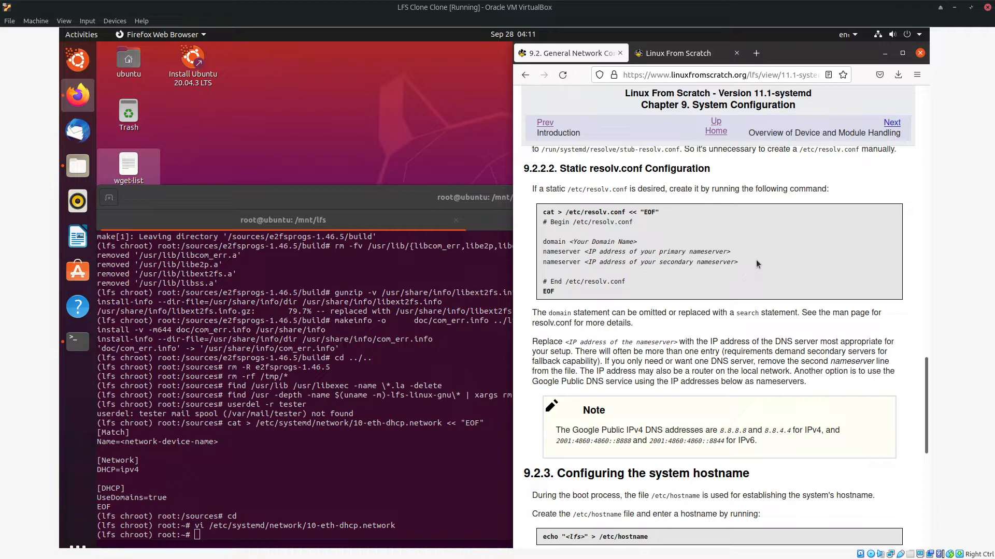
scroll(down, 3)
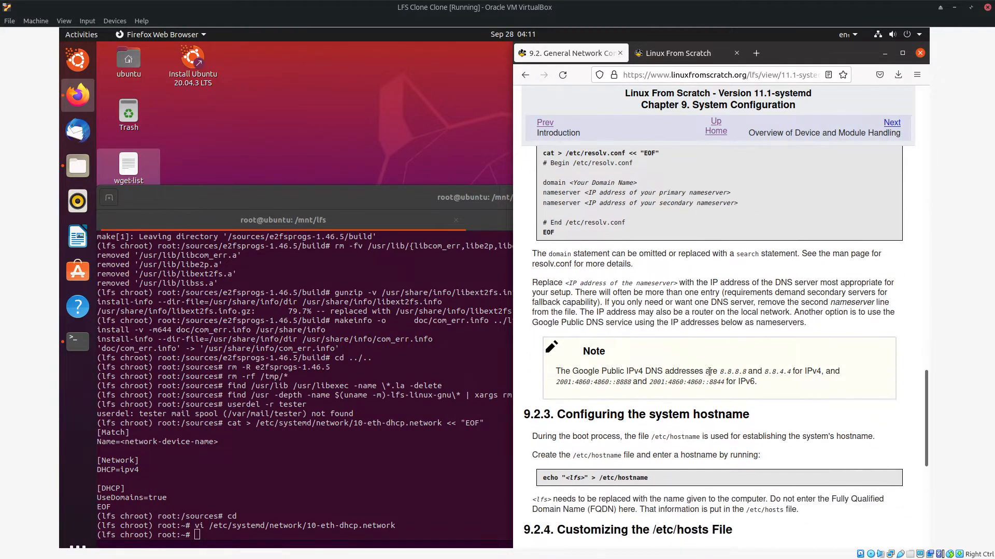
scroll(down, 3)
text(echo "lfs" > /etc/hostnam)
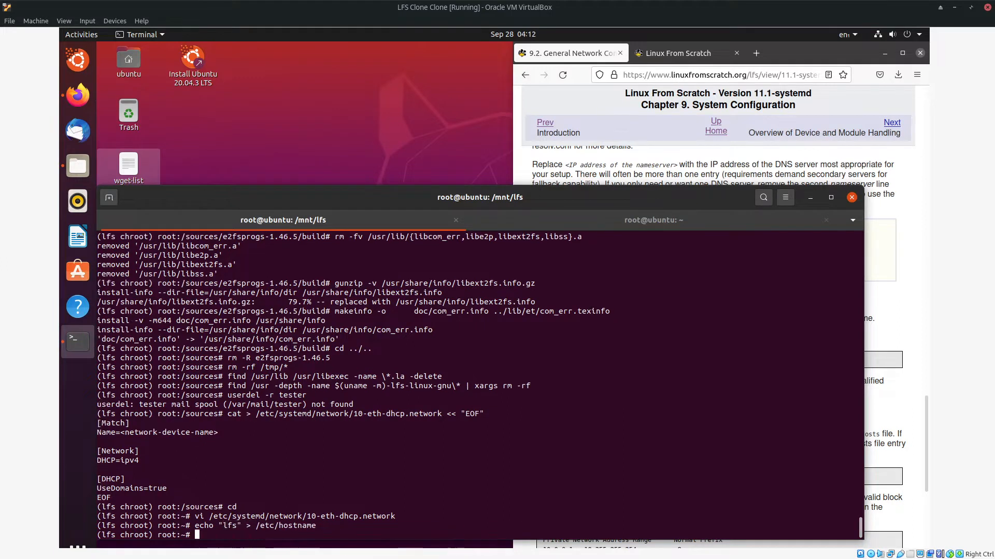
Run echo "lfs" > /etc/hostname, show it with cat /etc/hostname, then run hostname.
text(echo)
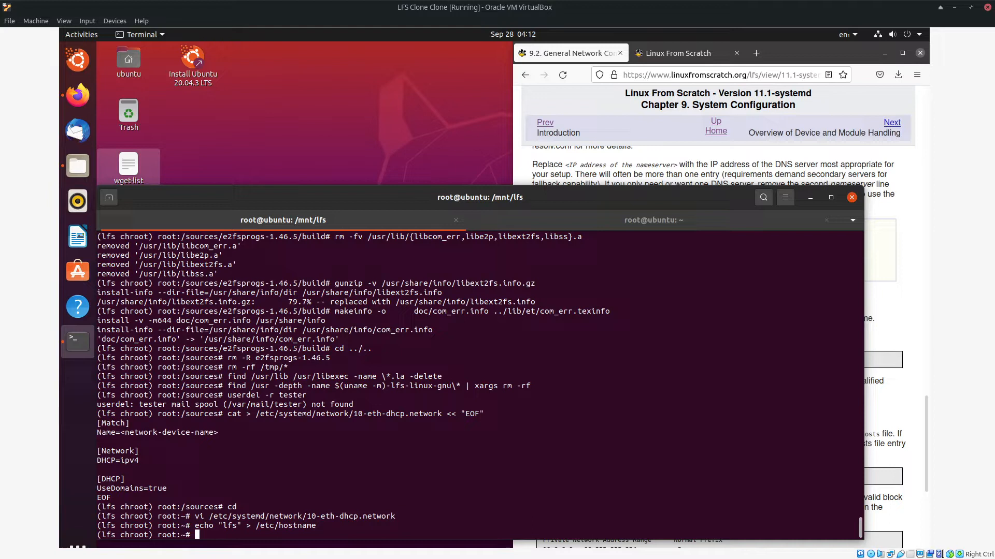
text(cat /et)
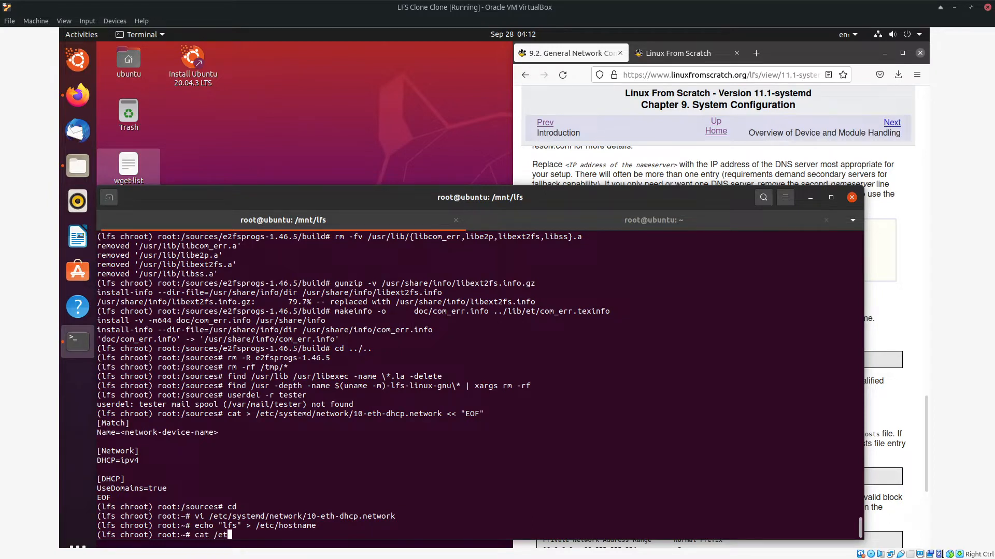
key(Return)
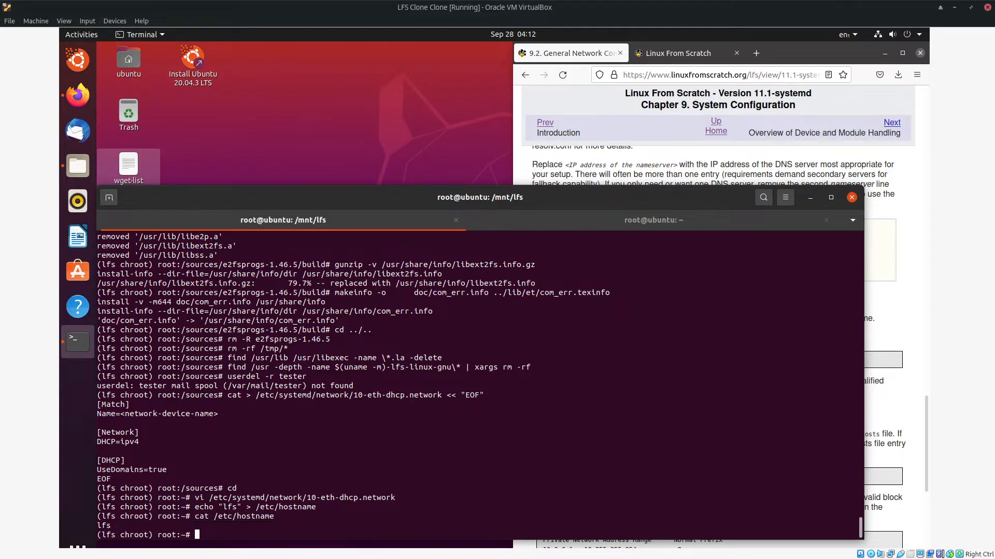
text(hostname)
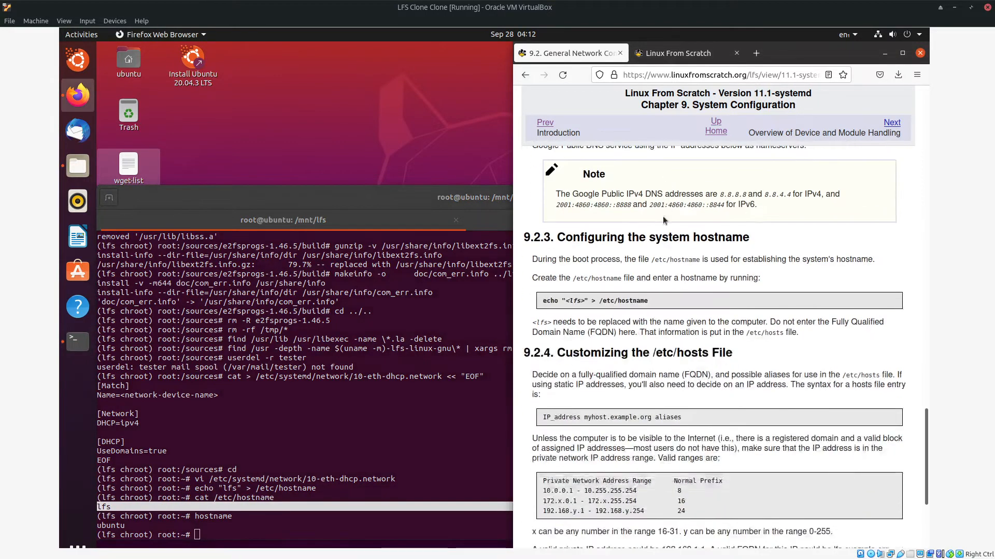
scroll(down, 3)
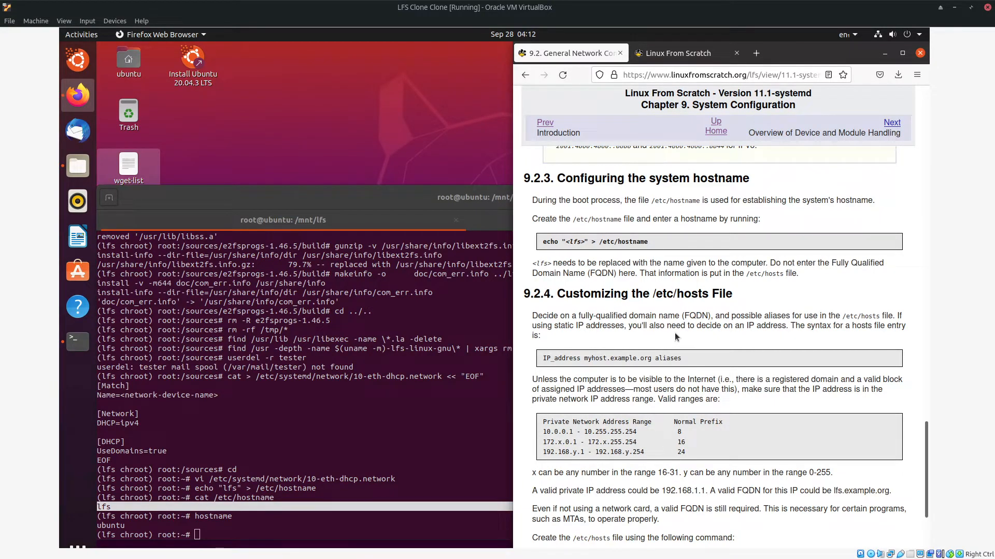
mouse_move(891, 343)
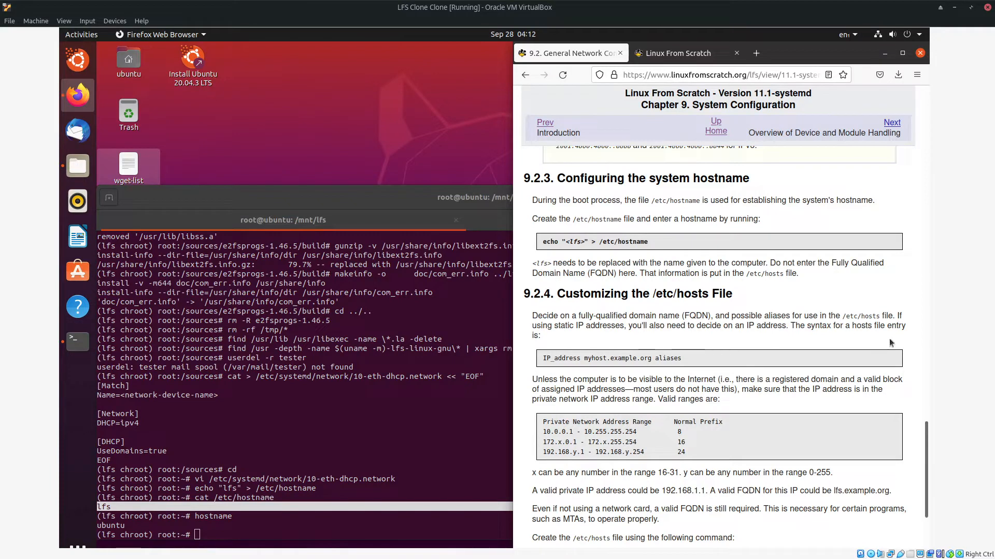
scroll(down, 3)
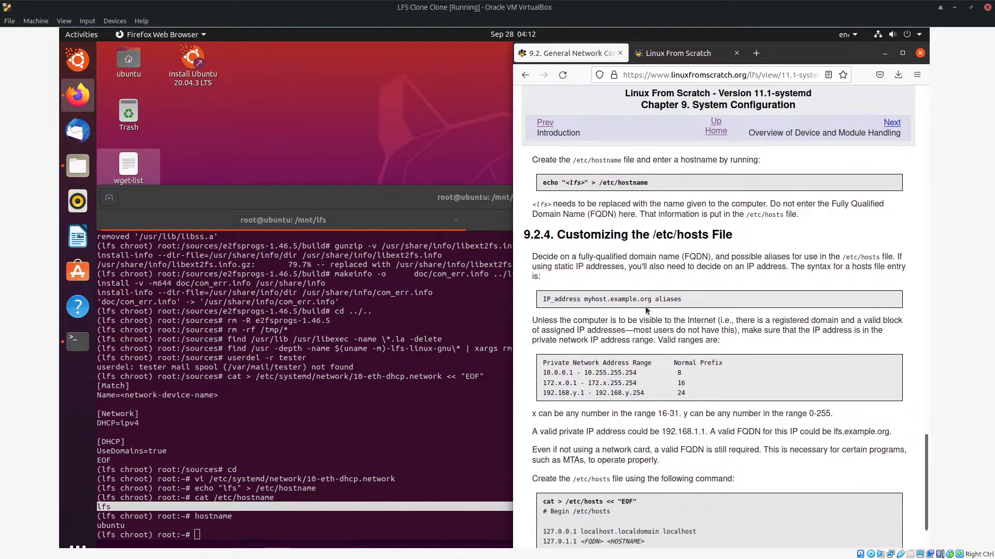
scroll(down, 3)
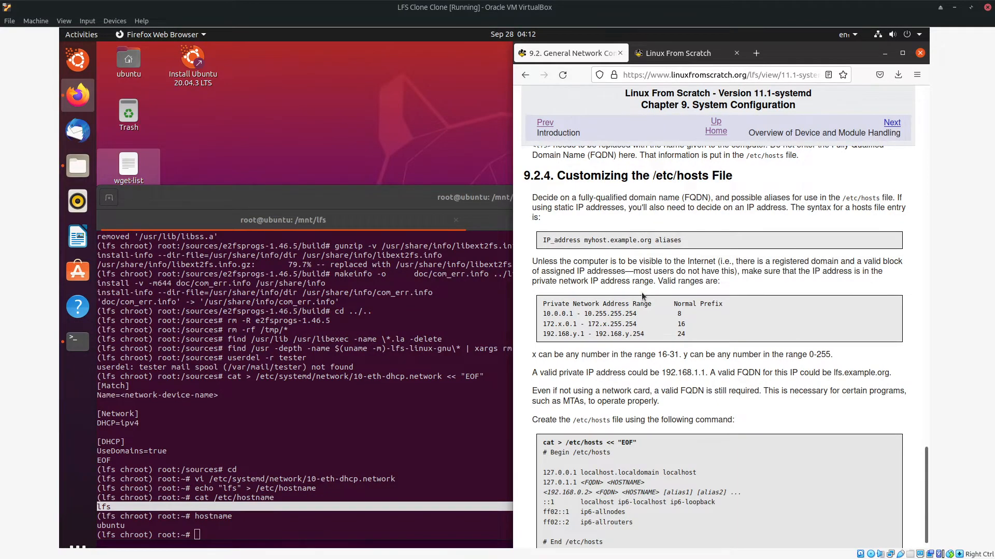
scroll(down, 3)
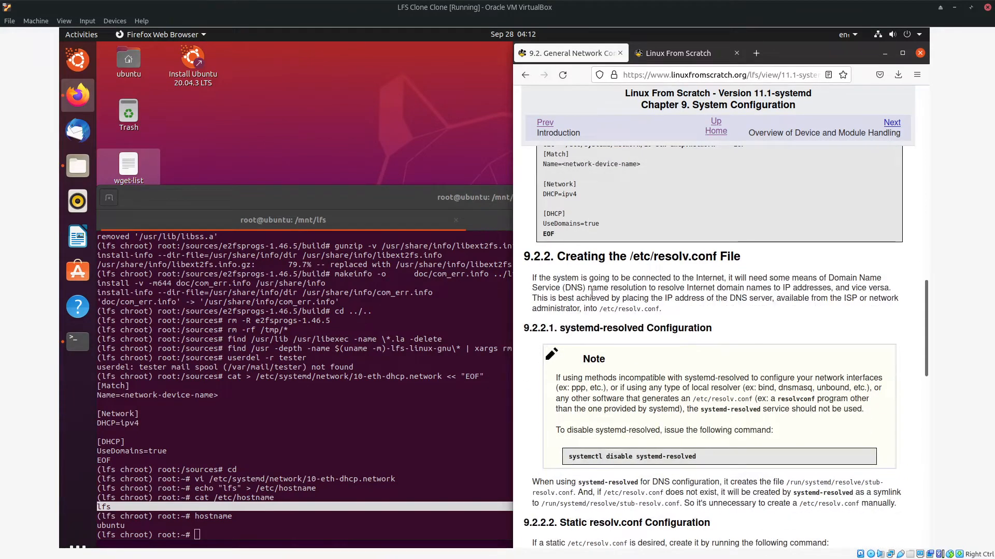
scroll(down, 3)
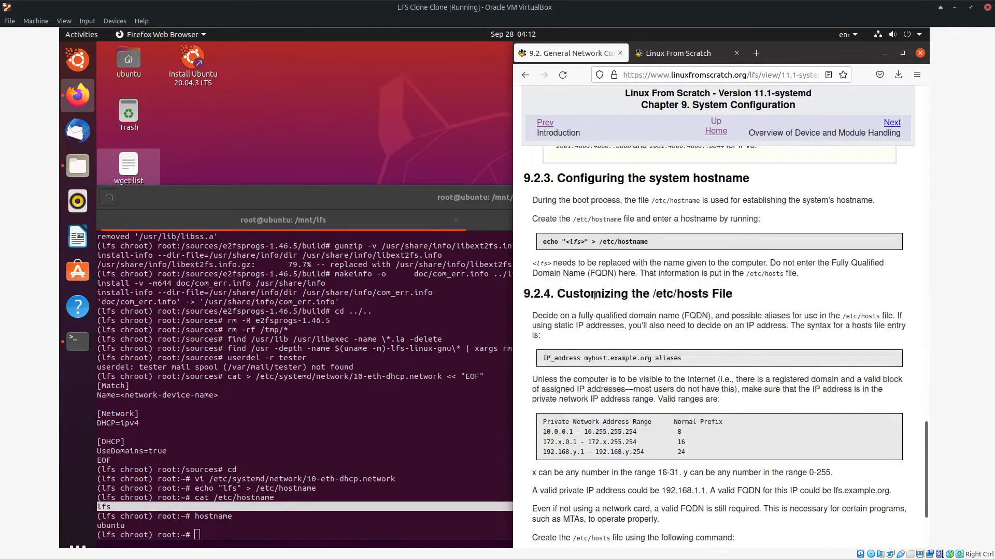
scroll(down, 3)
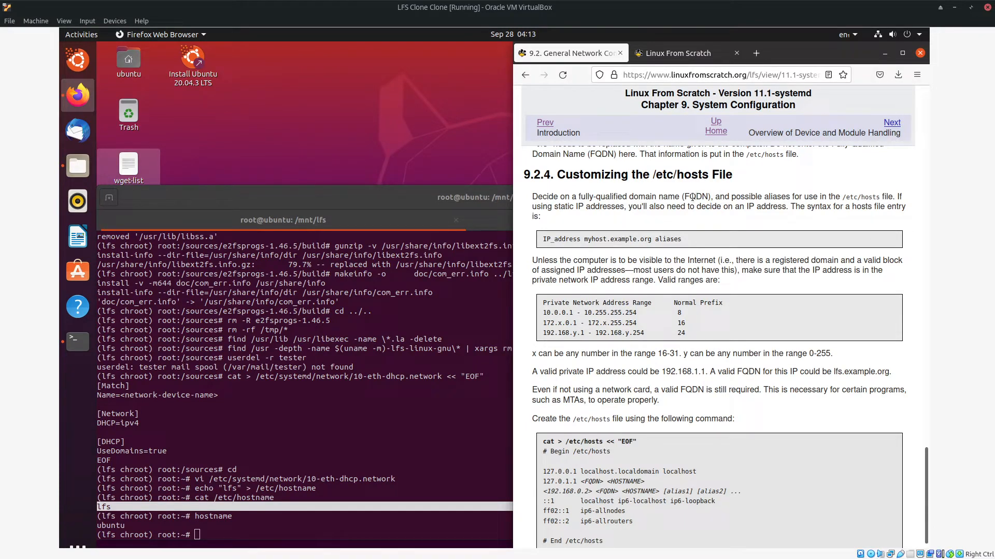
mouse_move(853, 198)
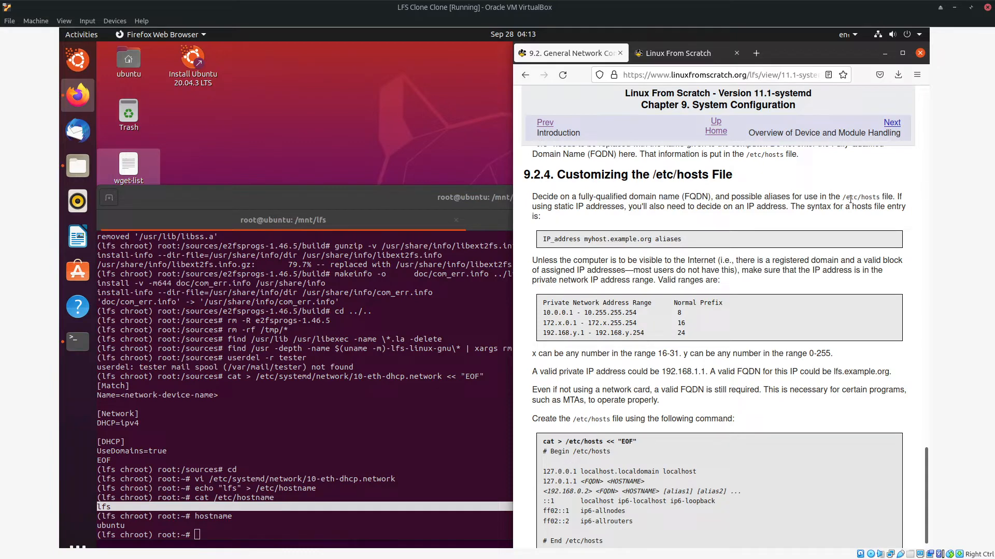
mouse_move(514, 207)
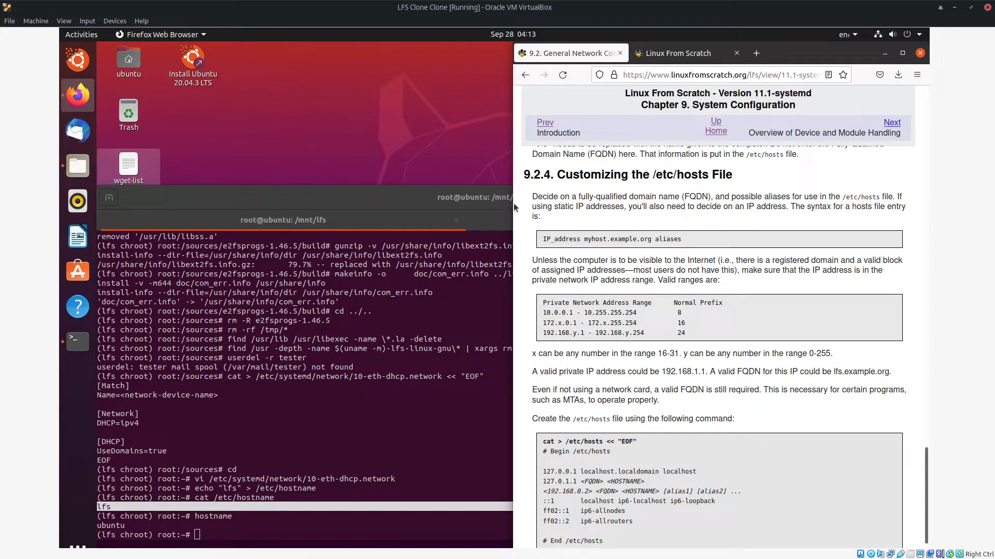
mouse_move(626, 222)
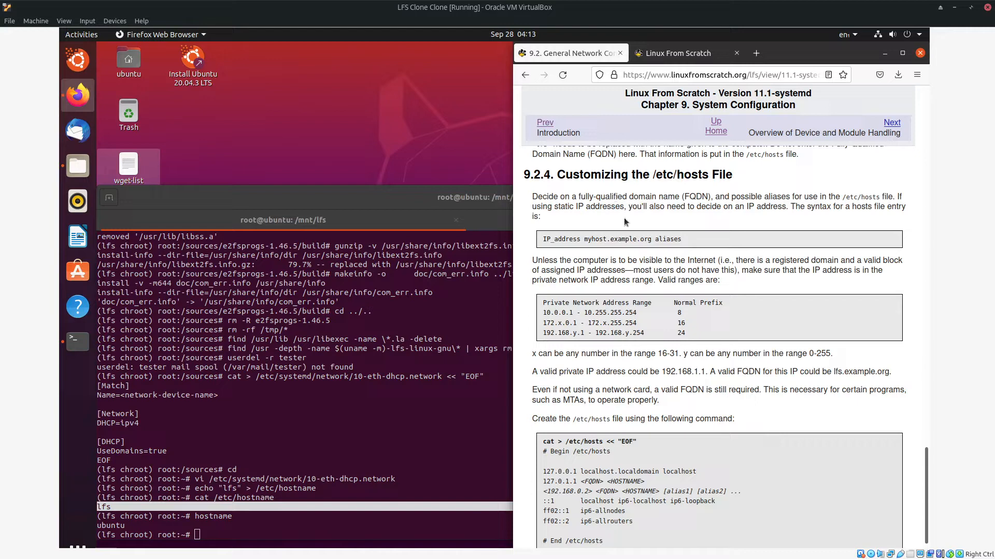
mouse_move(579, 260)
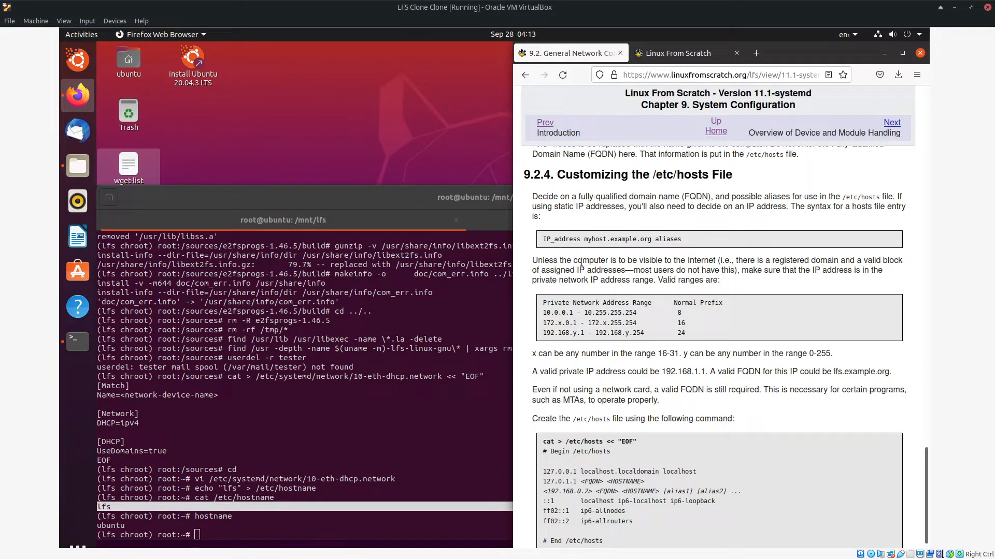
mouse_move(607, 275)
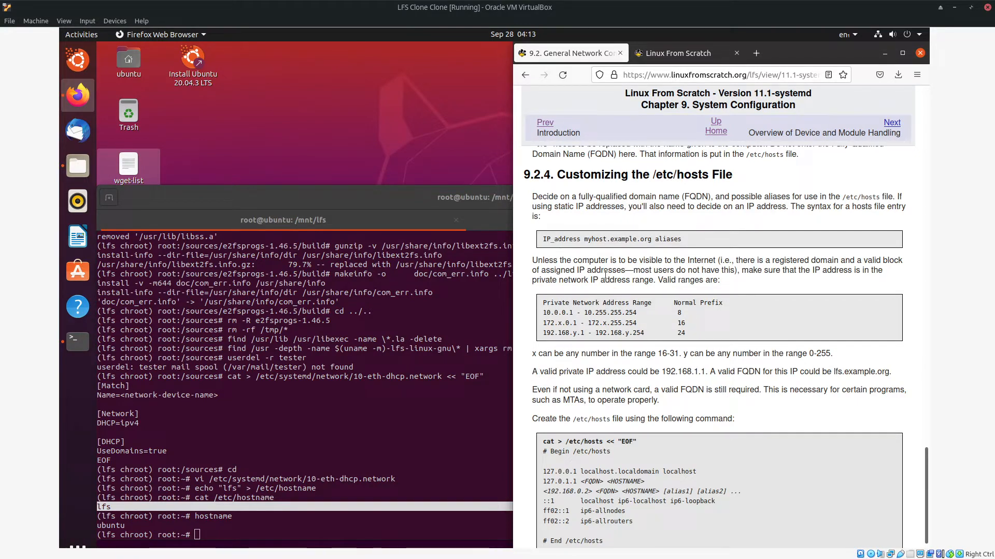
mouse_move(614, 311)
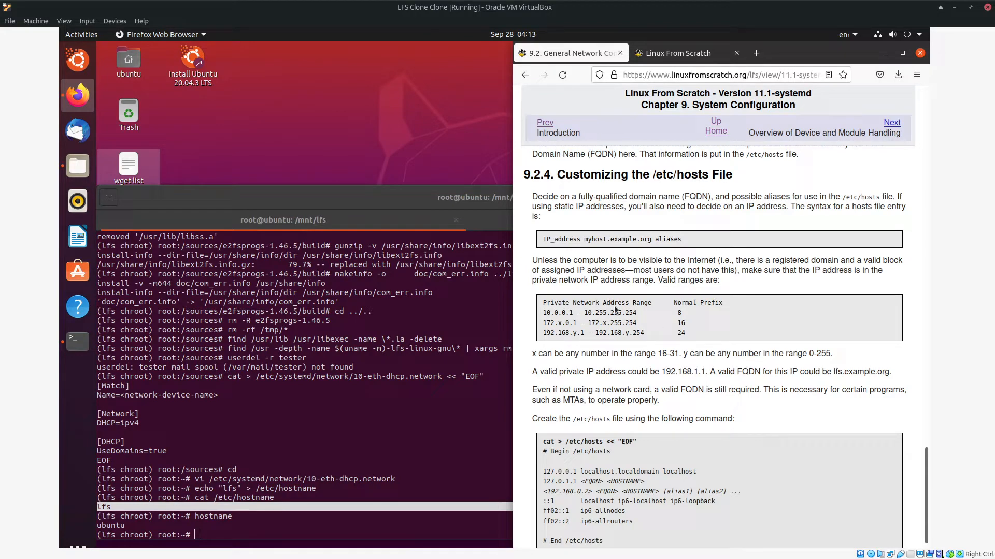
scroll(down, 3)
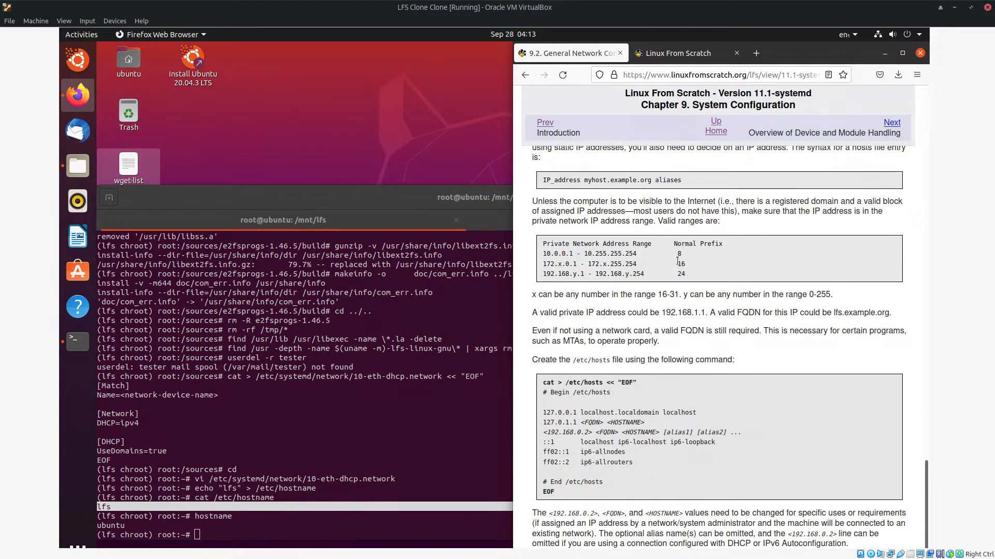
scroll(down, 3)
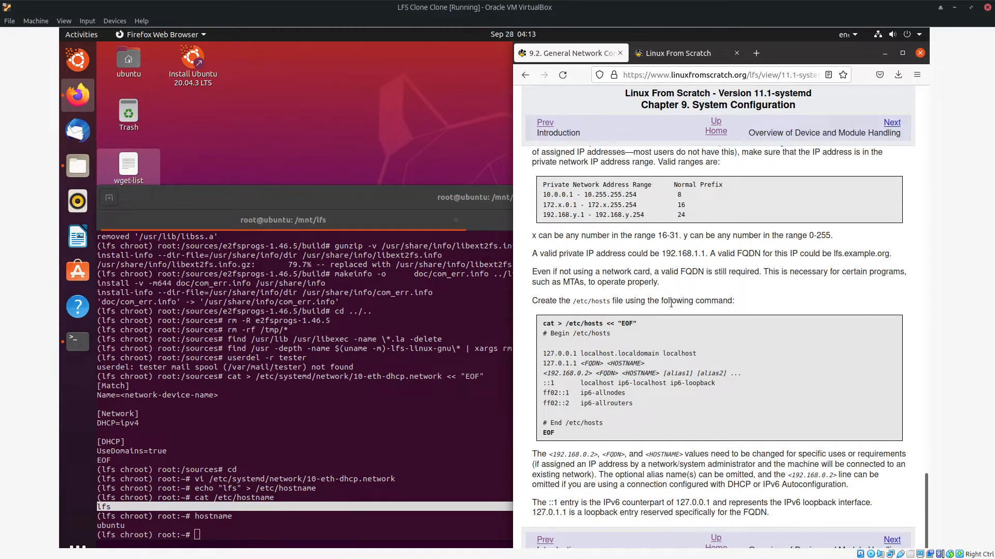
drag(543, 353, 549, 432)
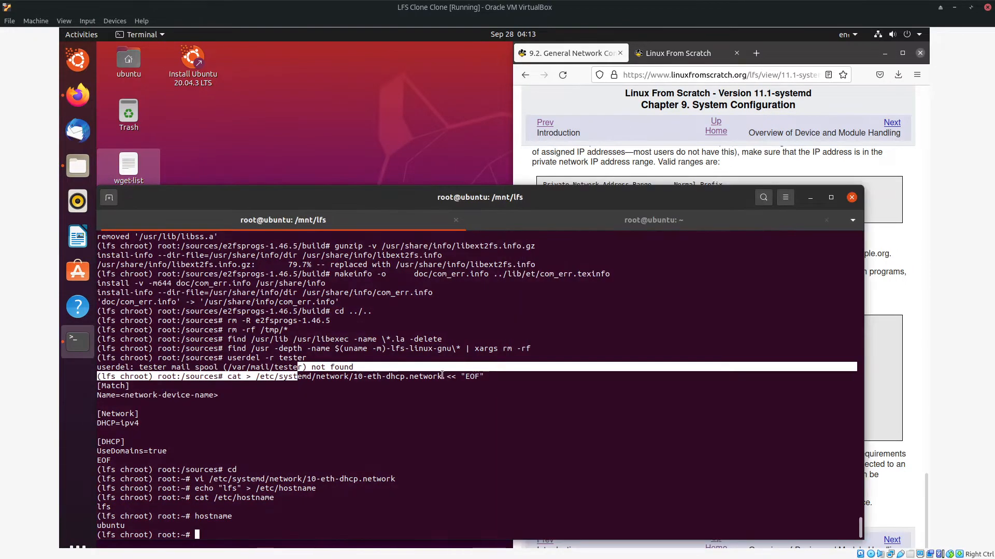
Type the cat > /etc/hosts heredoc with the 192.168.1.4 line set to lfs.example.org lfs.
text(cat > /etc/hosts << "EOF")
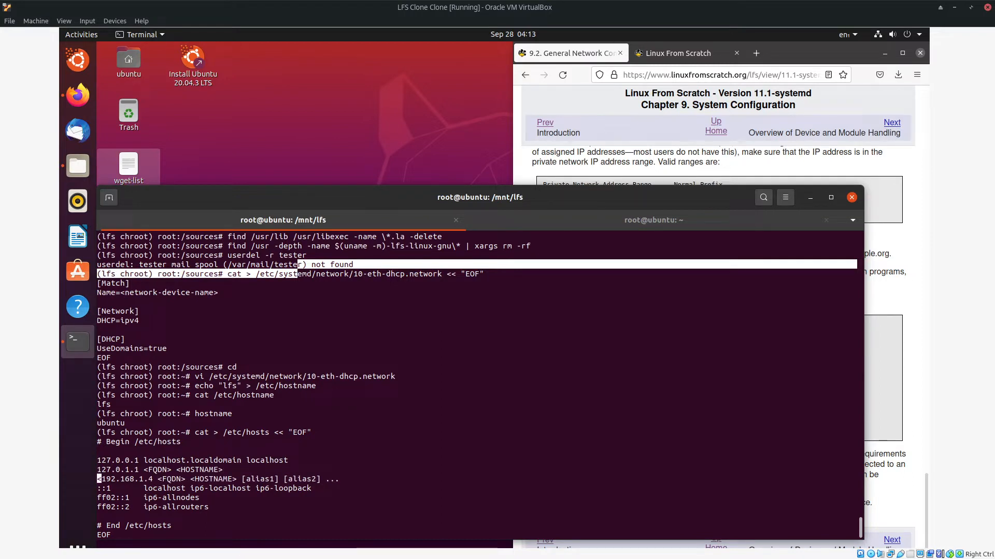
mouse_move(78, 341)
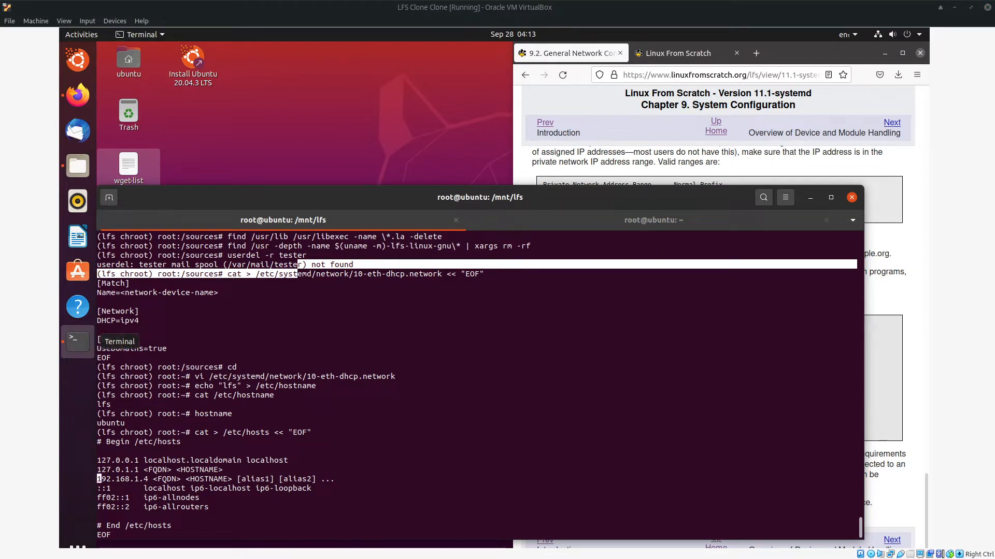
mouse_move(927, 322)
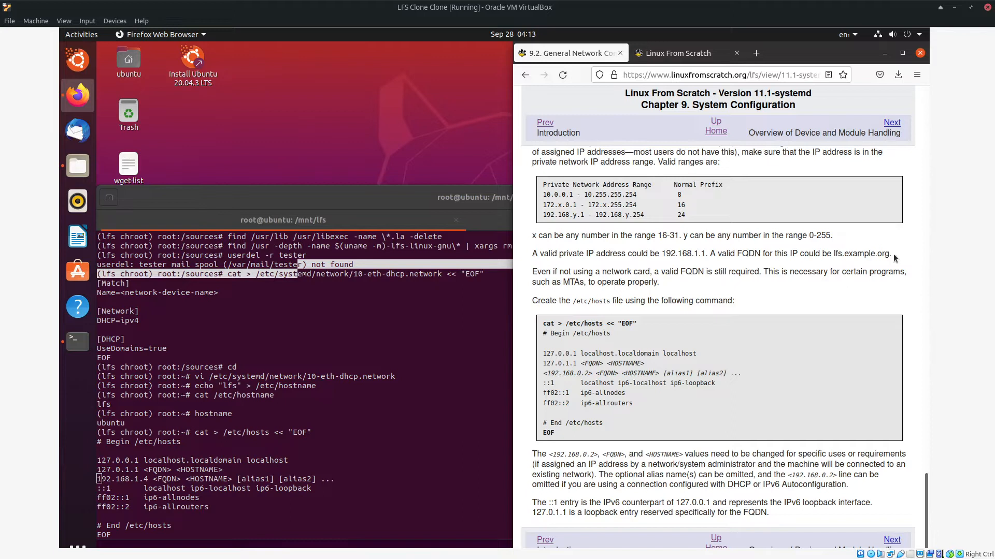
mouse_move(675, 290)
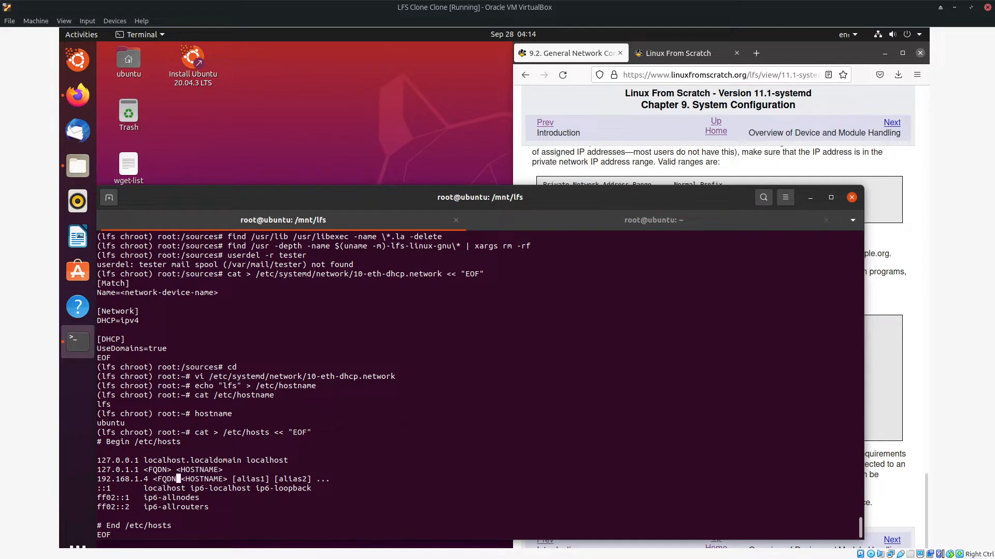
text(lfs.example.org)
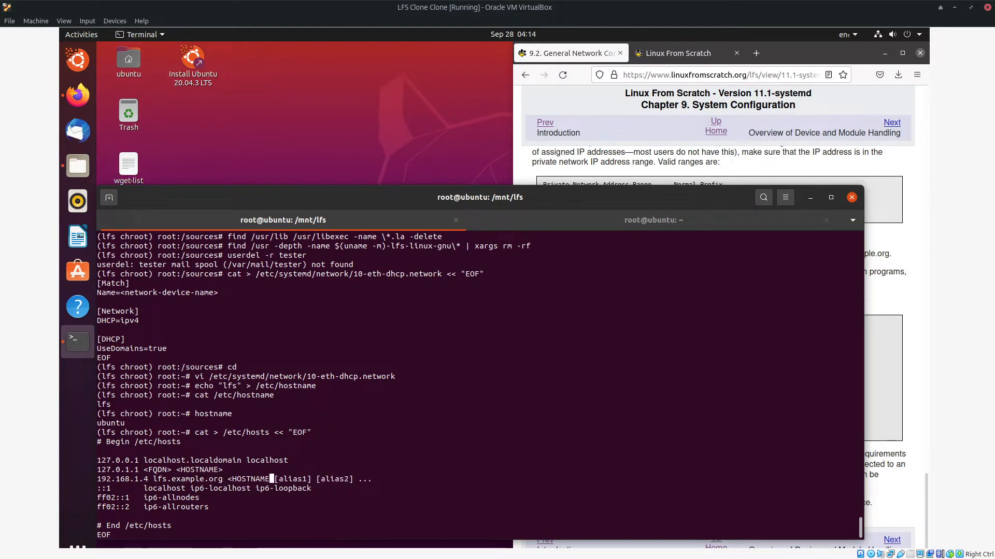
text(lfs)
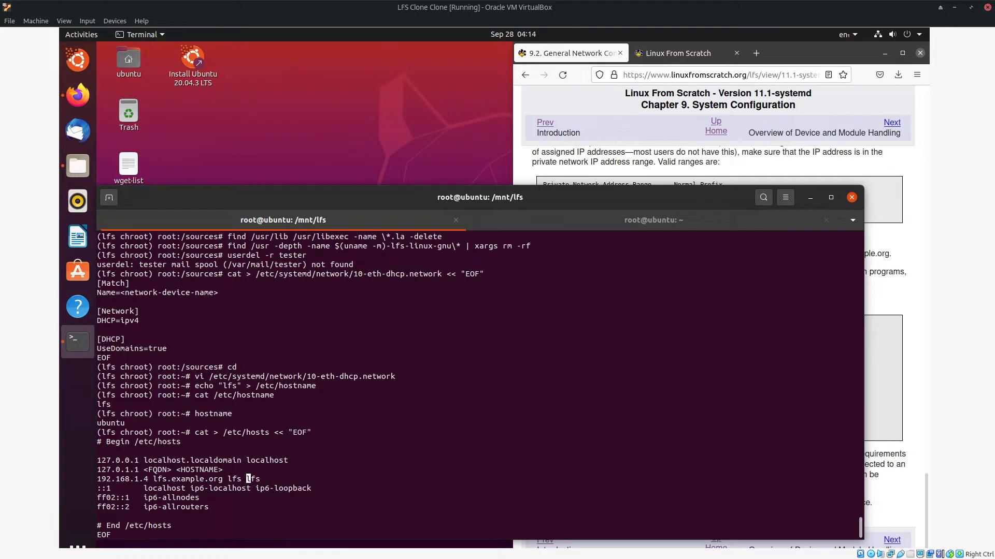
Run the /etc/hosts heredoc with 127.0.1.1 lfs.example.org lfs added, then cat /etc/hosts to confirm.
text(hostname)
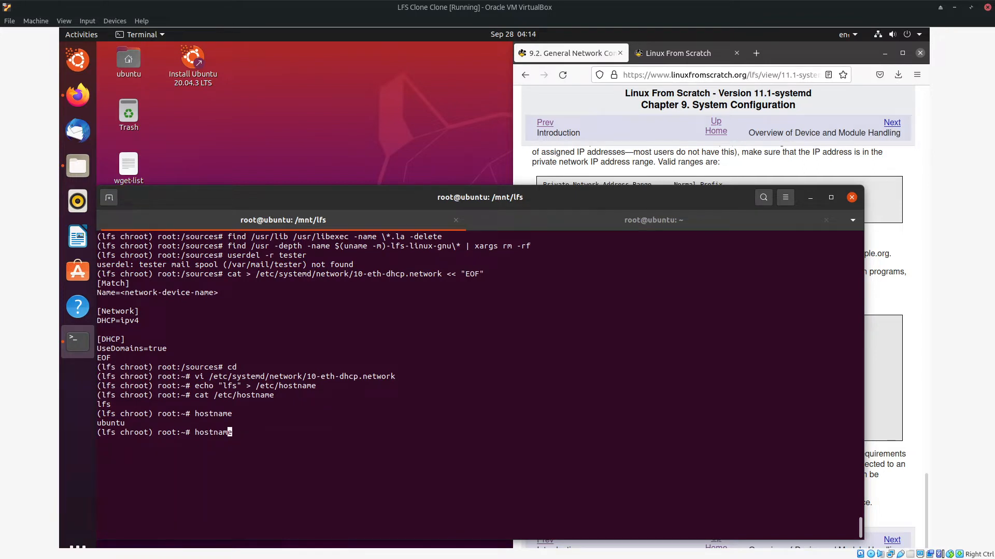
text(cat > /etc/hosts << "EOF")
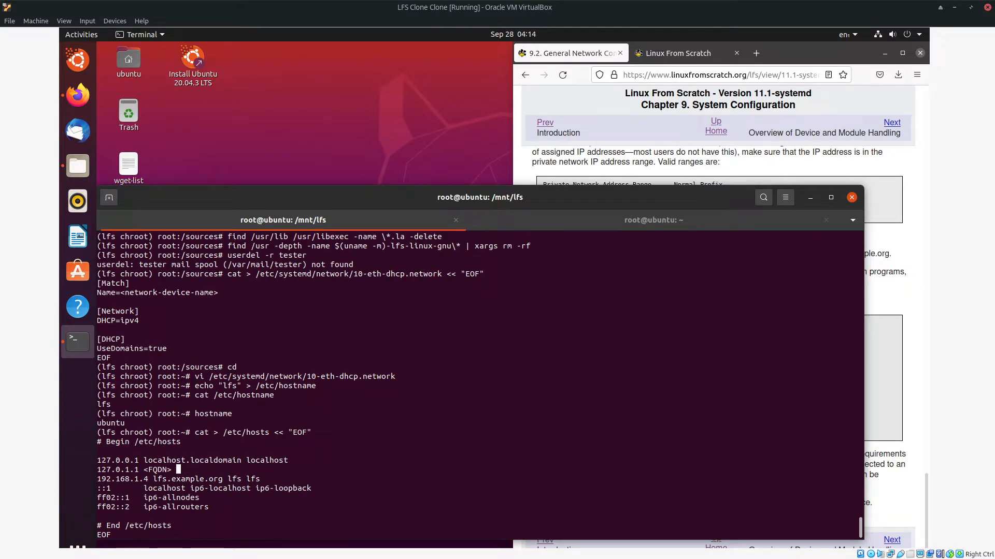
text(lfs)
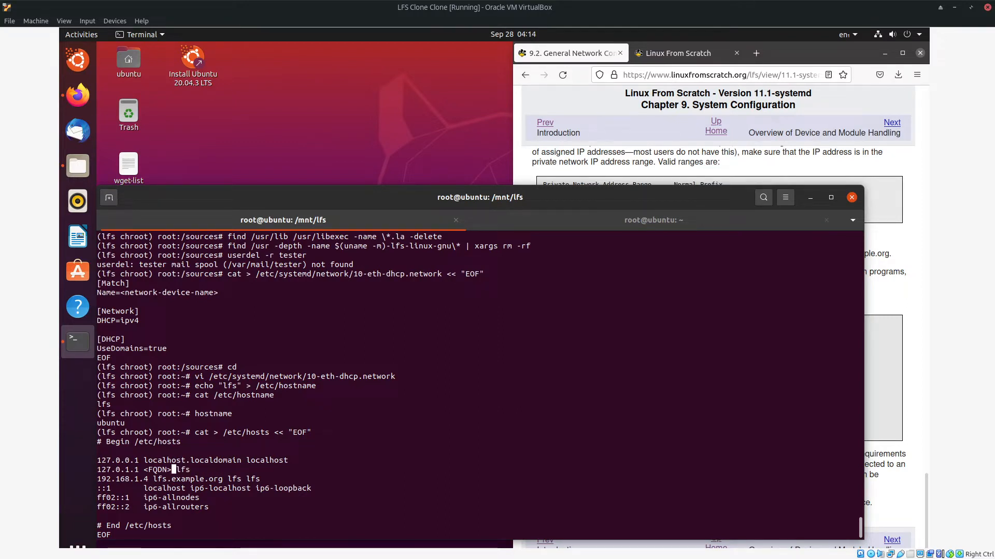
text(lfs.example.org)
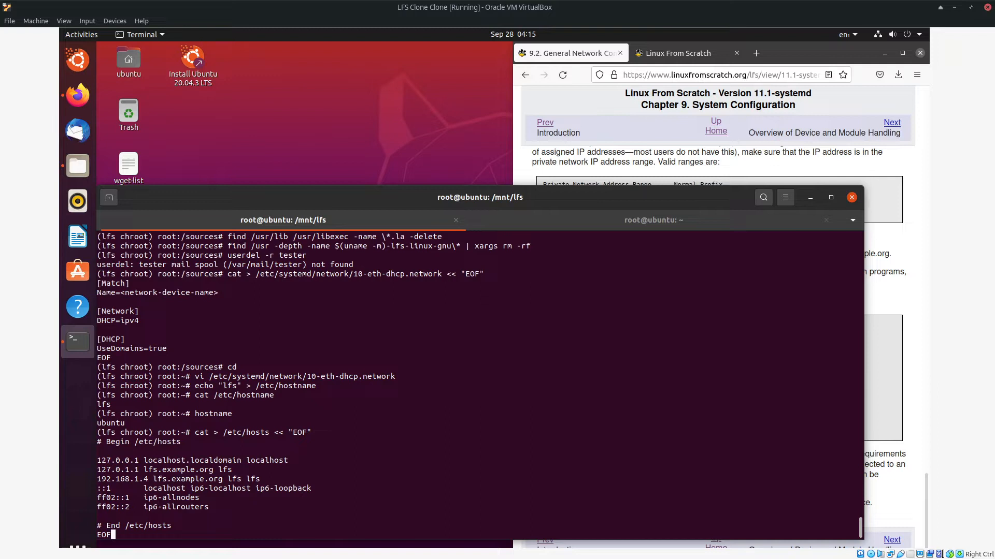
key(Return)
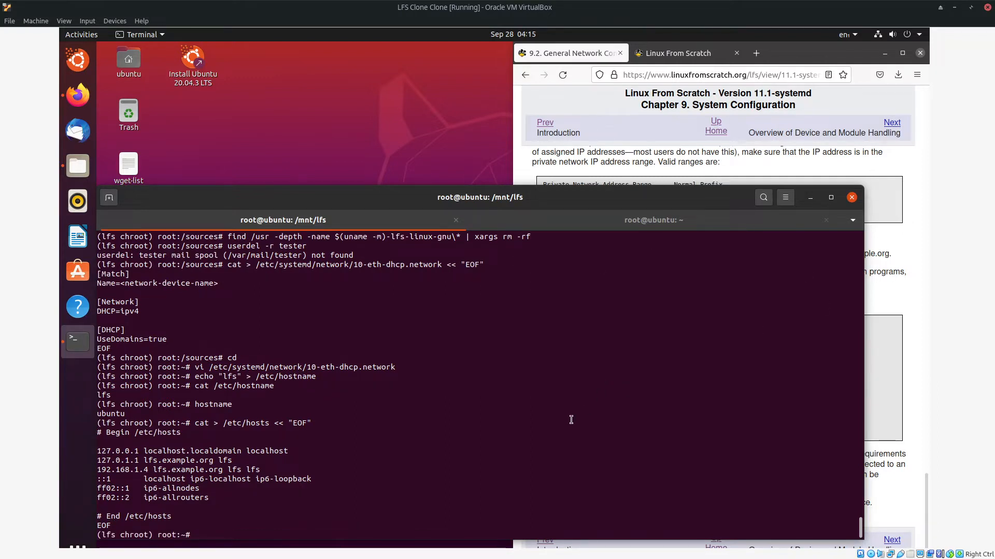
text(cat /etc/hosts)
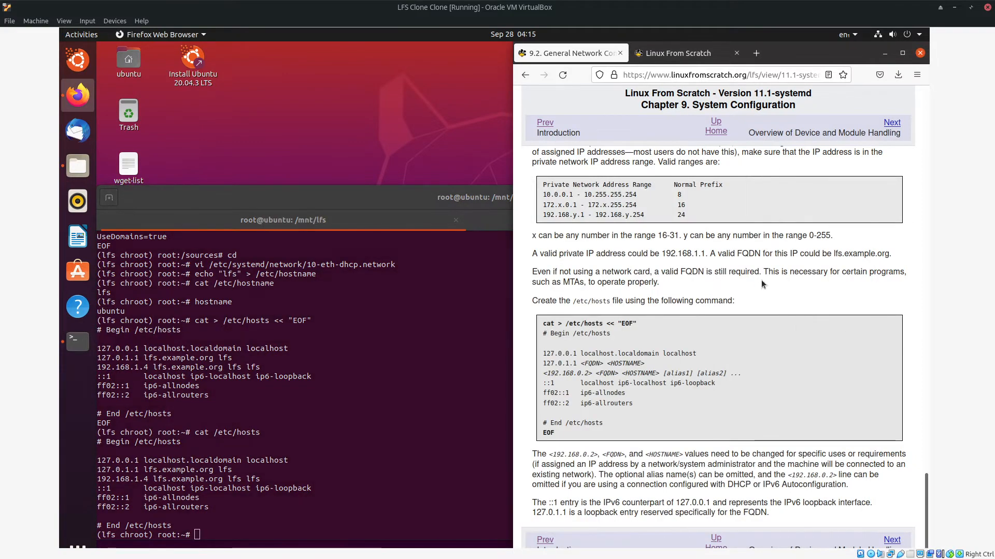
Page through 9.3 Overview of Device and Module Handling and move on to 9.4 Managing Devices.
click(892, 122)
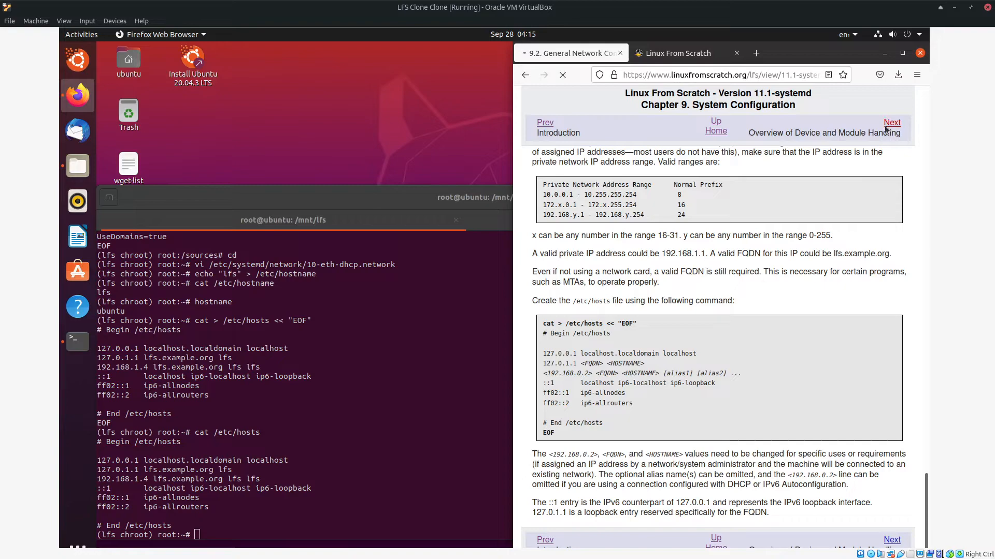
click(892, 122)
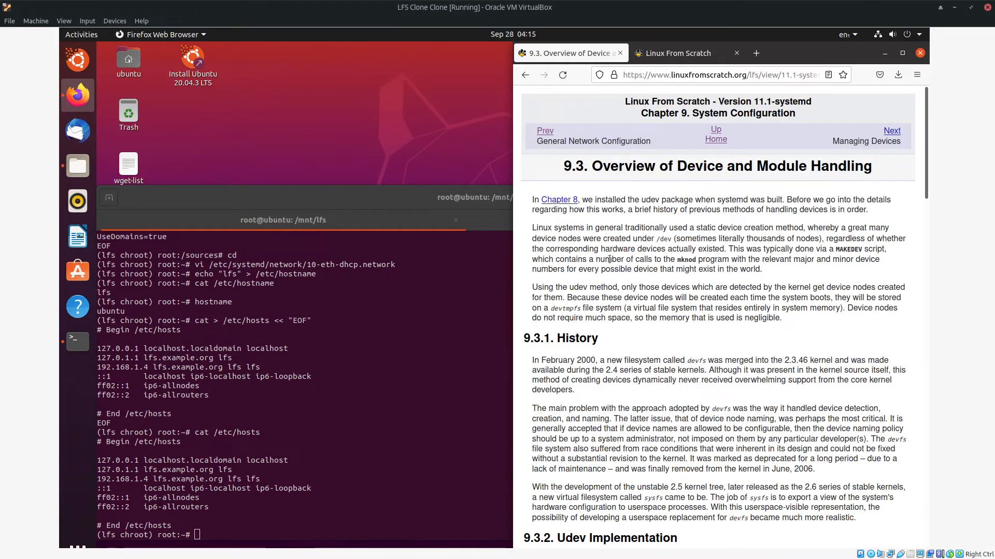
scroll(down, 3)
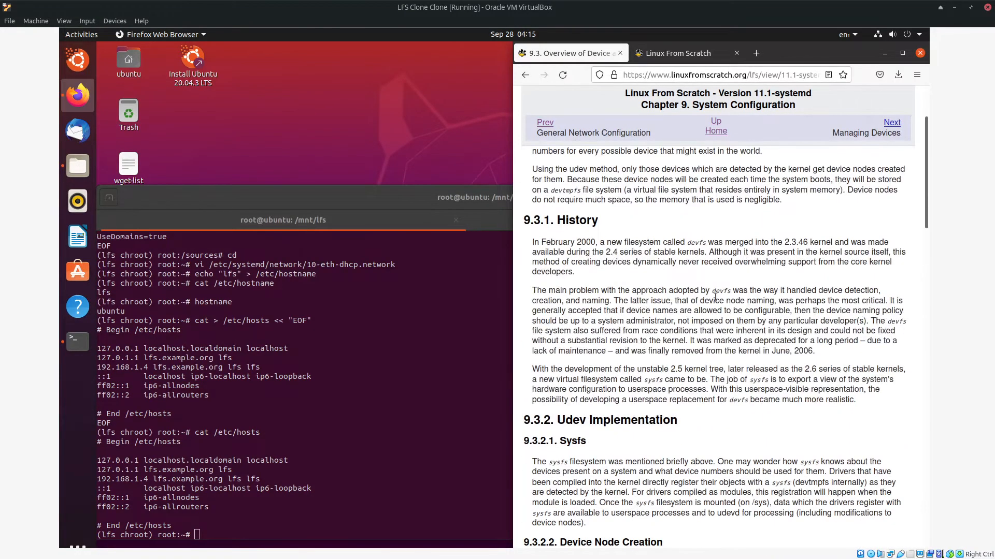
scroll(down, 3)
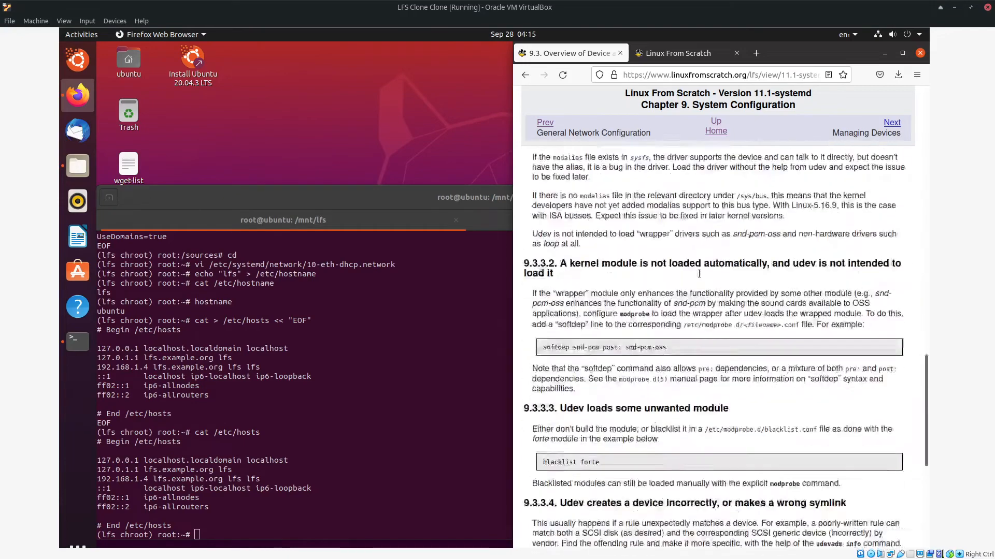
scroll(down, 3)
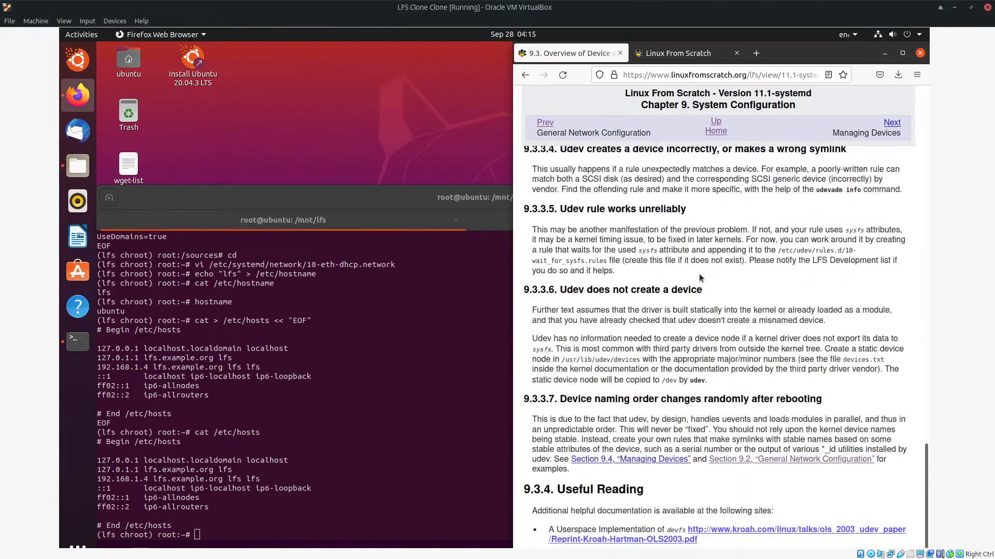
scroll(down, 3)
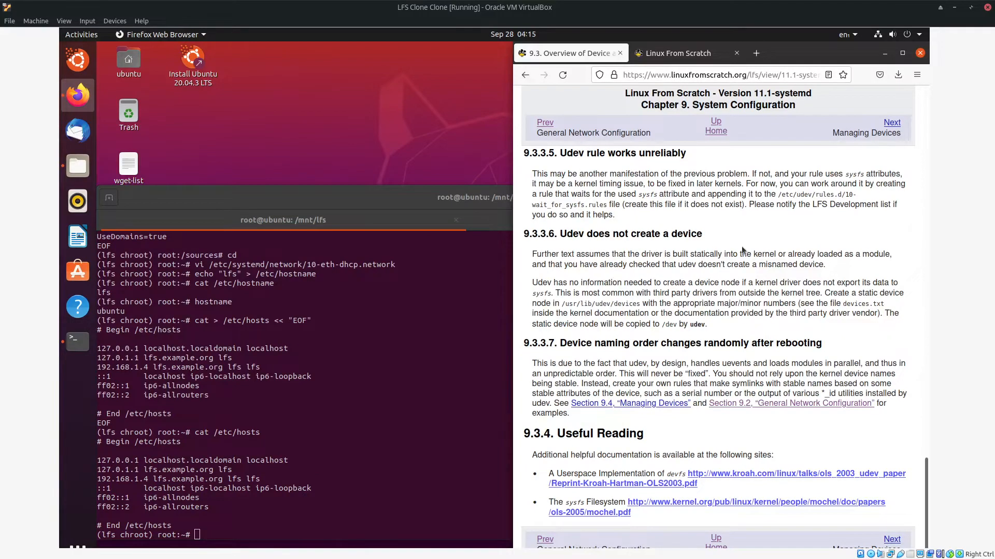
mouse_move(891, 125)
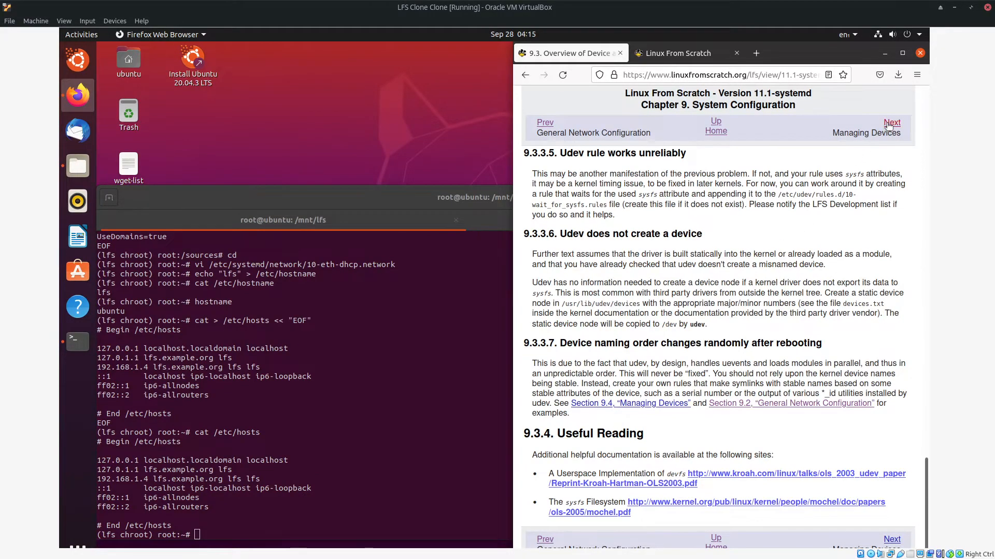
click(892, 122)
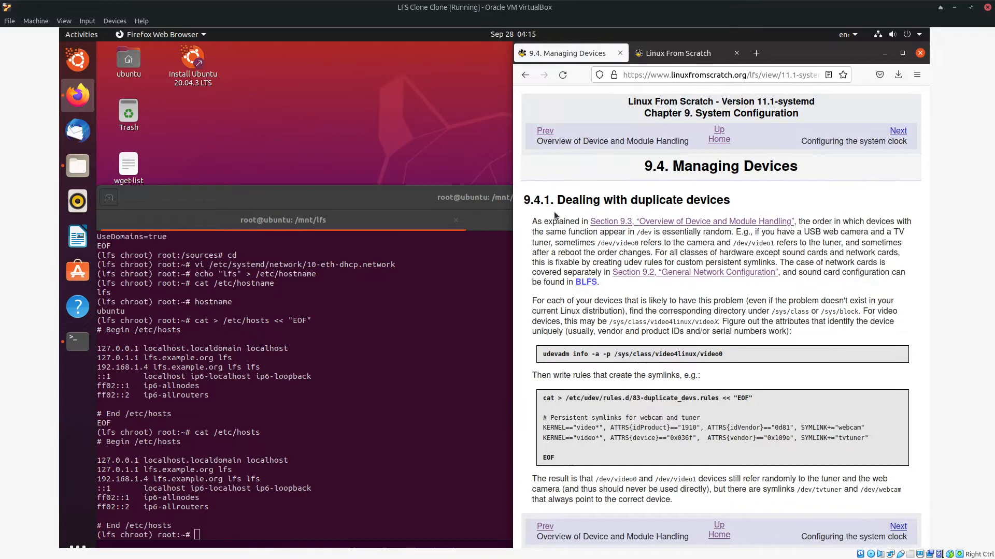
mouse_move(615, 301)
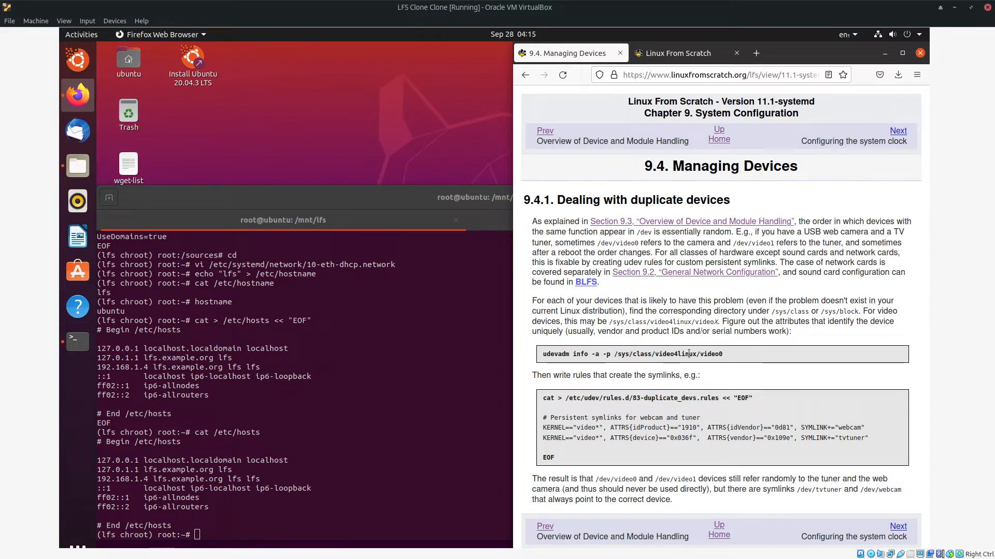
mouse_move(720, 322)
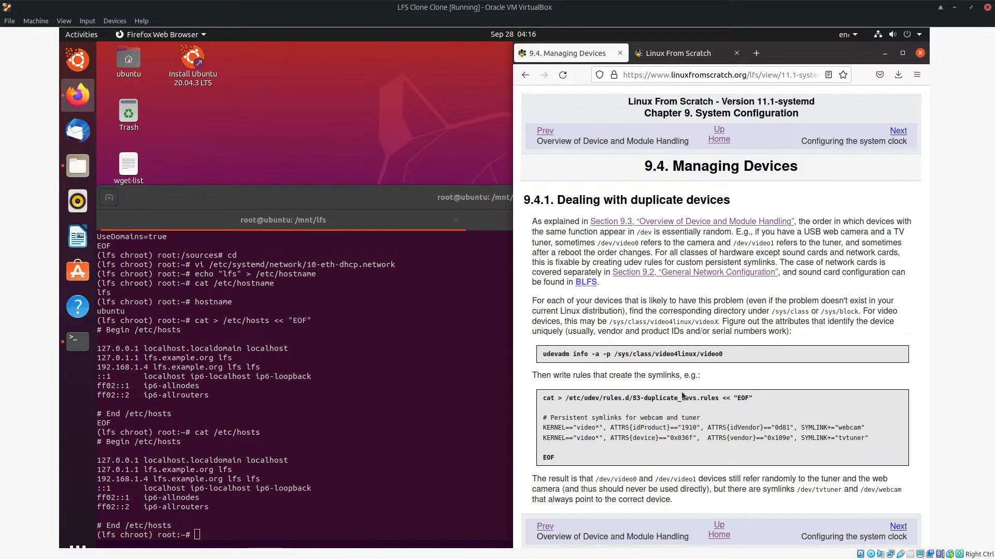
mouse_move(678, 414)
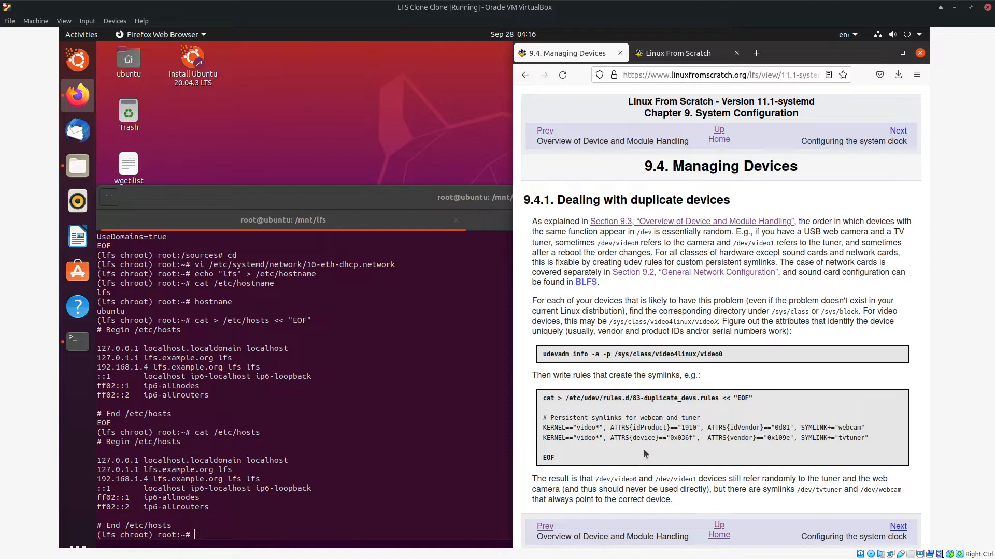
mouse_move(880, 136)
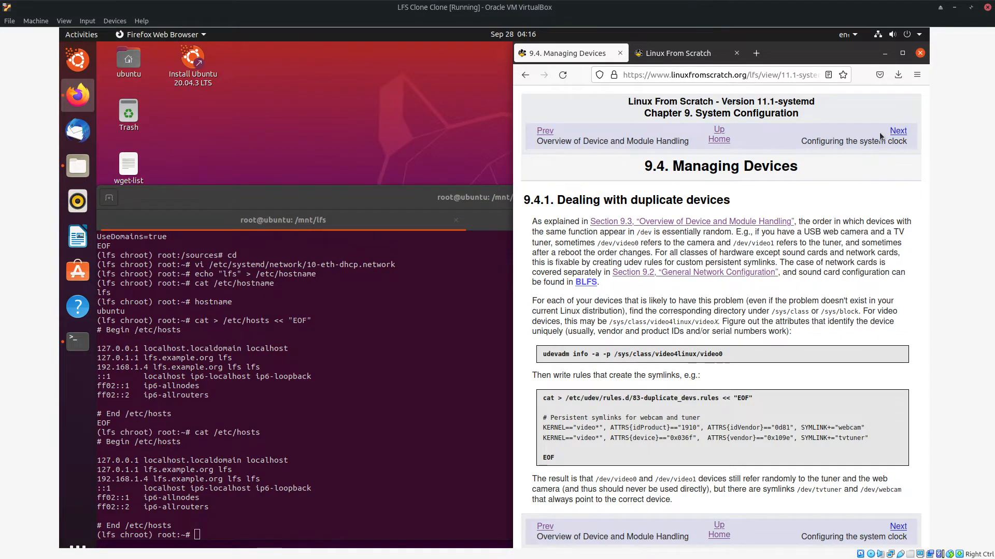
Move to section 9.5, select the /etc/adjtime and timedatectl set-local-rtc 1 commands, and return to the chroot terminal.
click(898, 130)
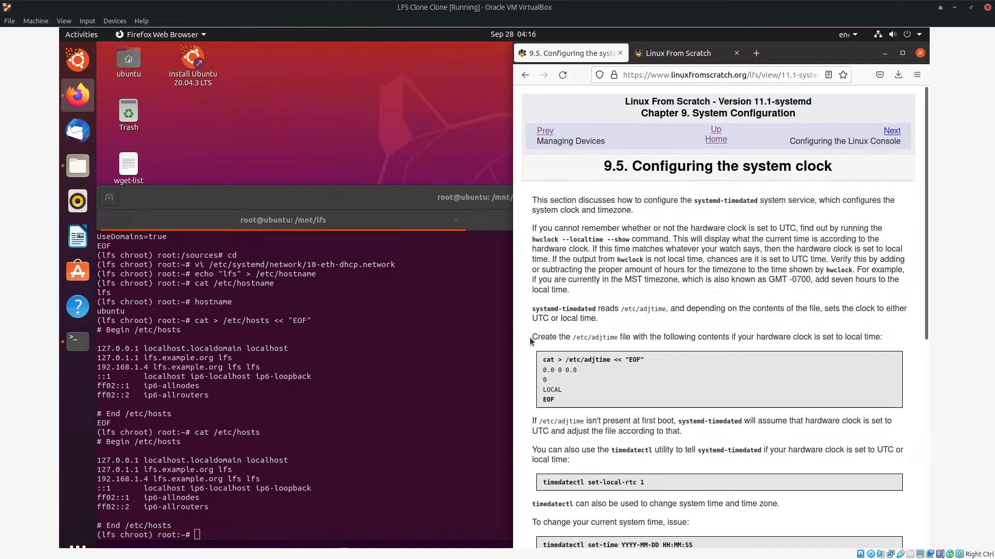
mouse_move(597, 355)
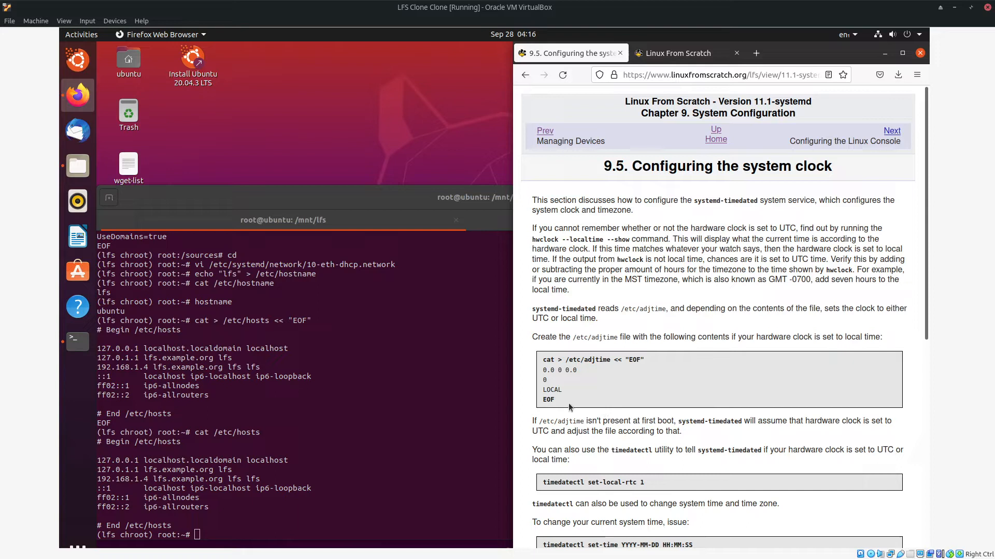
drag(542, 360, 552, 400)
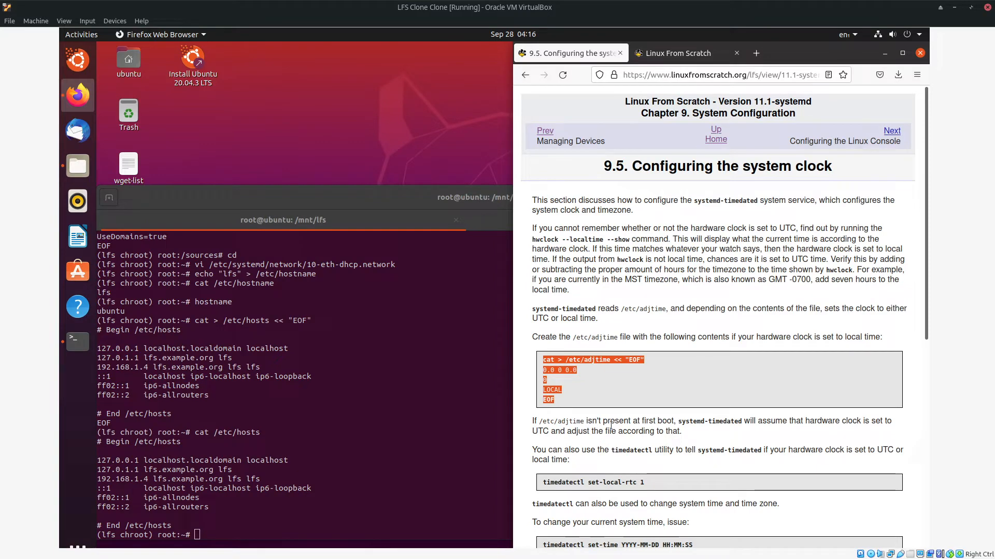
scroll(down, 3)
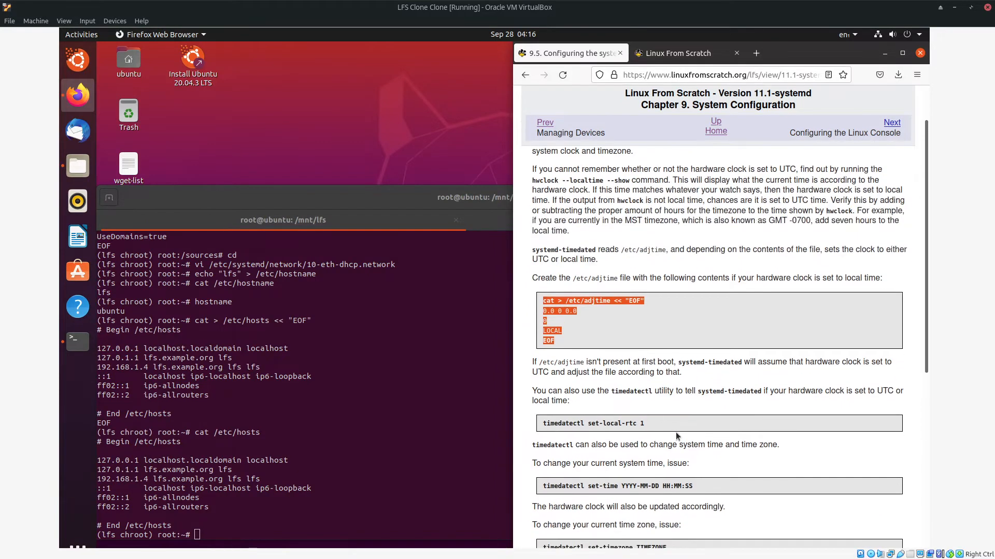
mouse_move(681, 431)
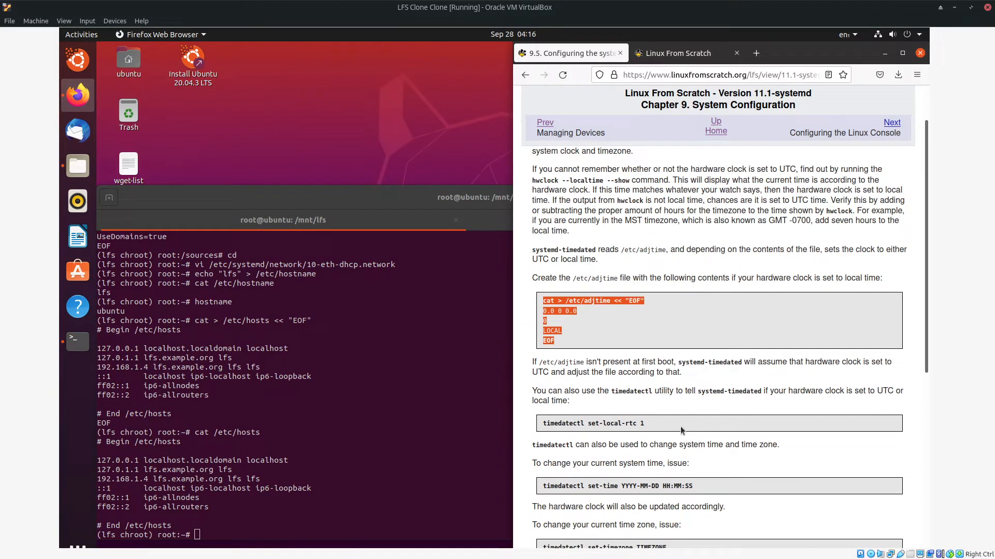
mouse_move(619, 356)
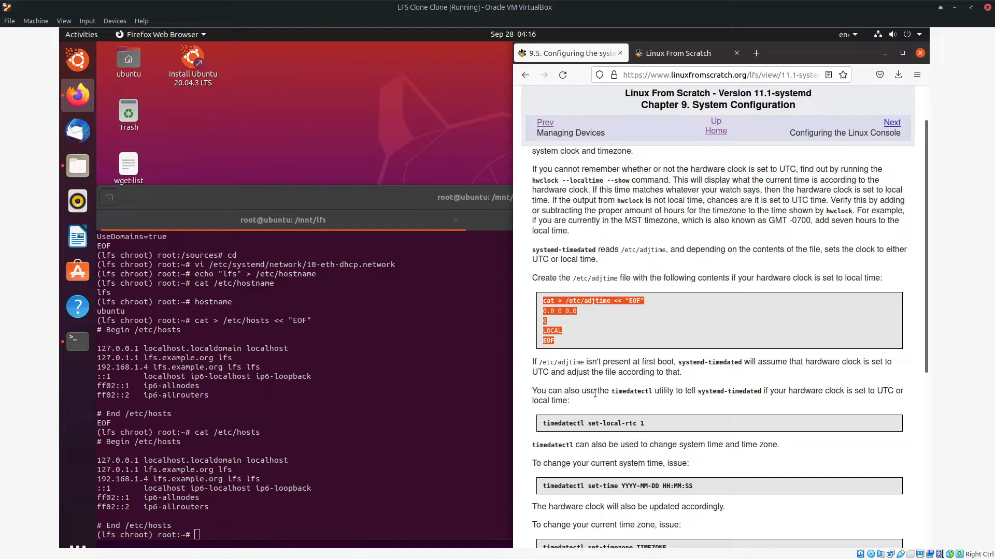
mouse_move(750, 409)
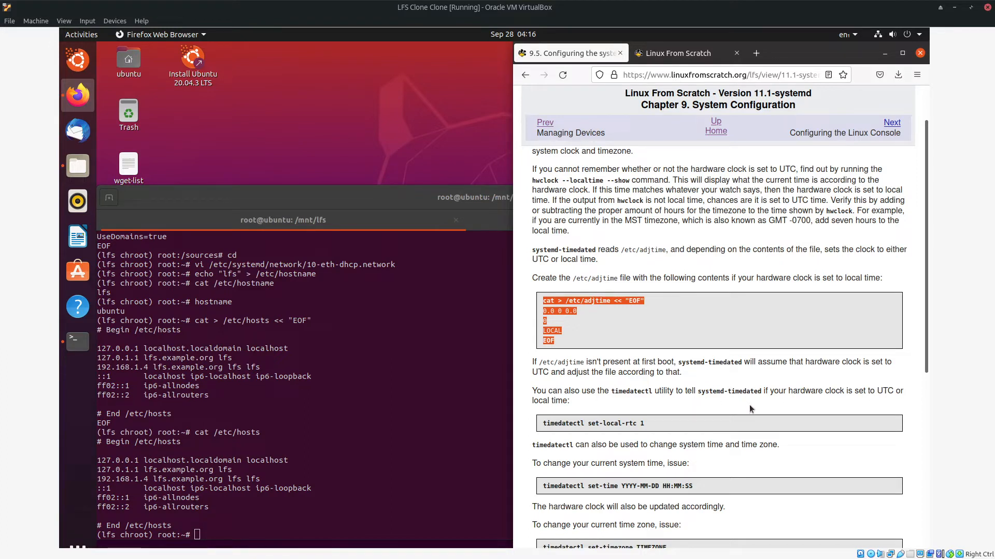
mouse_move(578, 323)
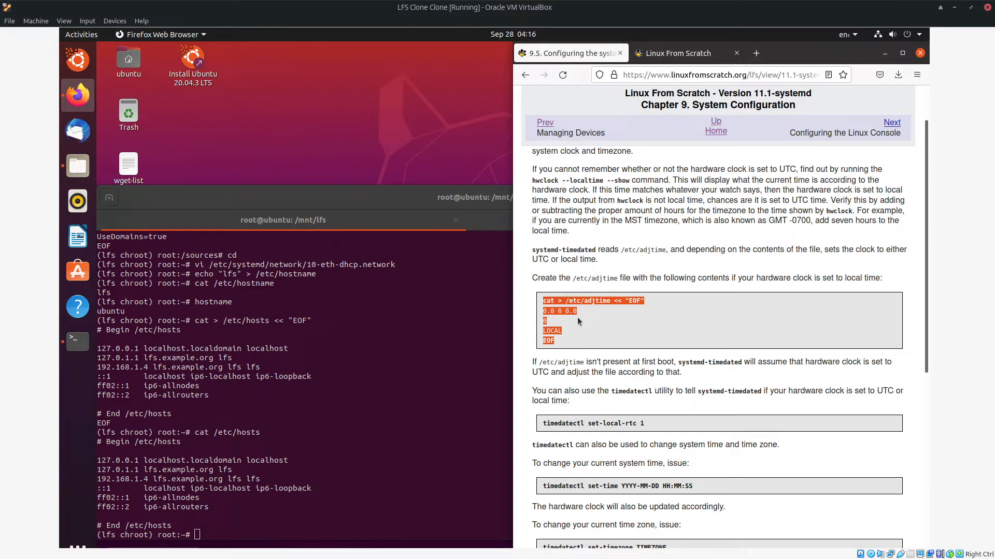
scroll(down, 3)
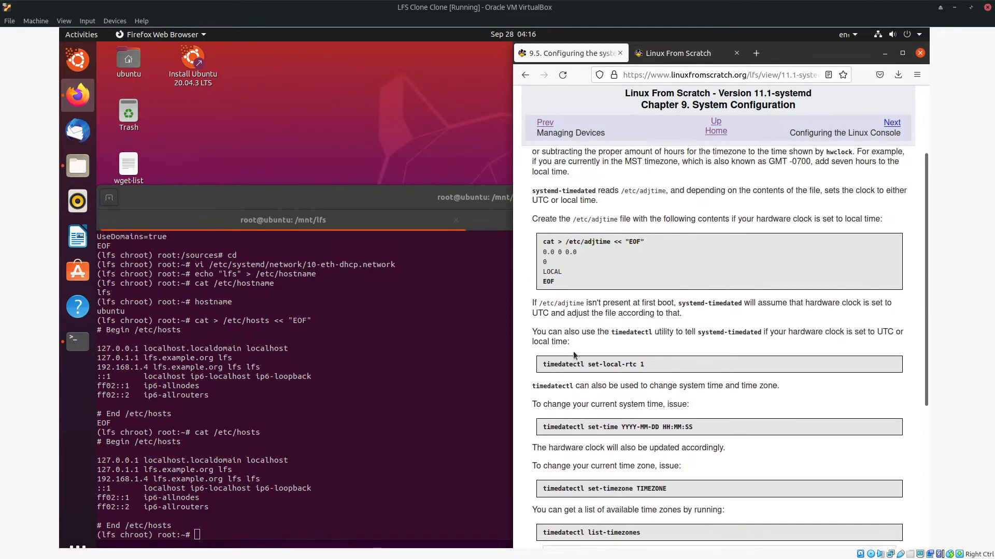
mouse_move(608, 223)
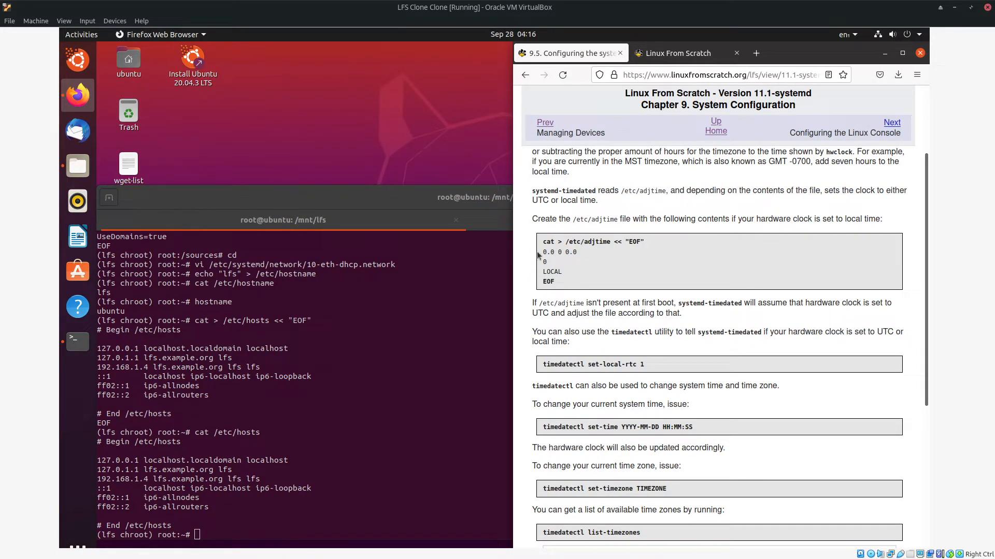
scroll(down, 3)
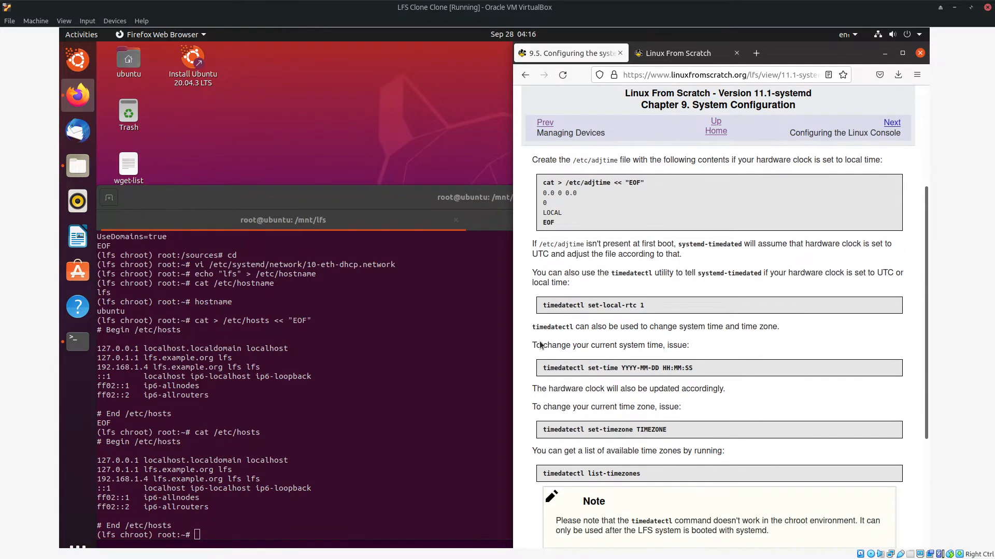
mouse_move(612, 328)
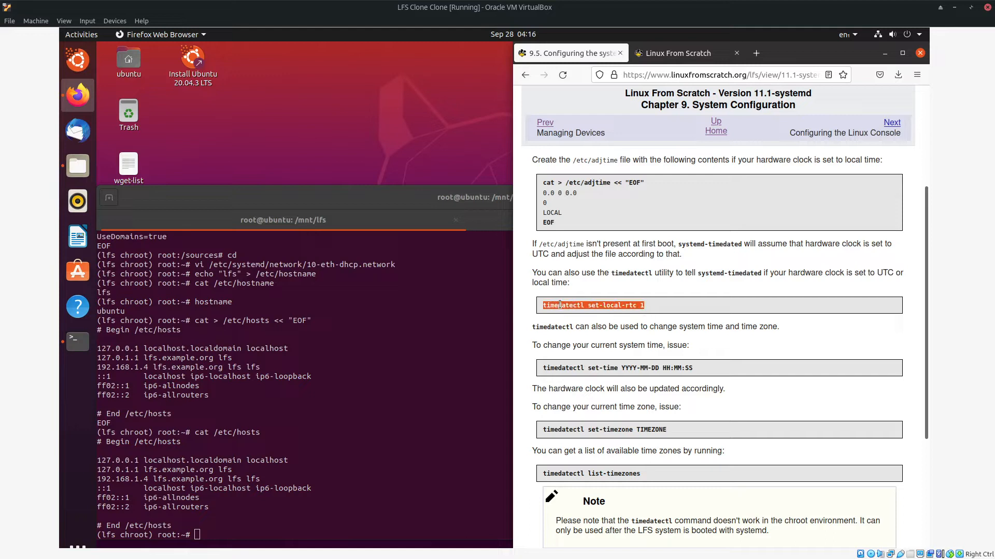
click(583, 305)
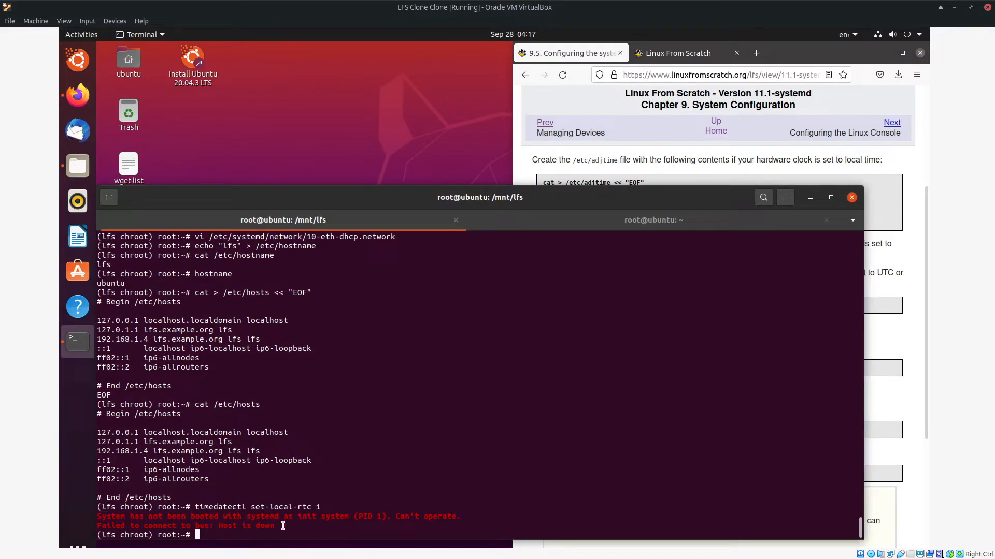
mouse_move(464, 435)
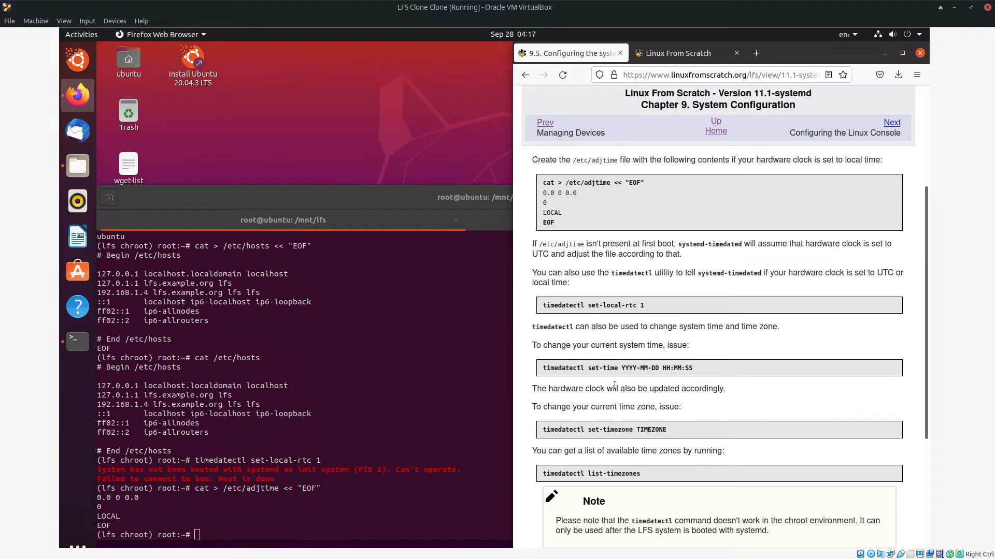
Select the timedatectl set-time command and read on into section 9.5.1.
drag(584, 368, 693, 368)
text(timedatectl set-time YYYY-MM-DD HH:MM:SS)
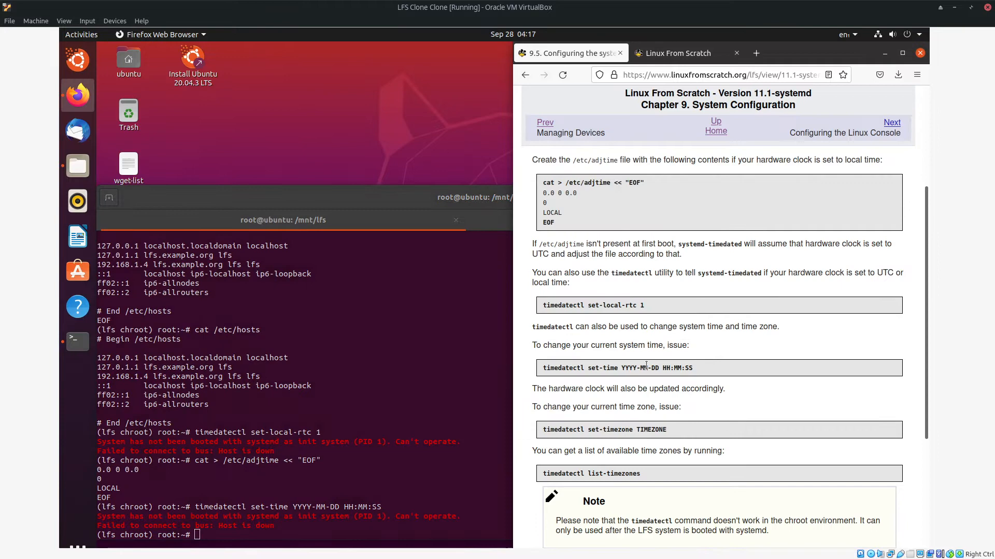
scroll(down, 3)
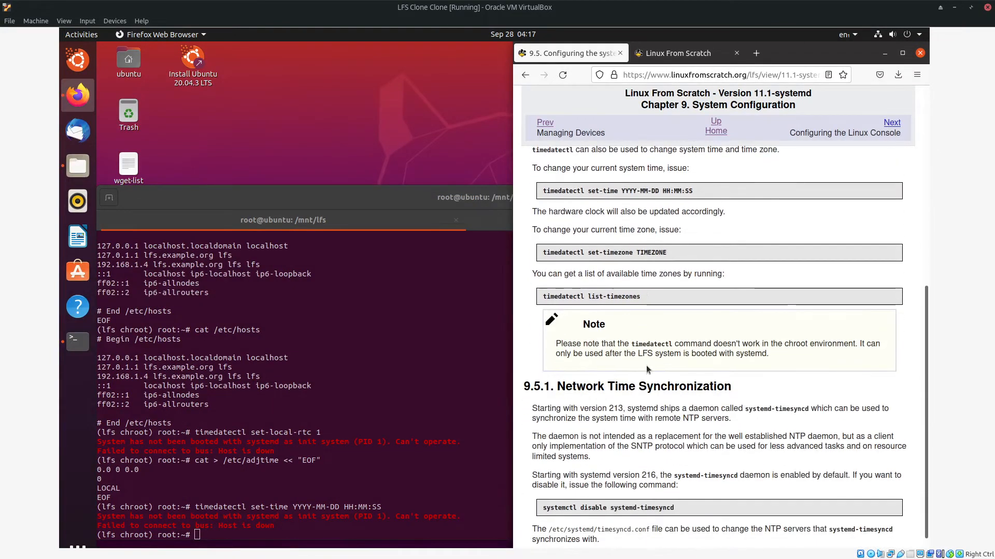
Enable systemd-timesyncd, attempt the America/New_York time zone with timedatectl, and move on to section 9.6.
scroll(down, 3)
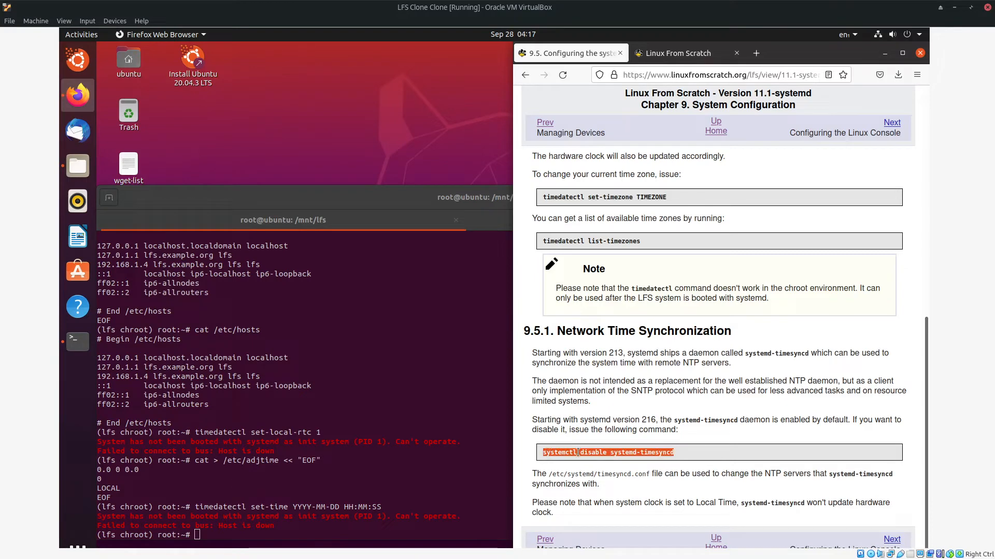
right_click(401, 385)
text(systemctl enable systemd-timesyncd)
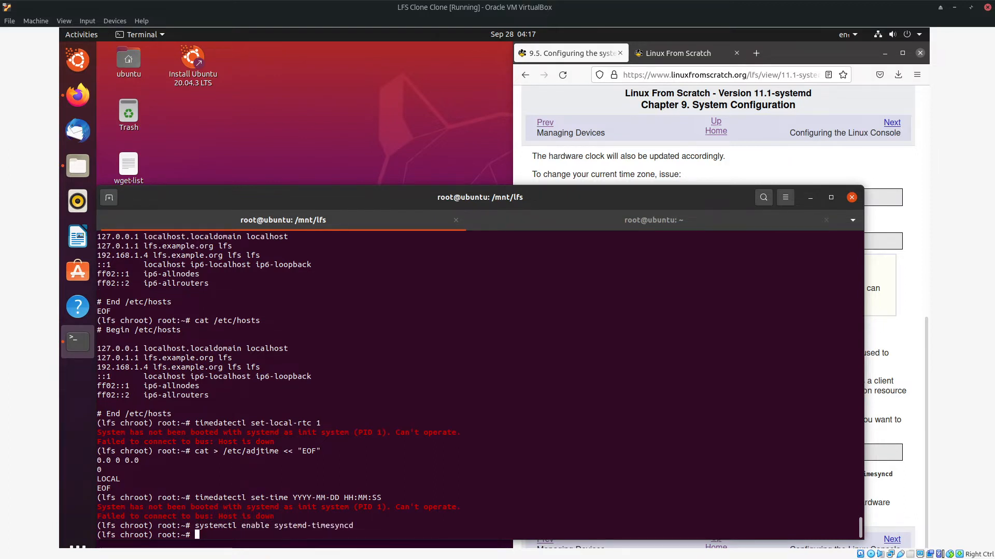
mouse_move(275, 451)
text(timedatectl America)
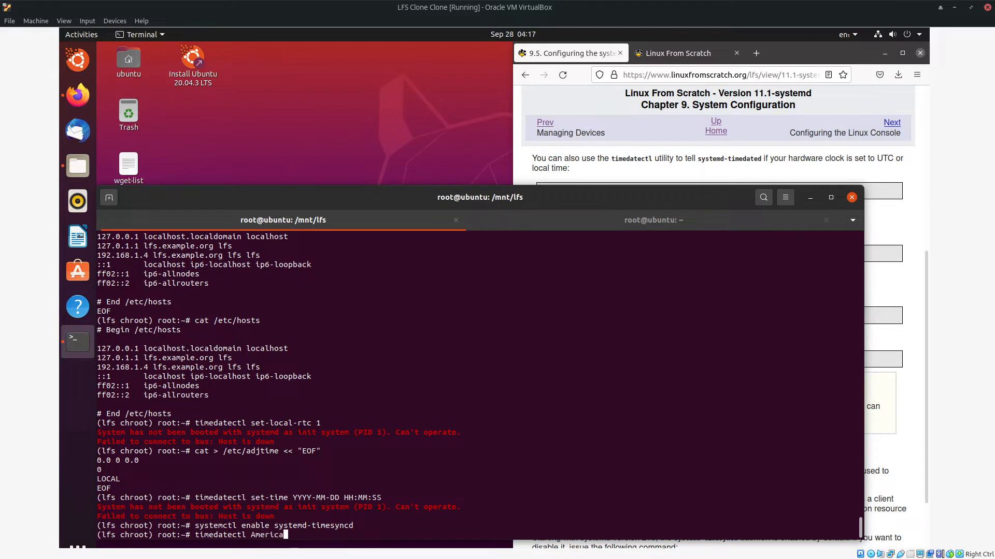
text(/New_York)
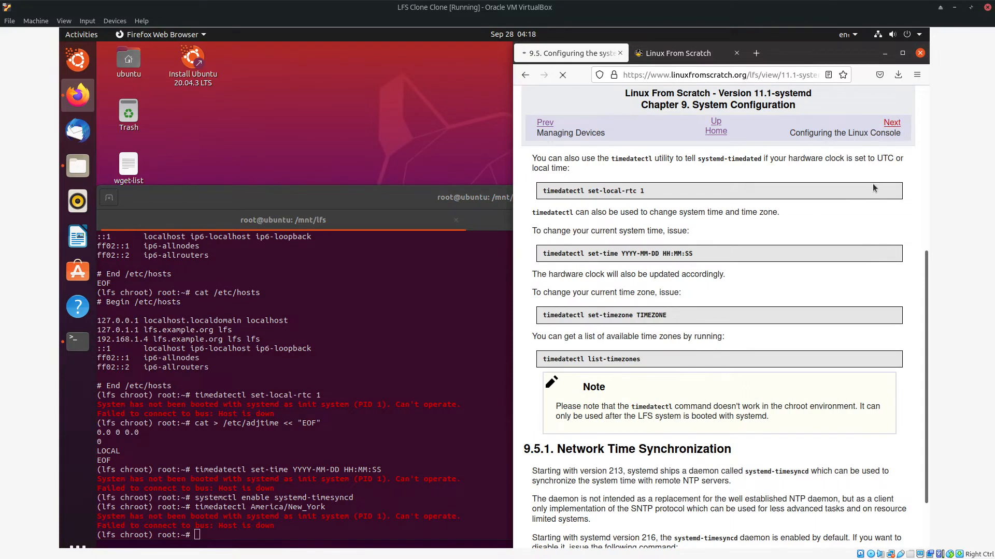
click(892, 122)
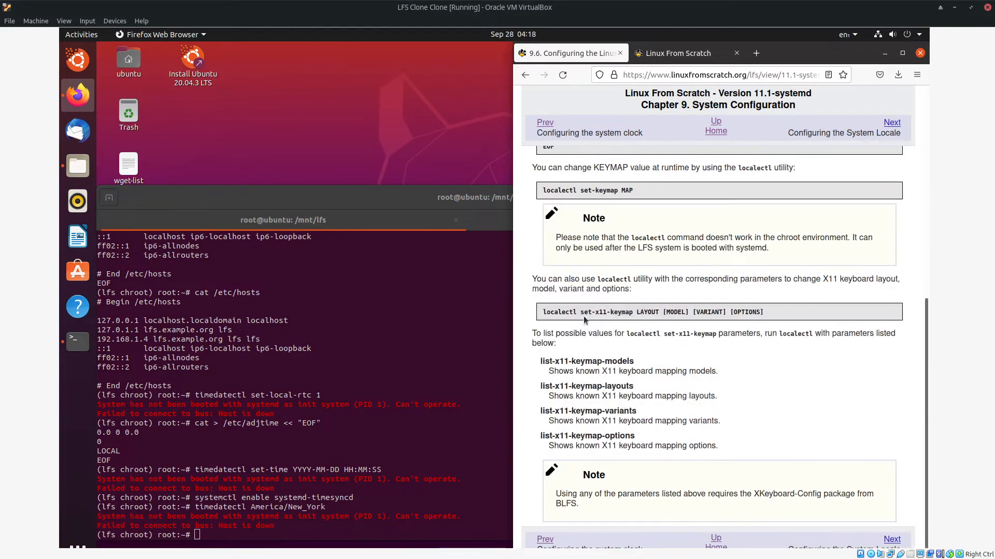
mouse_move(672, 355)
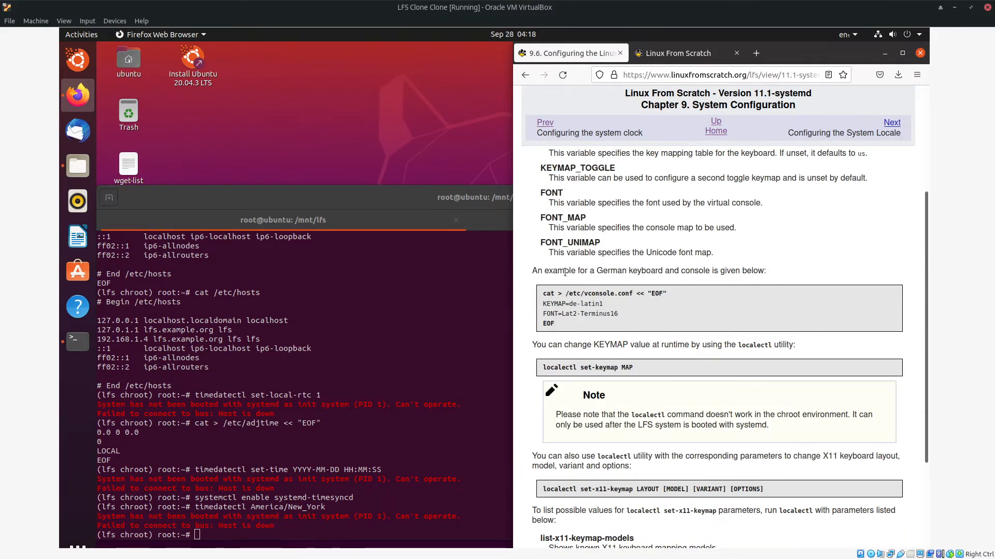
mouse_move(669, 374)
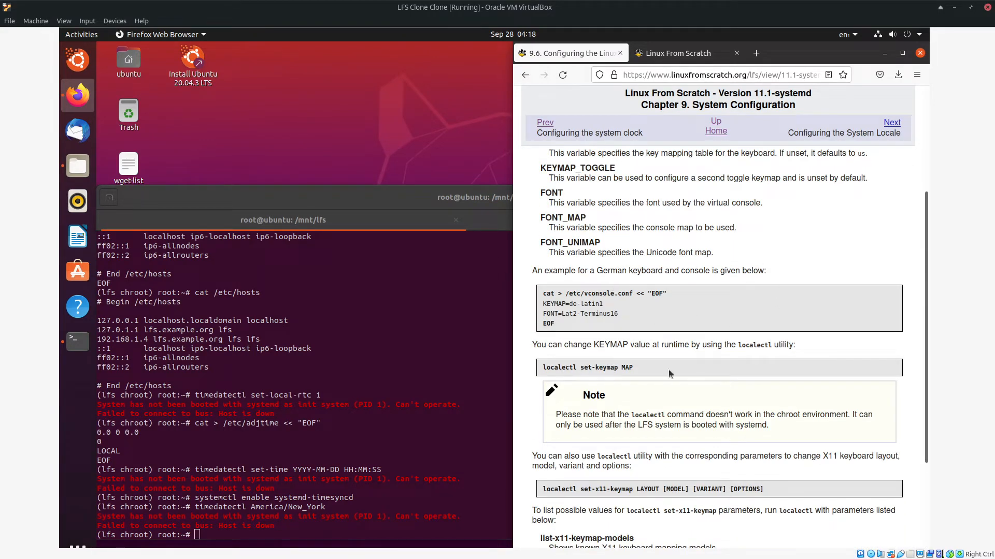
mouse_move(664, 362)
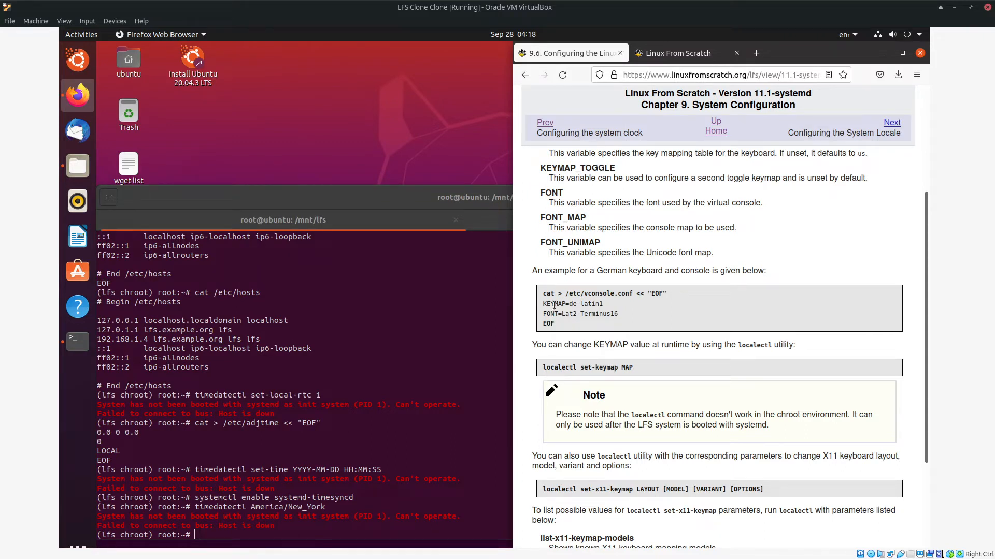
Write /etc/vconsole.conf from the pasted heredoc with KEYMAP=us and FONT=us.
right_click(402, 423)
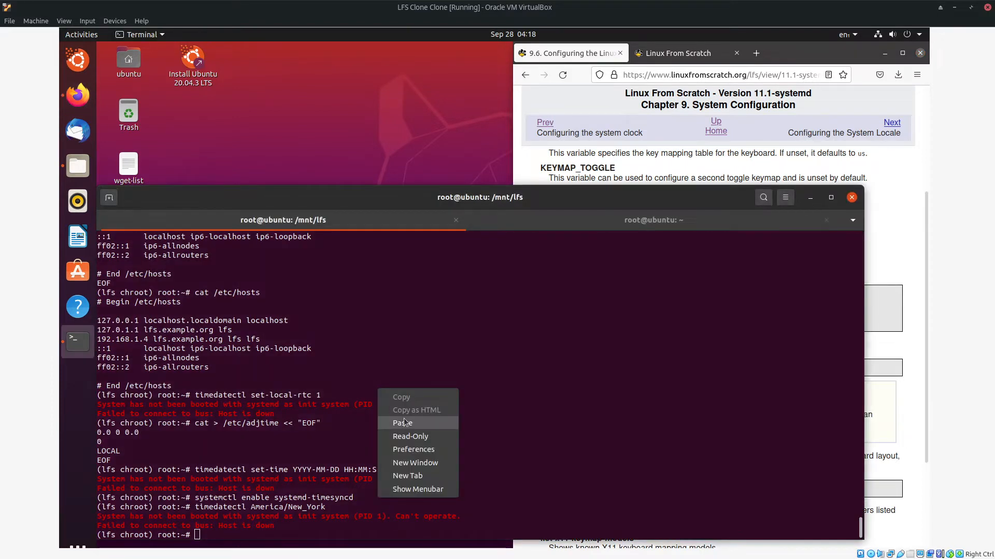
click(402, 423)
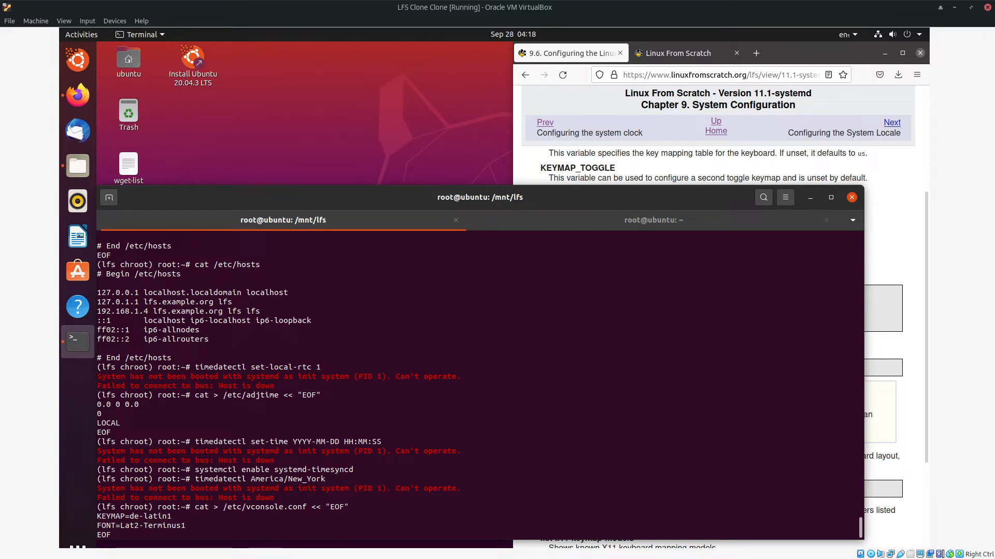
text(6)
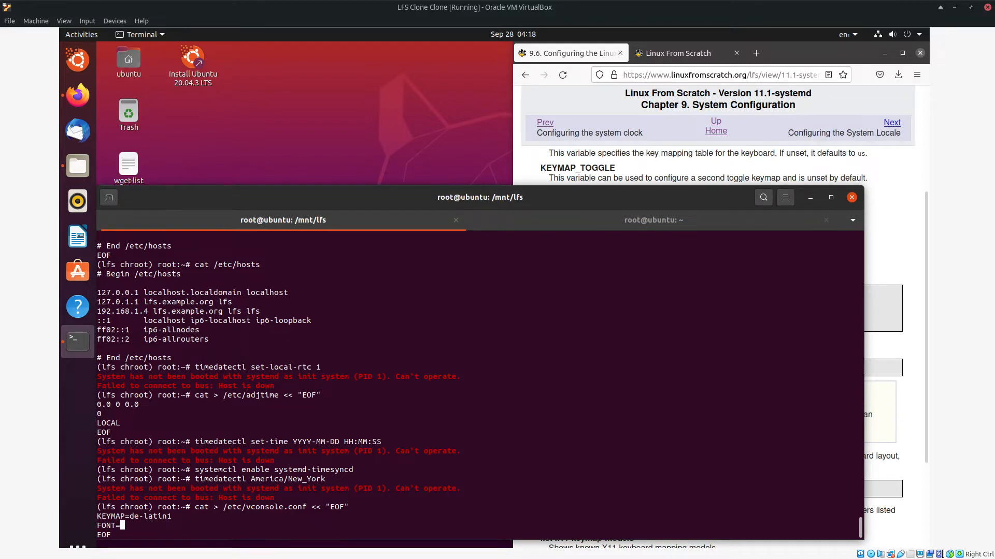
text(U)
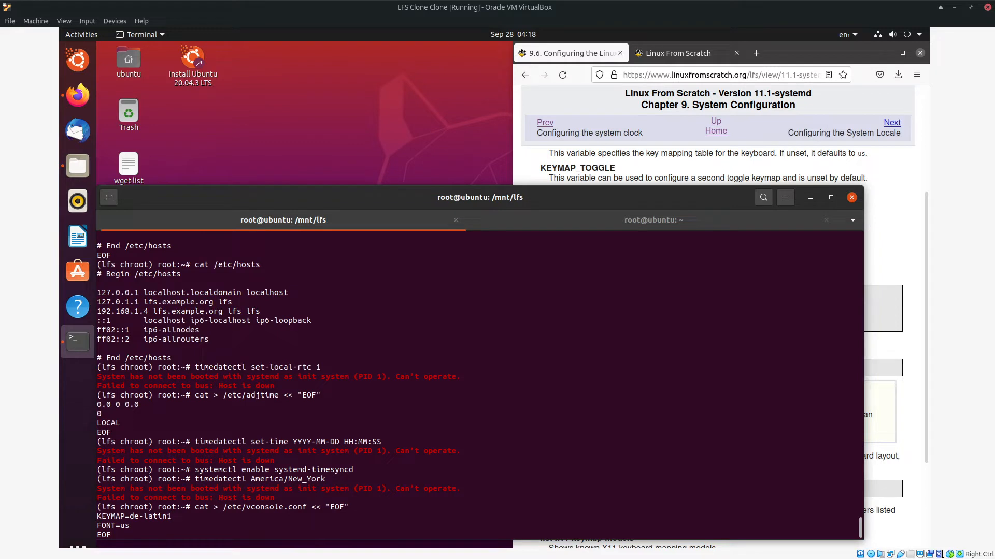
text(us)
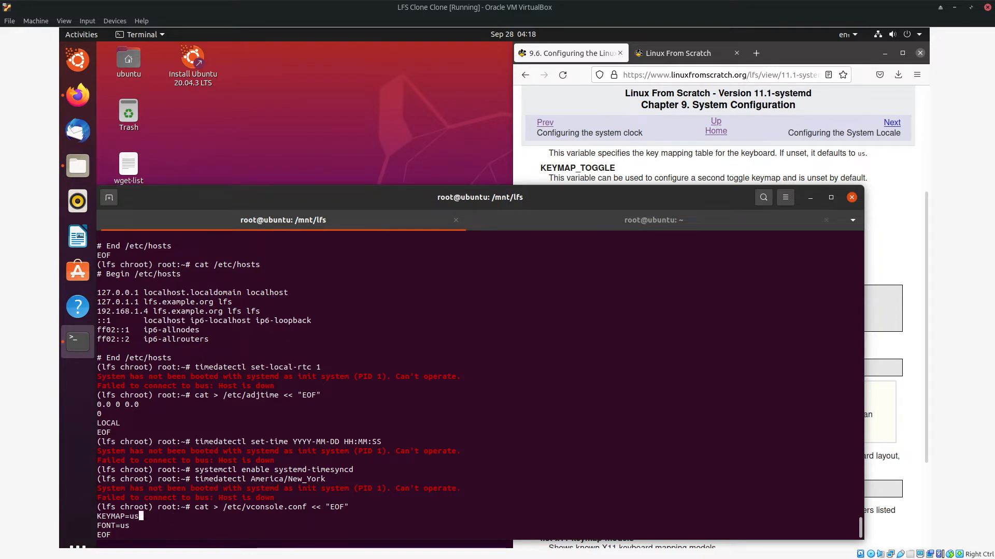
key(Return)
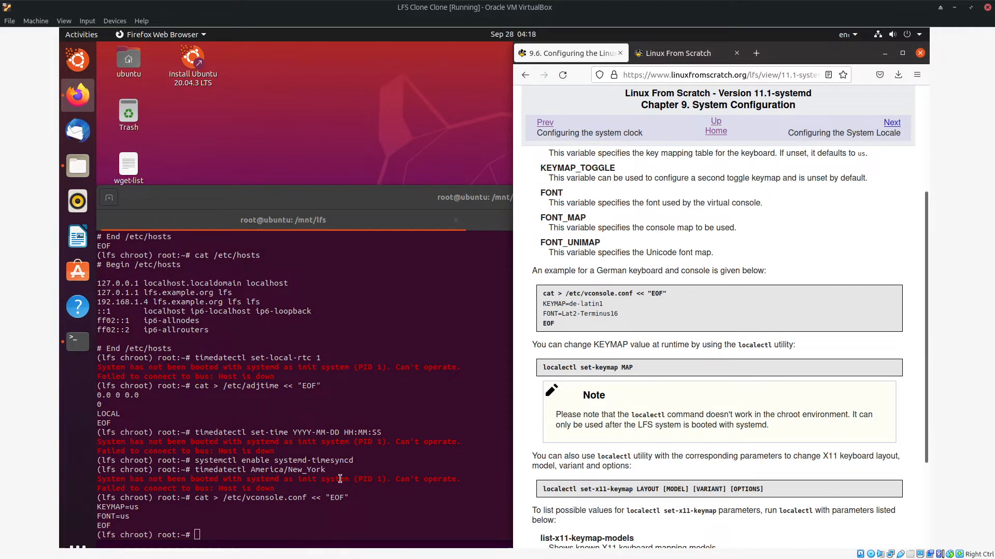
scroll(down, 3)
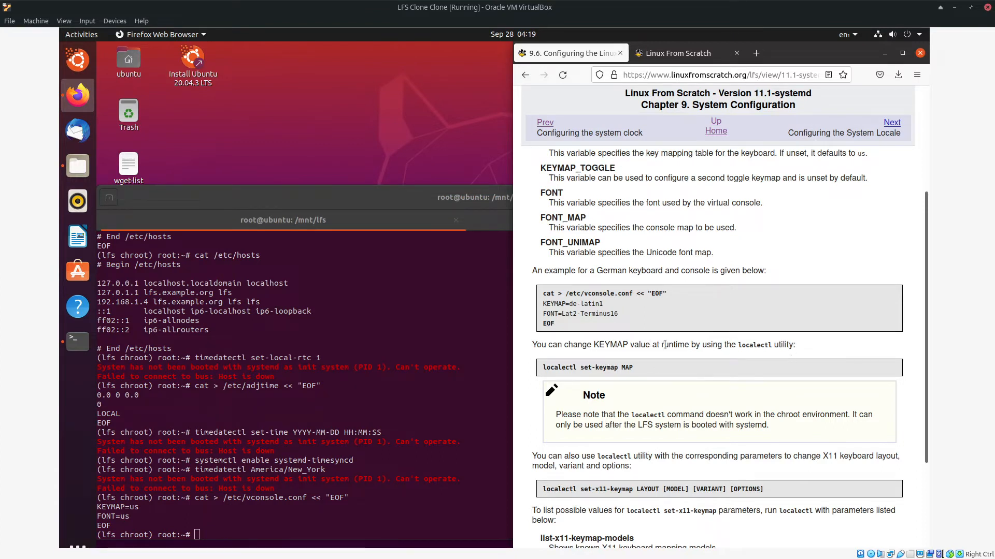
mouse_move(736, 203)
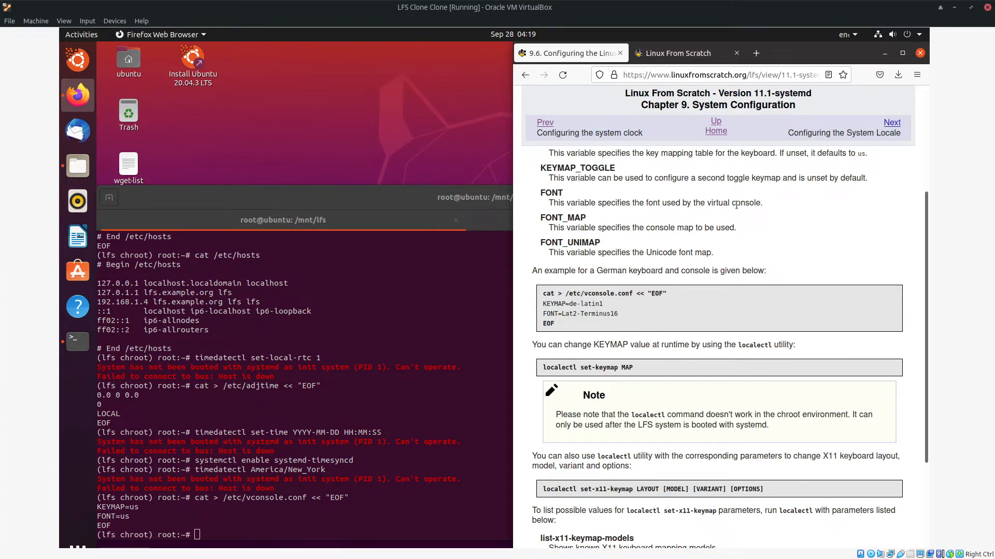
Move to section 9.7 and read down to the locale charmap commands.
click(891, 122)
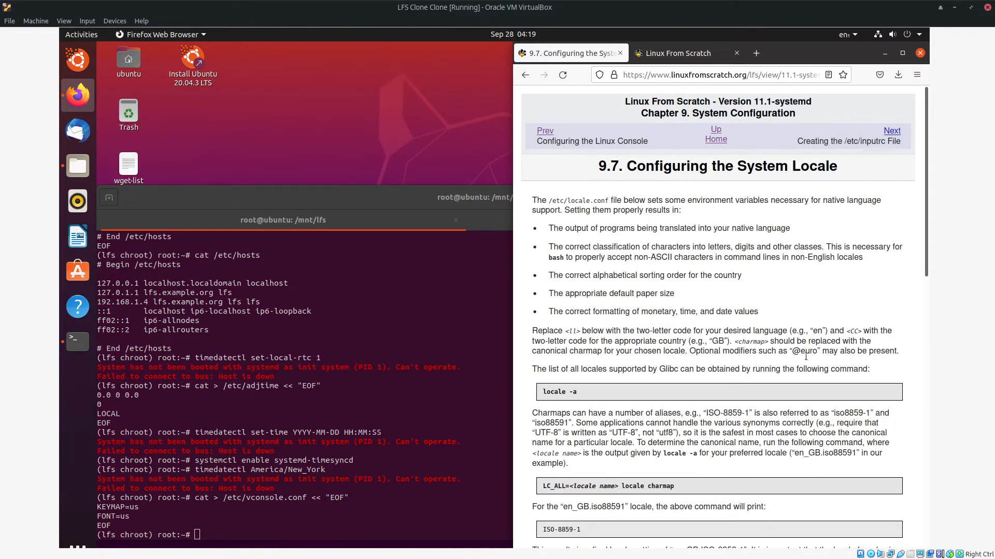
scroll(down, 3)
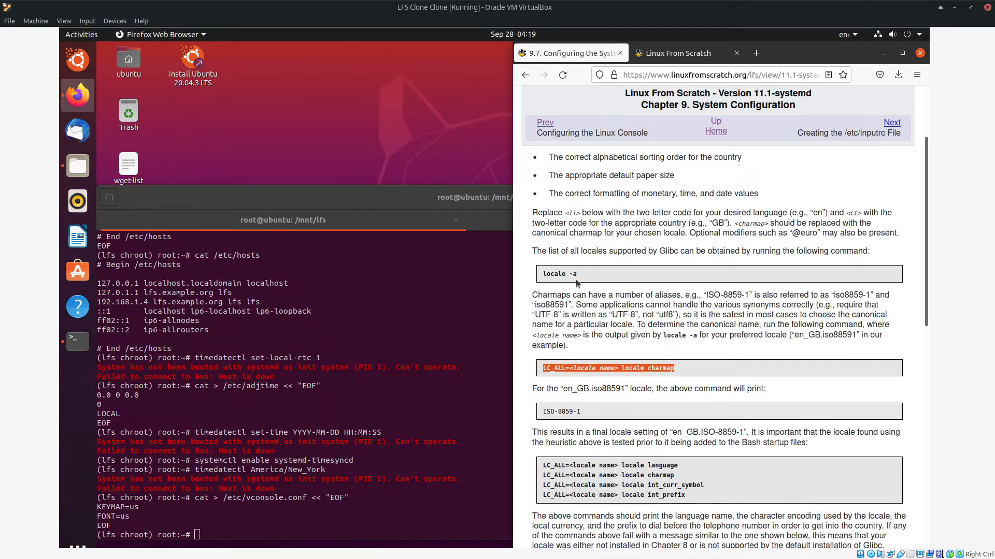
mouse_move(445, 353)
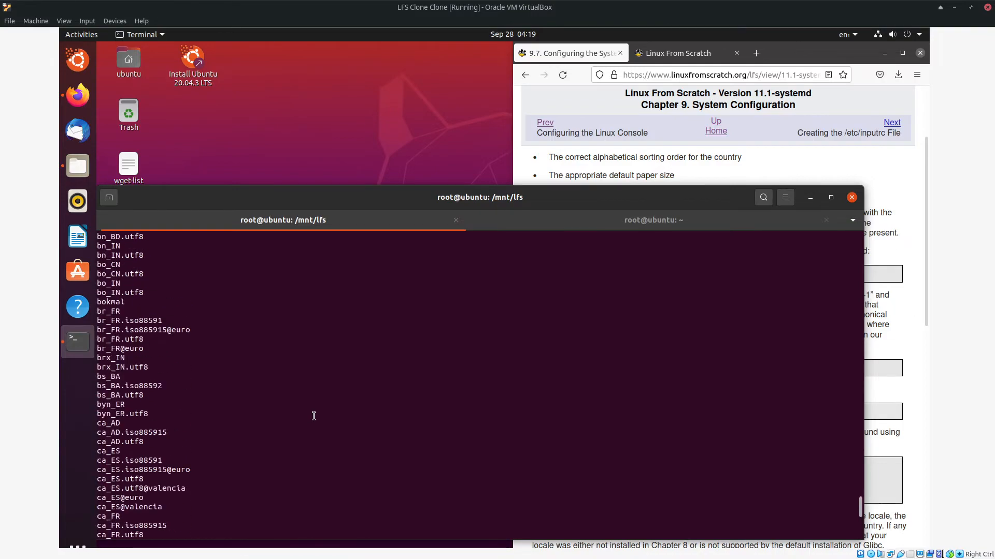
Replace the <locale name> placeholder with LANG=en_US.ISO-8859-1 in the locale charmap command.
scroll(down, 3)
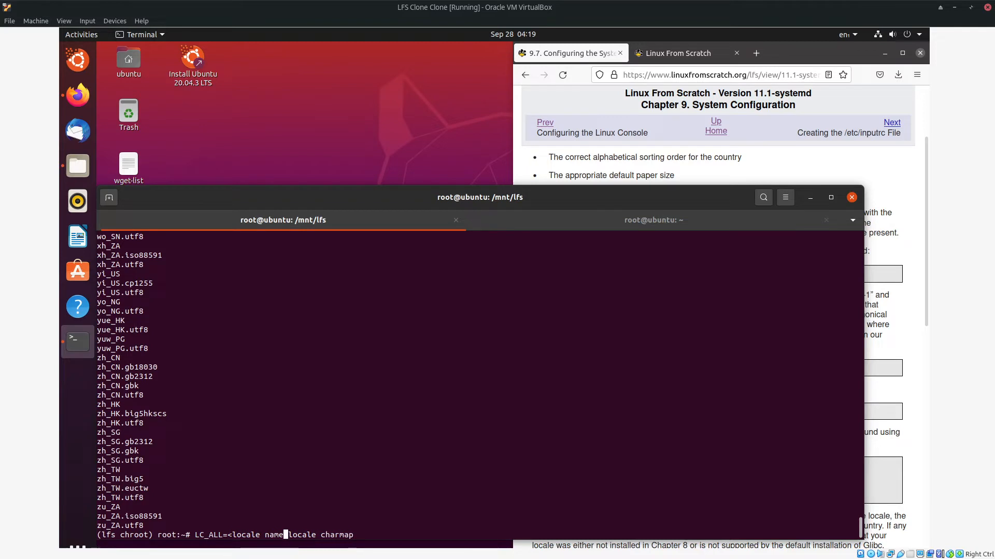
key(BackSpace)
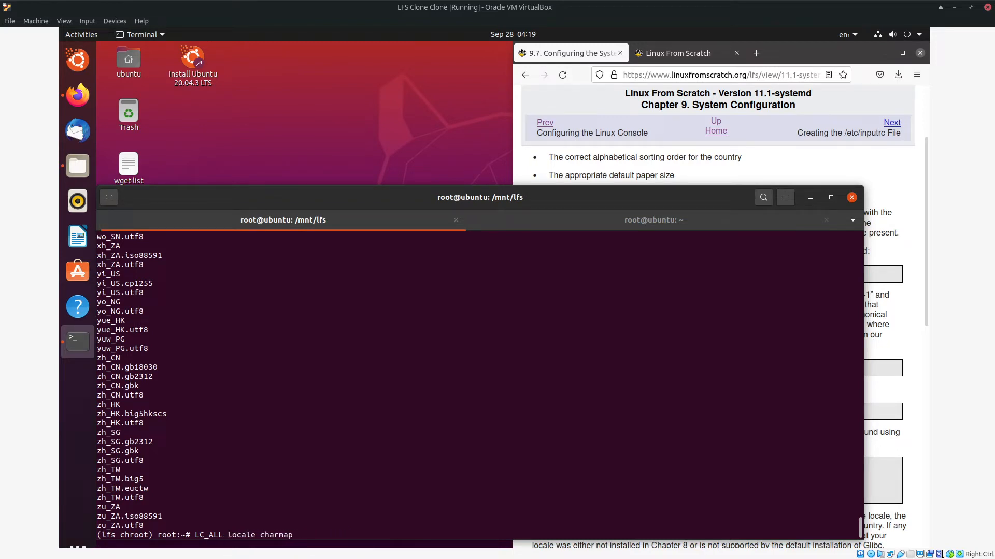
text(=LANG)
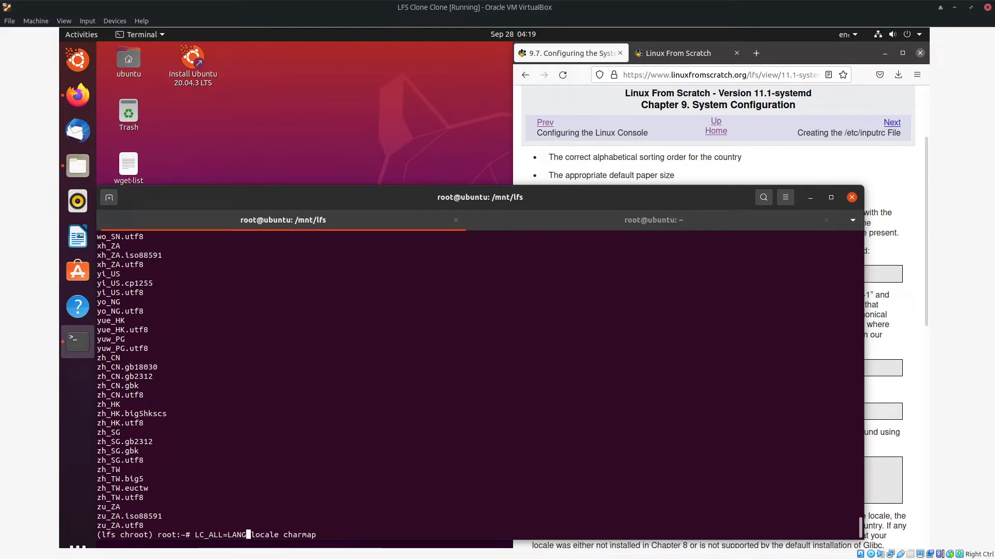
text(=)
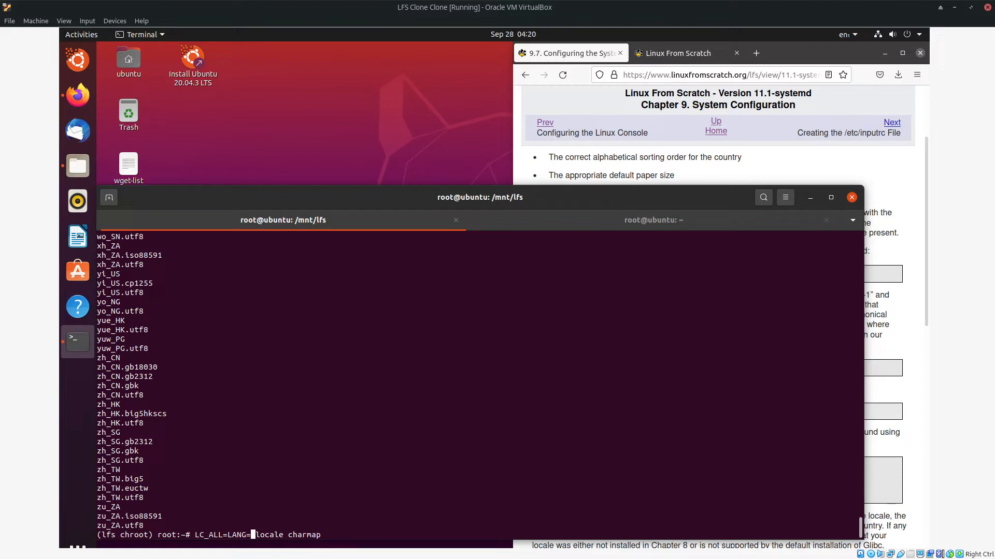
text(en_US.ISO)
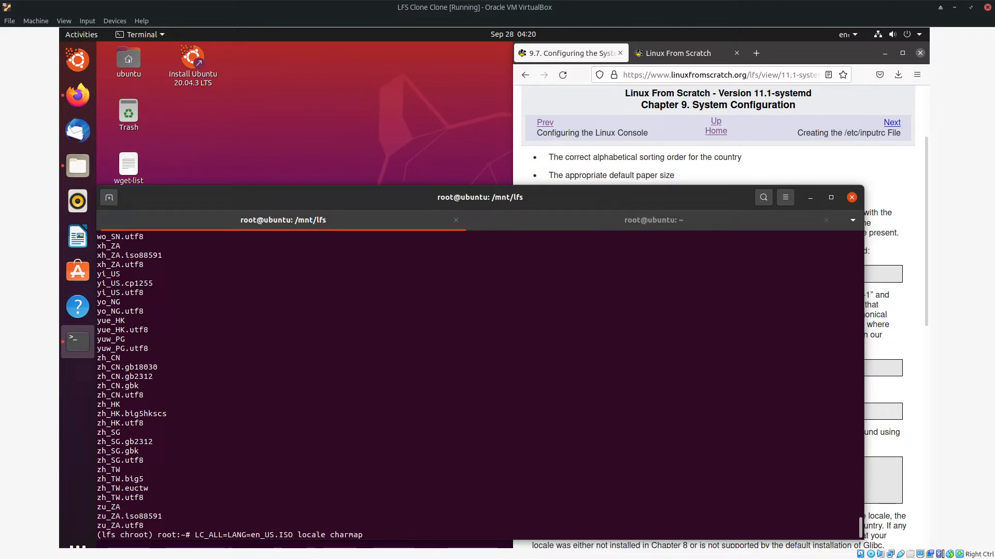
text(-)
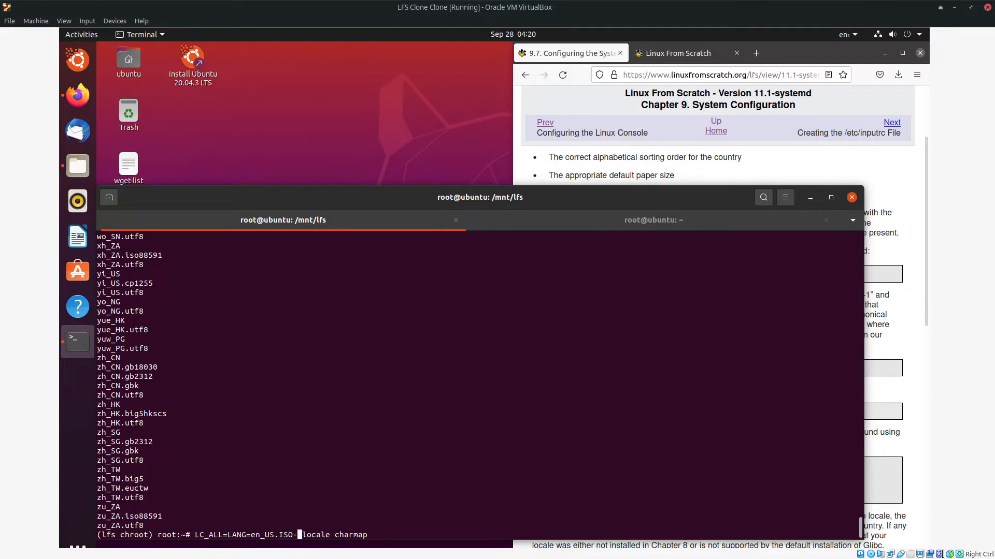
text(8859-1)
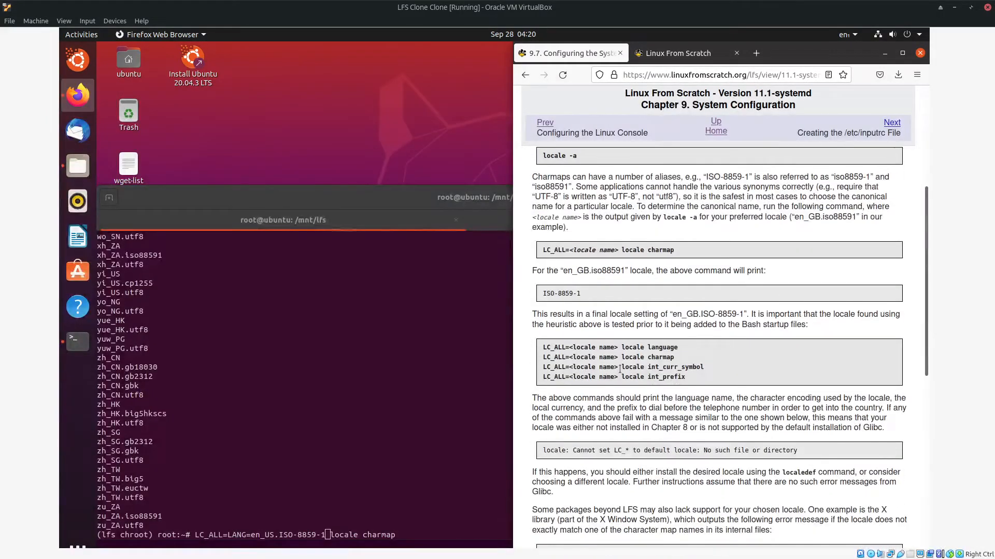
Run the charmap check, scroll to the locale.conf example and paste its cat heredoc into the terminal.
scroll(down, 3)
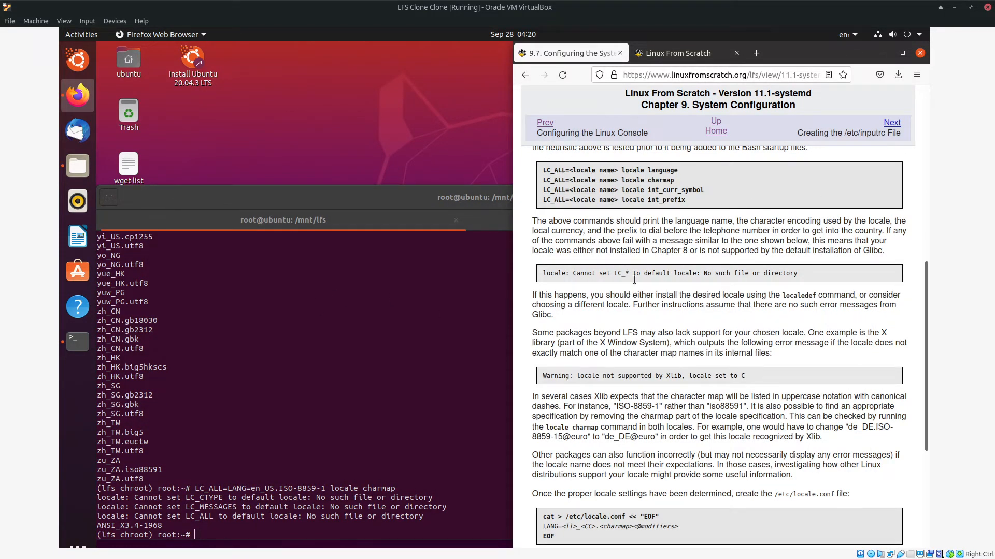
scroll(down, 3)
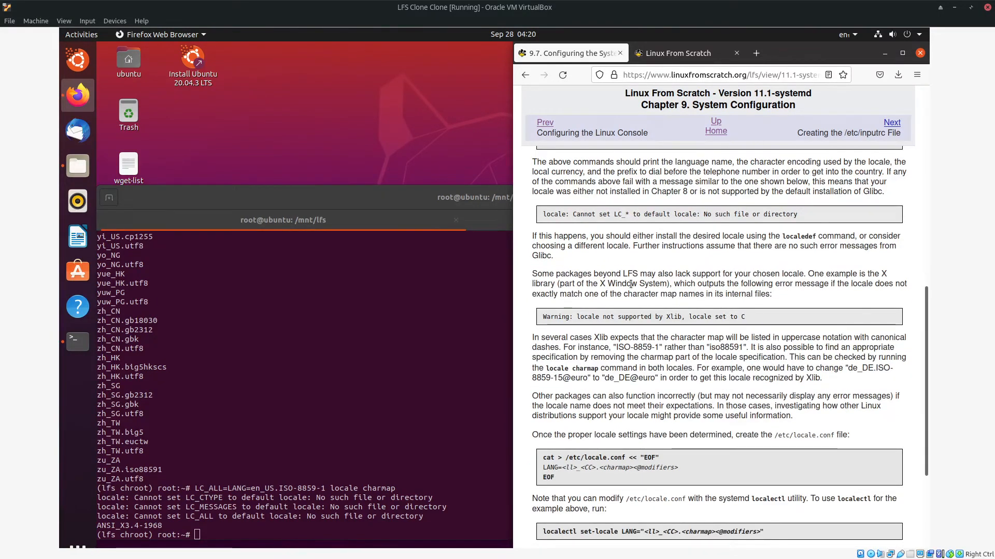
scroll(down, 3)
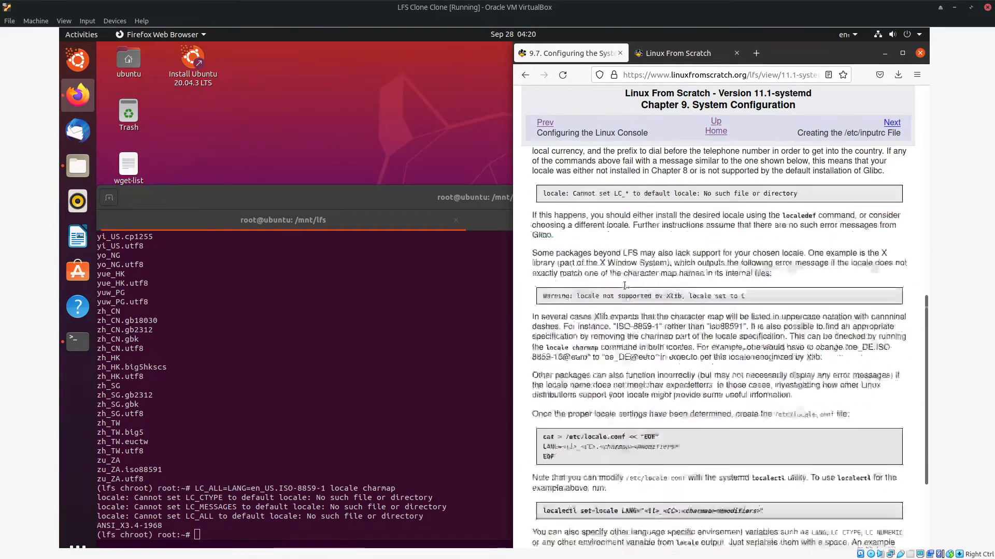
scroll(down, 3)
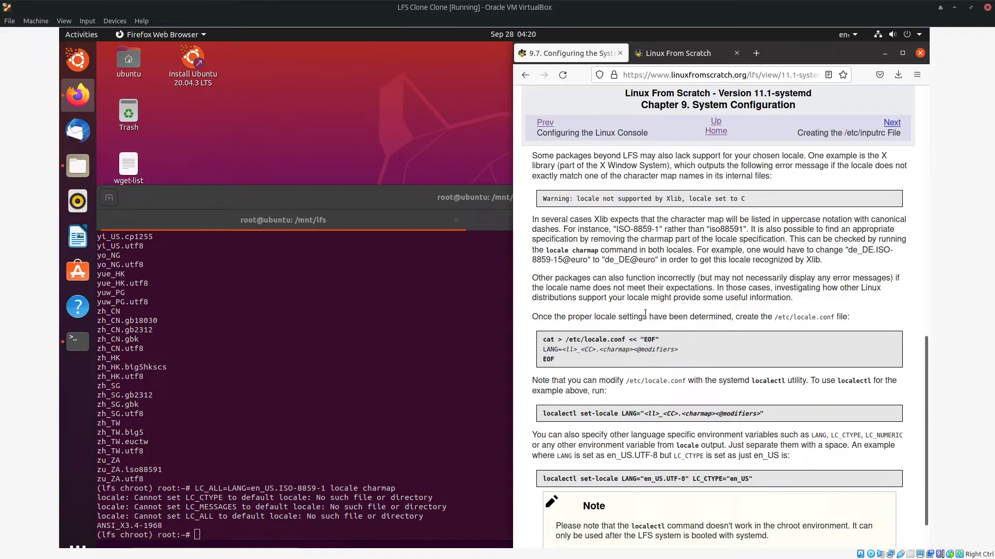
mouse_move(686, 384)
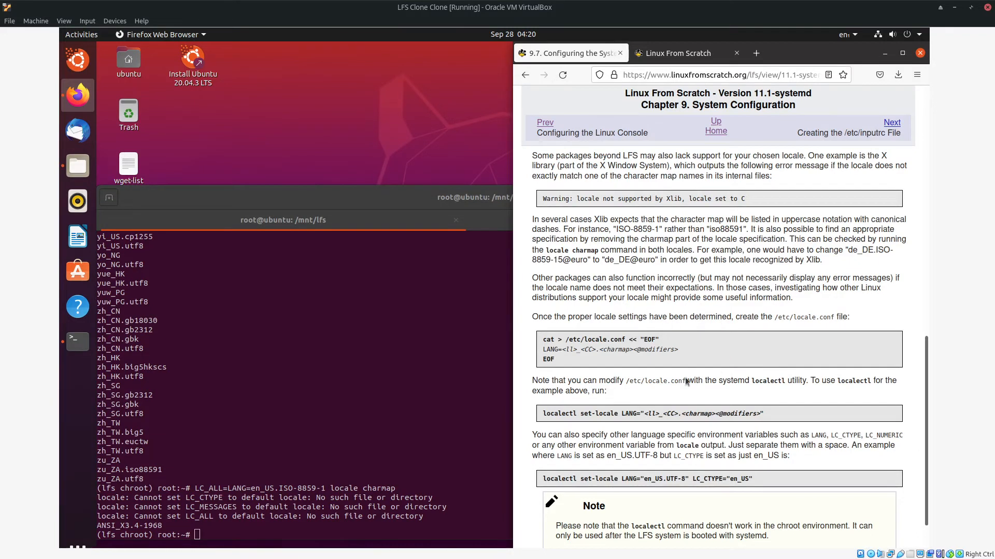
right_click(431, 344)
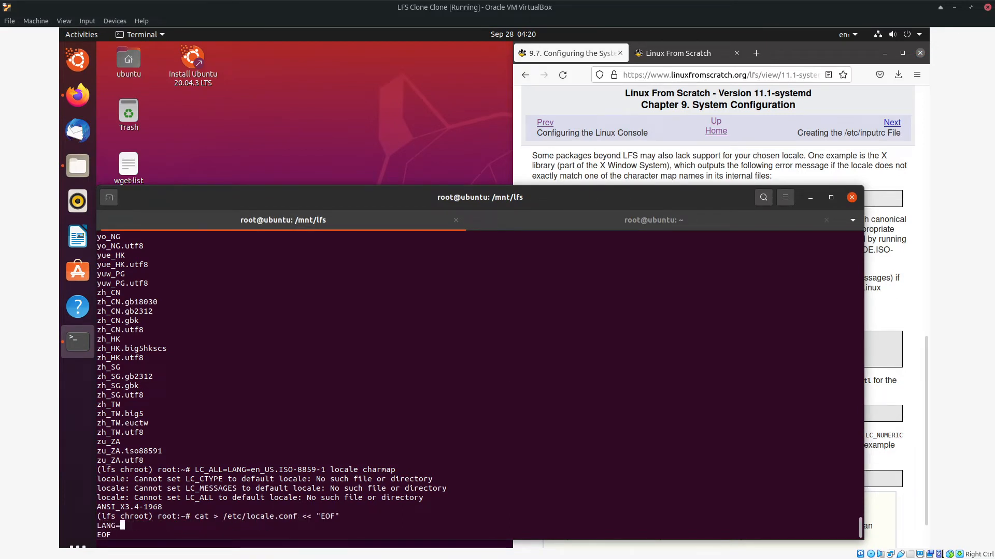
Finish /etc/locale.conf with LANG=en-US.ISO-8859-1 and read on through the localectl notes.
text(en-US)
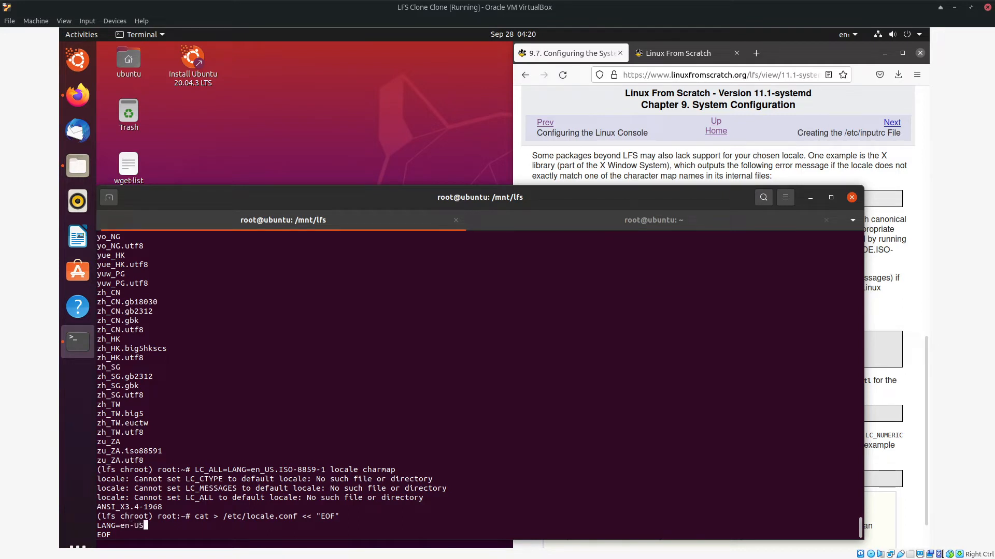
text(.ISO)
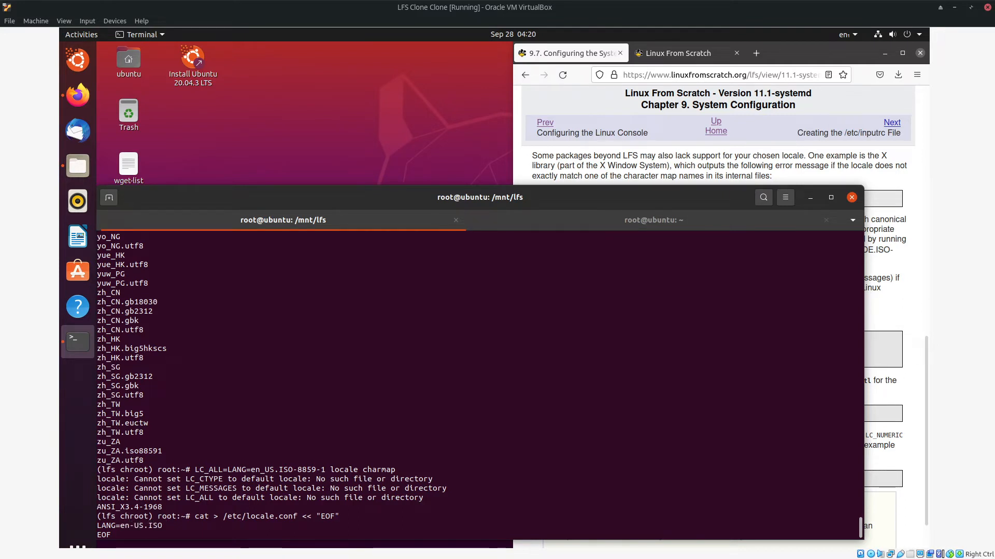
text(-8869)
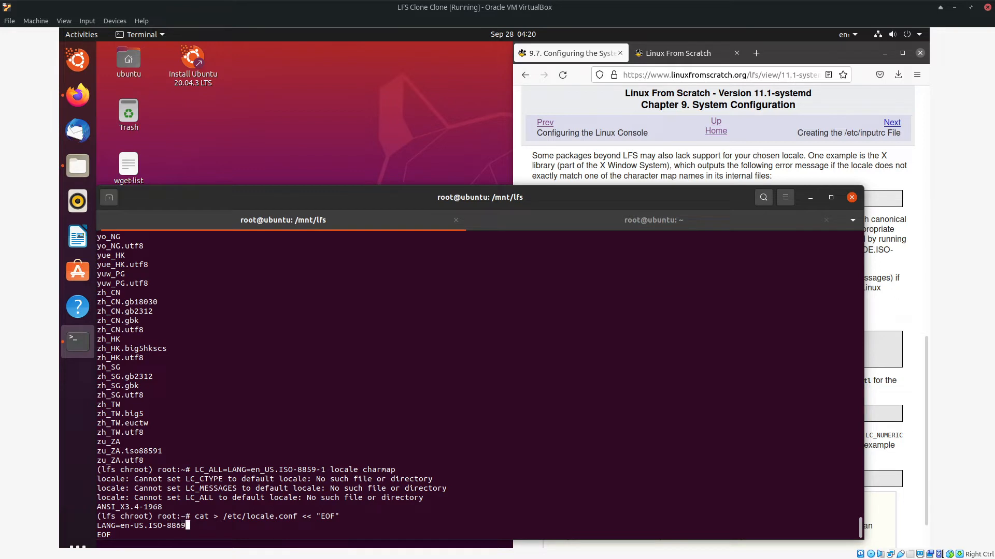
text(1)
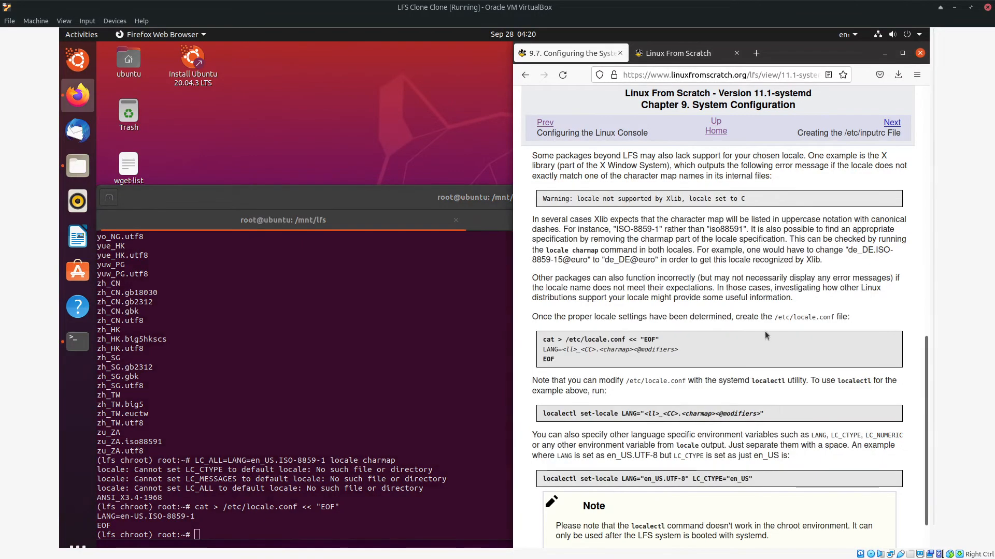
scroll(down, 3)
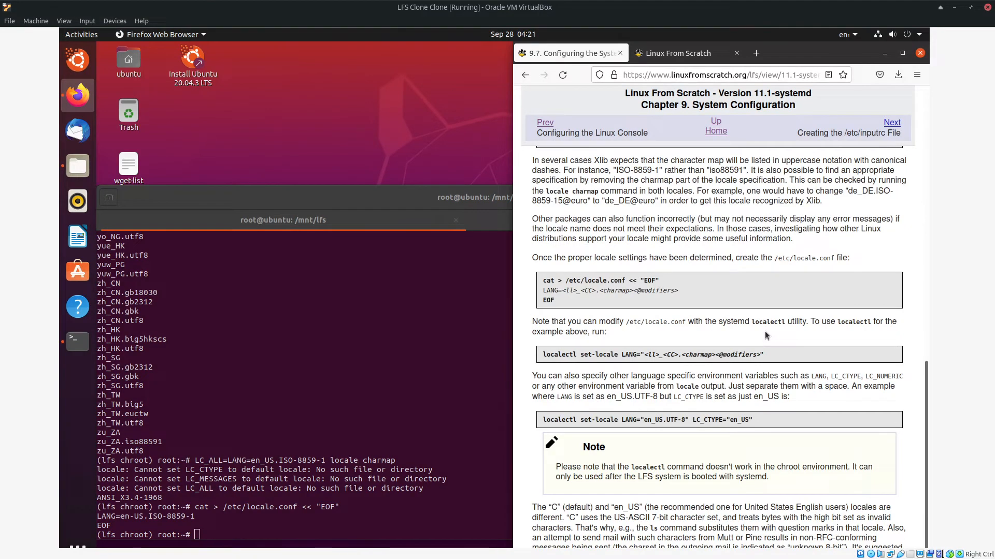
mouse_move(661, 317)
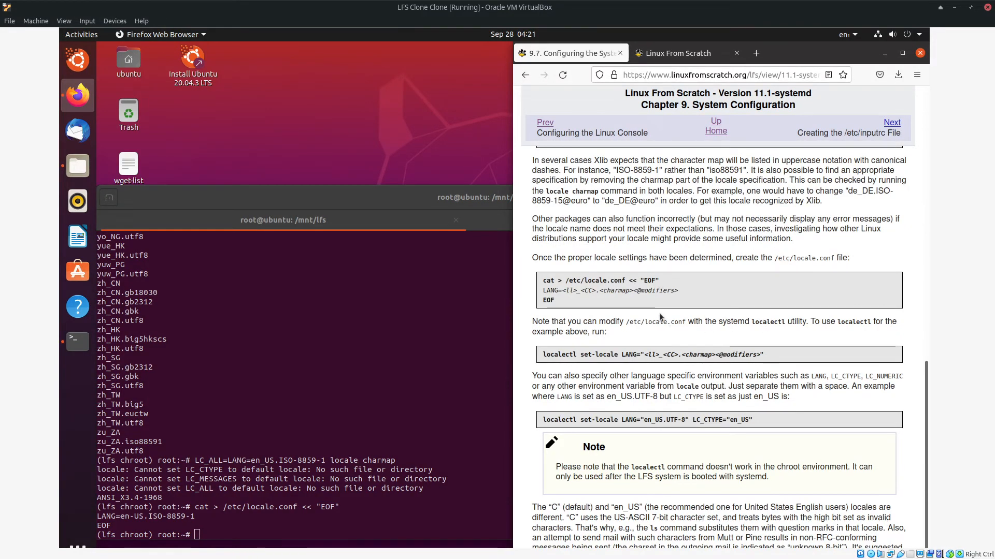
mouse_move(811, 333)
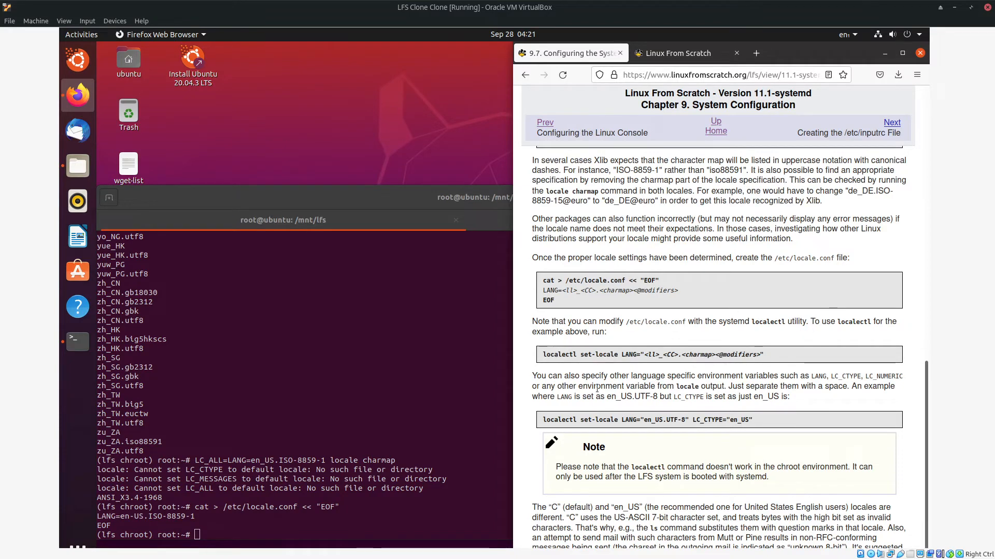
scroll(down, 3)
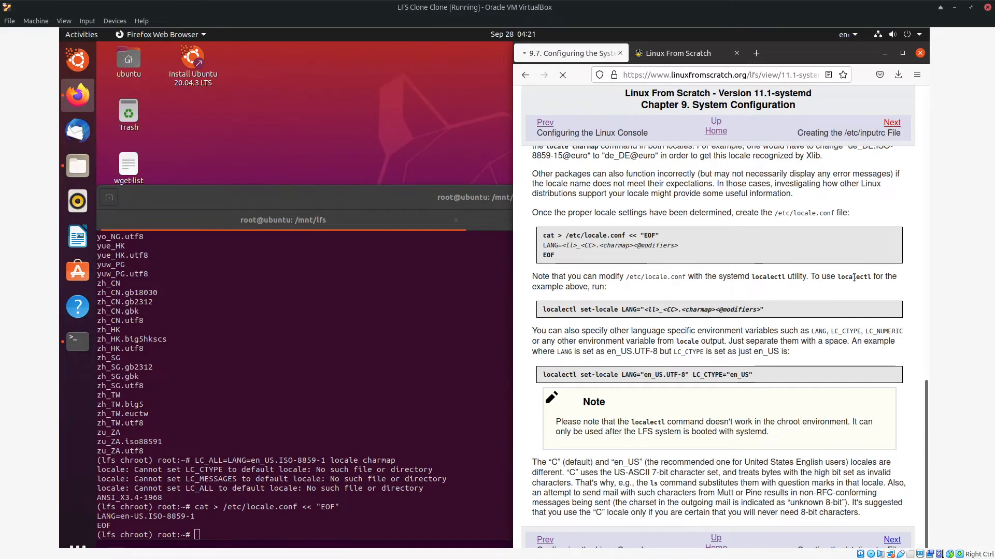
Move to section 9.8 and create /etc/inputrc from the book's heredoc.
click(891, 122)
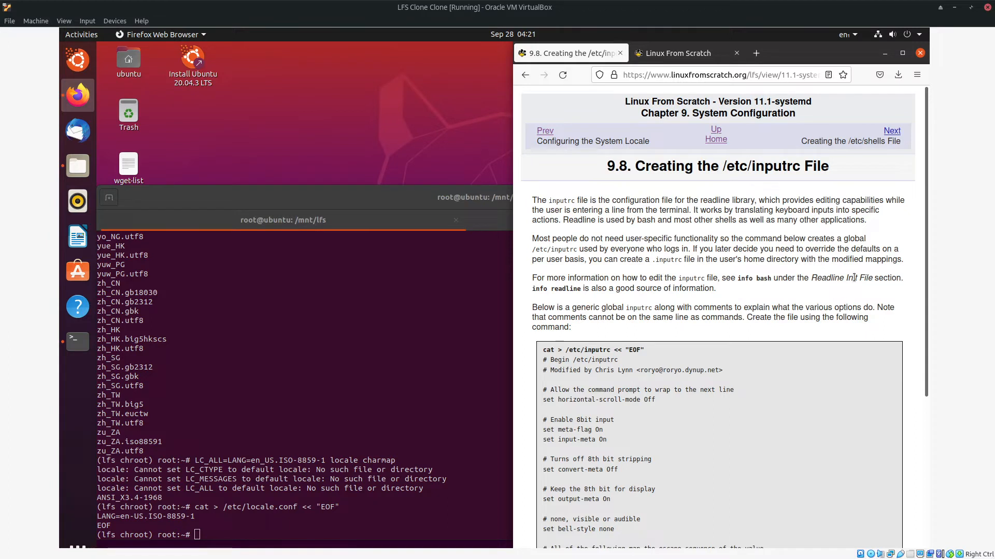
mouse_move(831, 282)
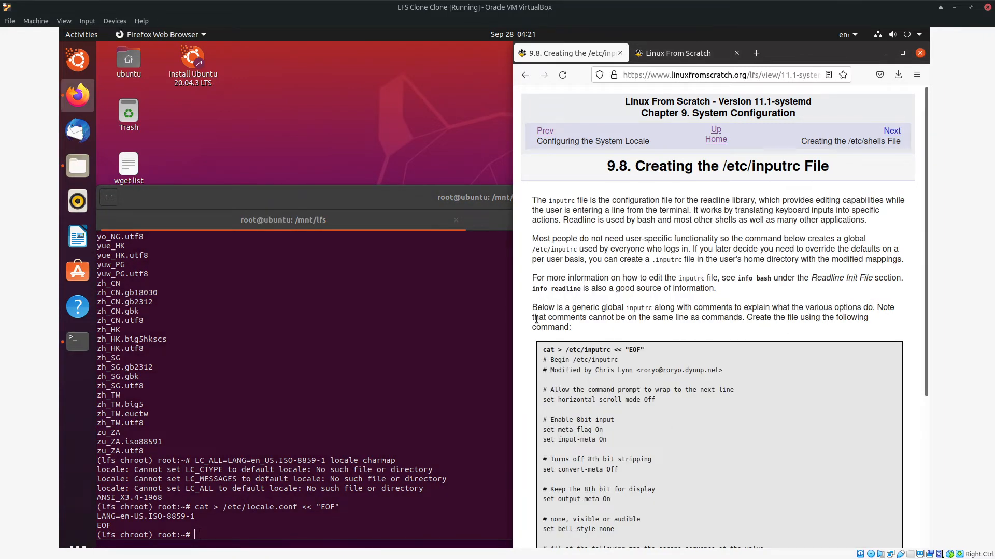
scroll(down, 3)
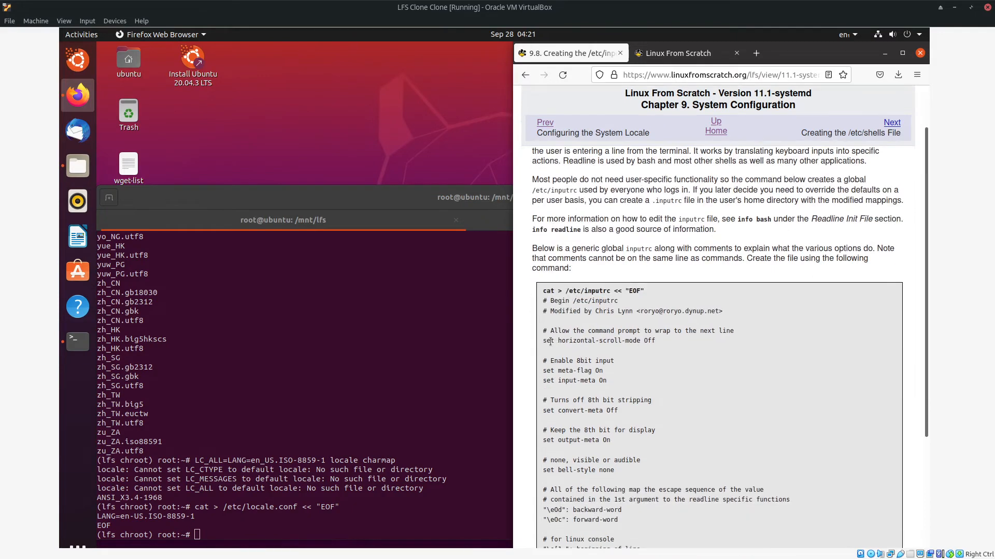
scroll(down, 3)
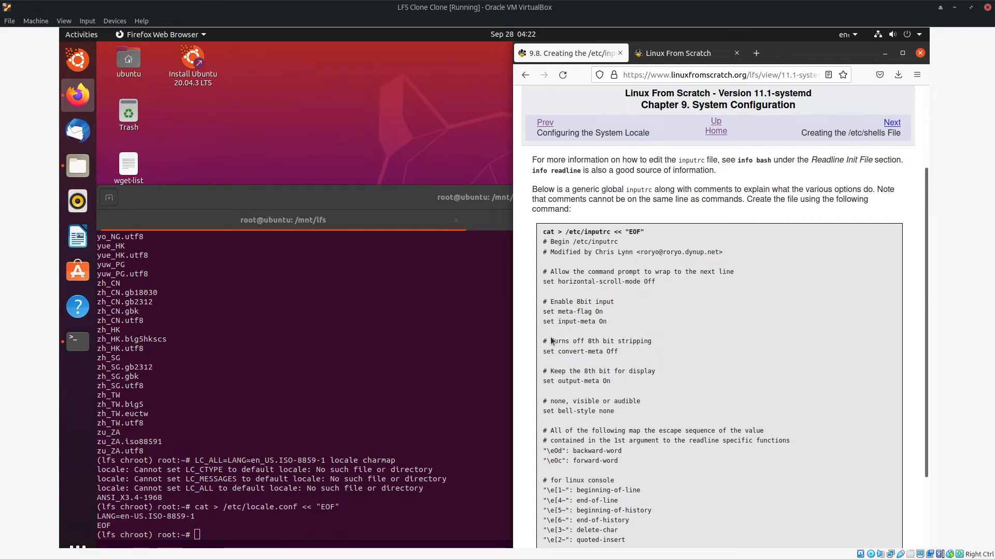
mouse_move(552, 333)
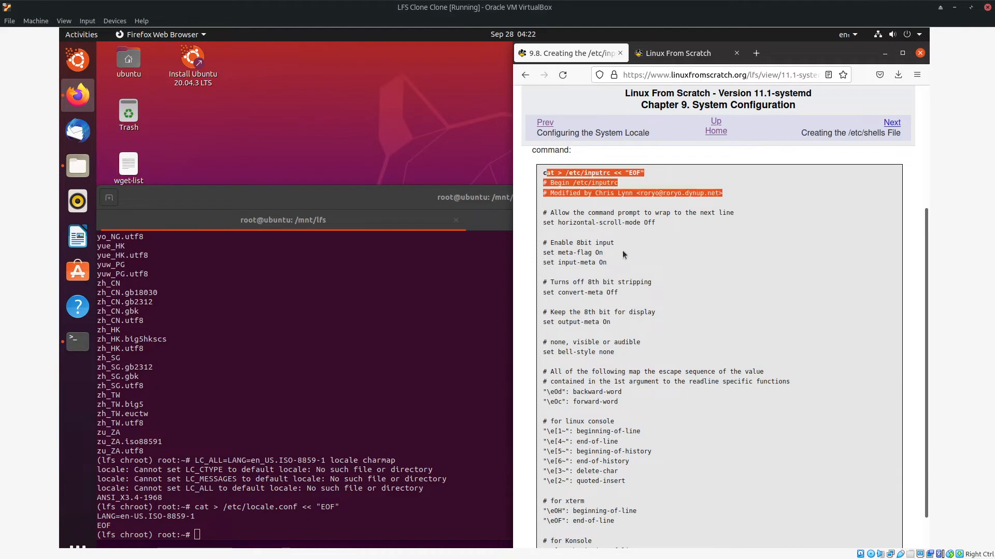
scroll(down, 3)
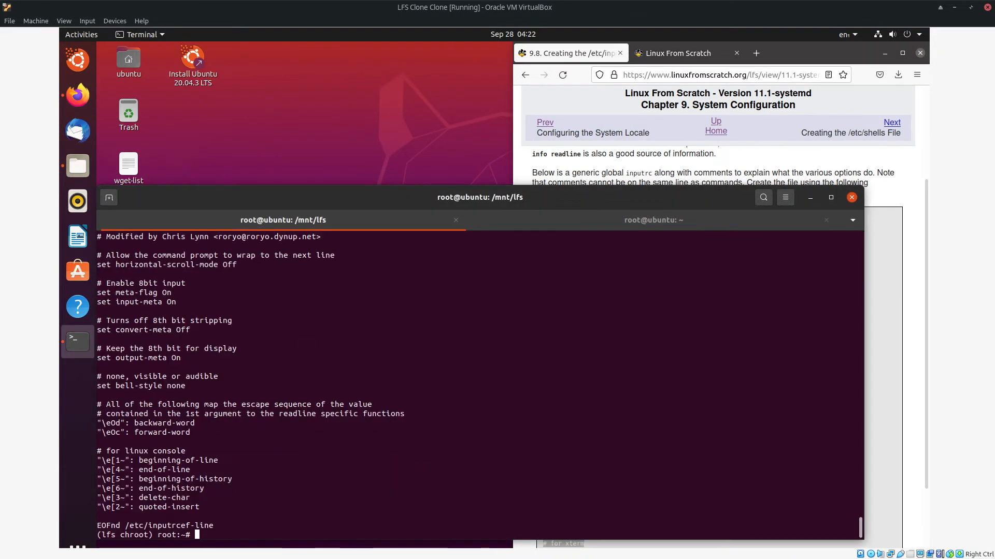
mouse_move(583, 354)
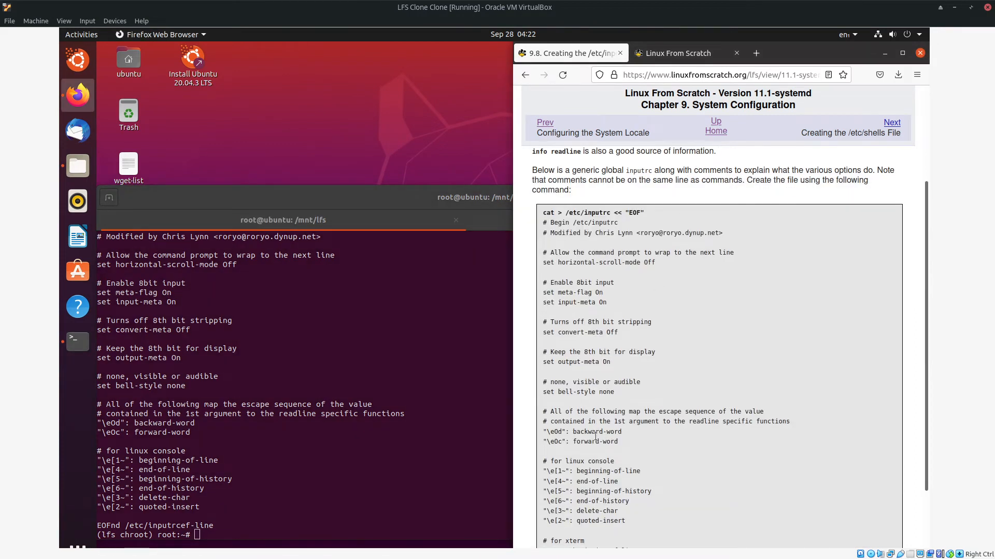
scroll(down, 3)
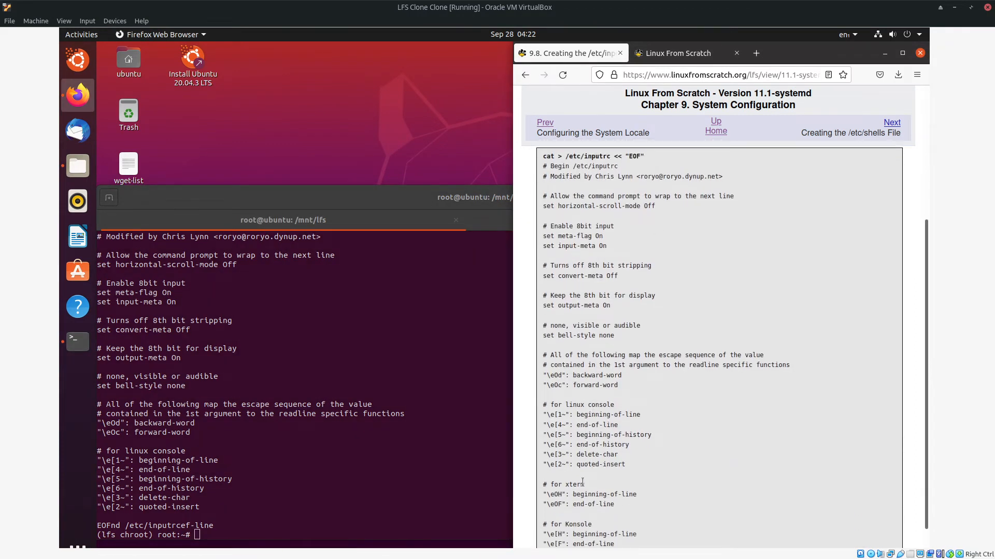
scroll(down, 3)
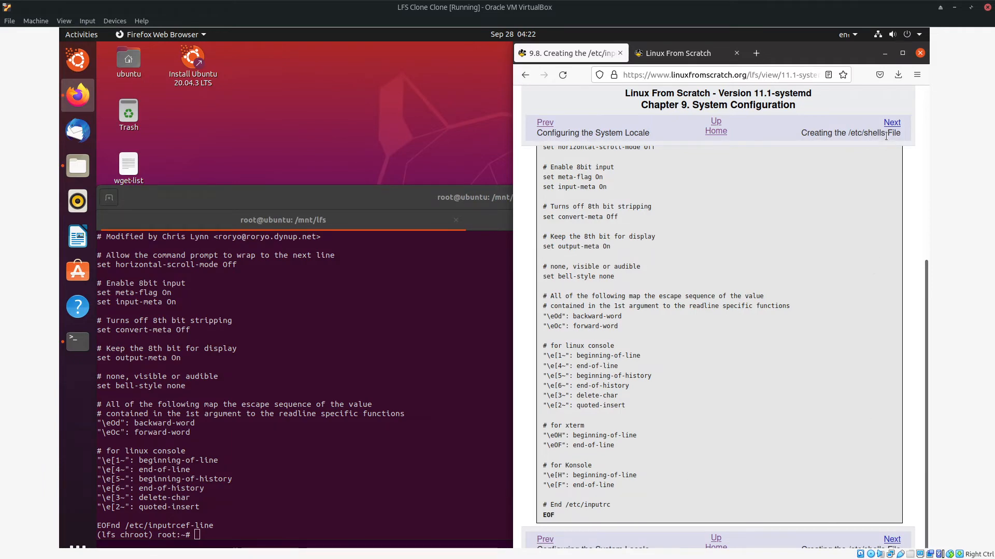
Write /etc/shells with /bin/sh and /bin/bash from section 9.9, then move to section 9.10's noclear commands.
click(892, 123)
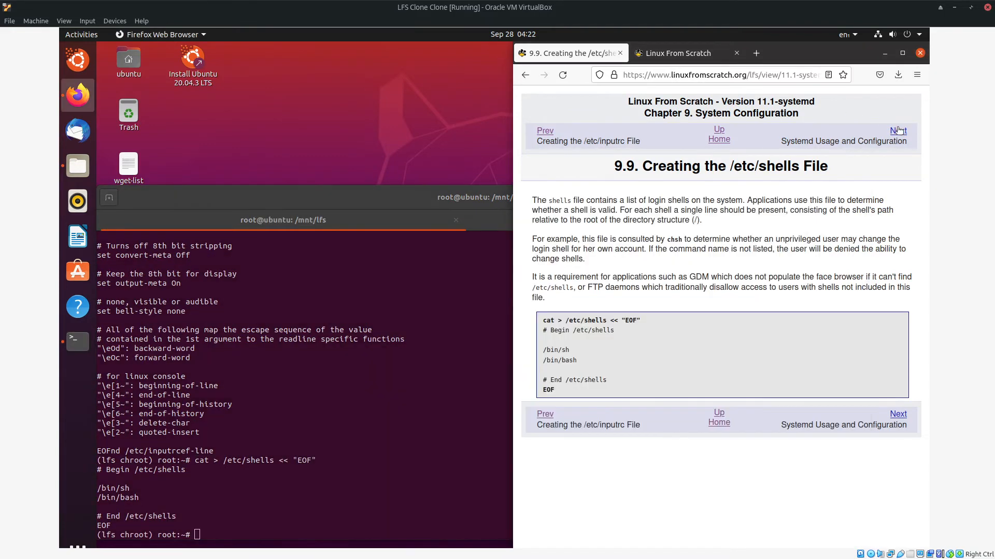
click(896, 130)
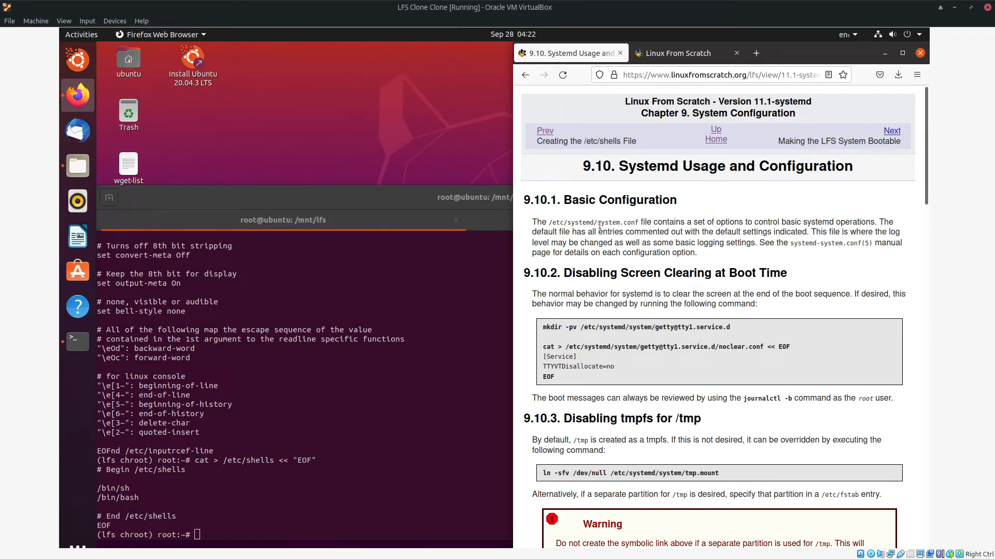
mouse_move(717, 211)
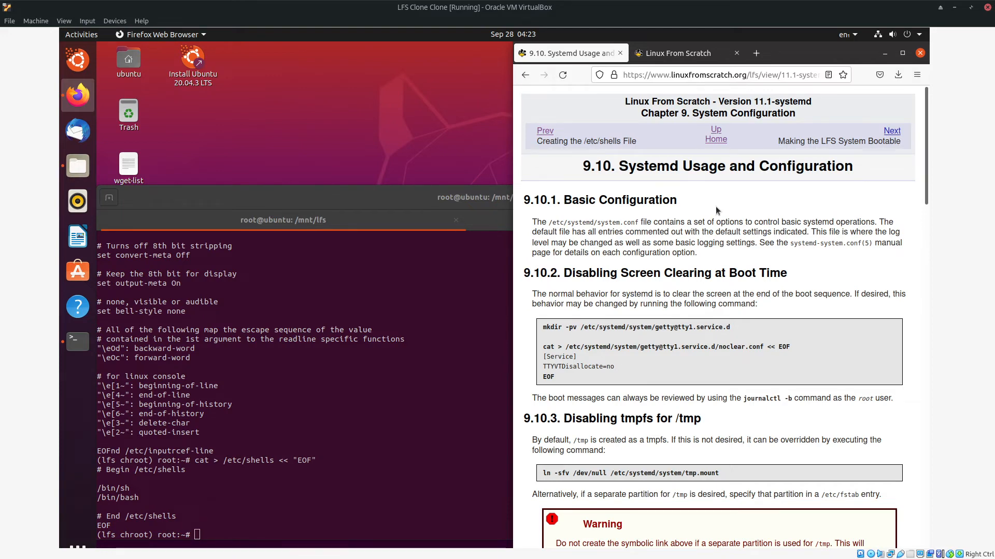
mouse_move(869, 287)
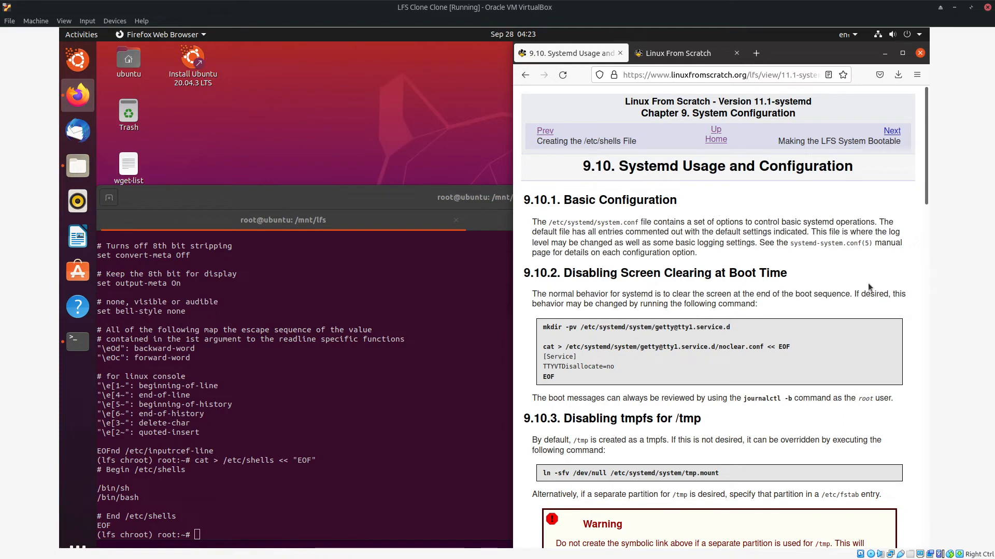
mouse_move(673, 294)
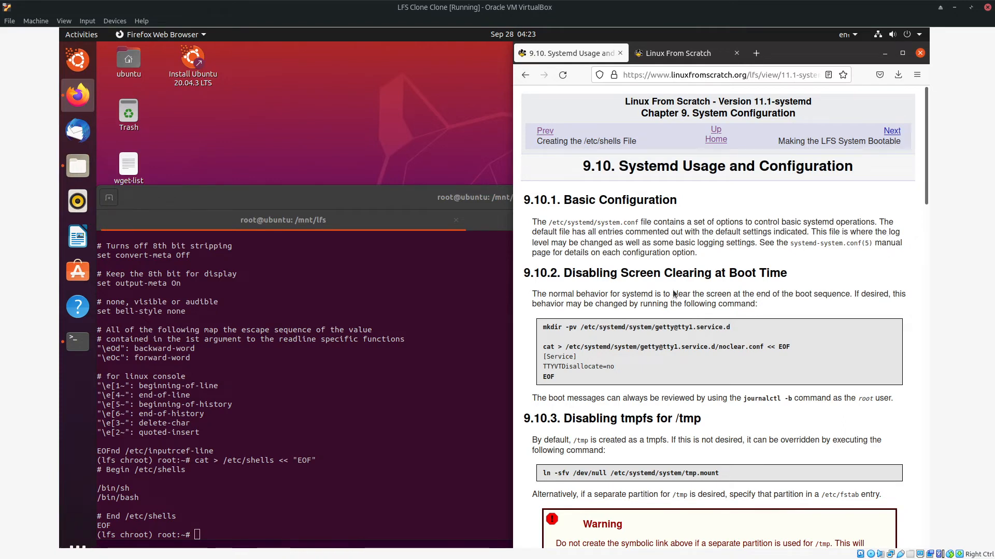
scroll(down, 3)
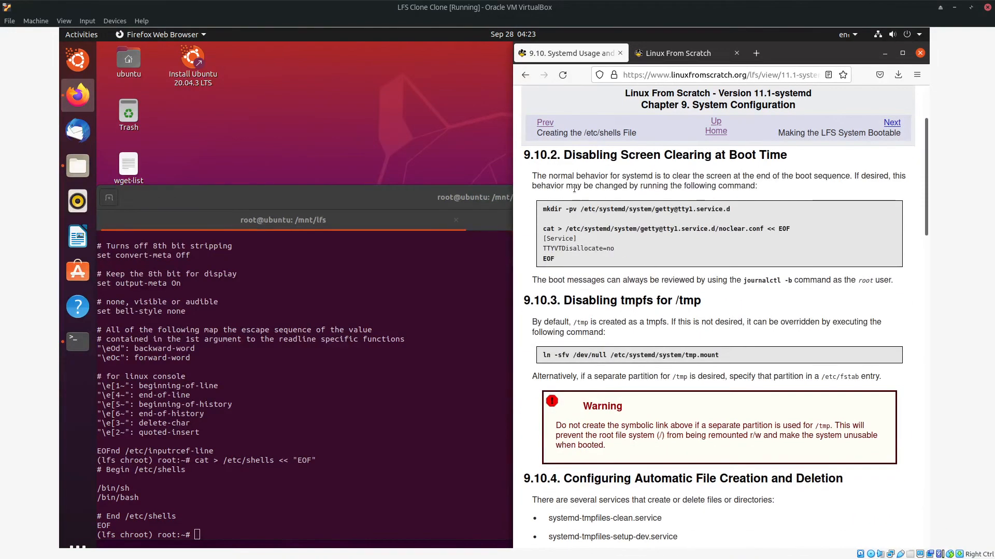
mouse_move(639, 199)
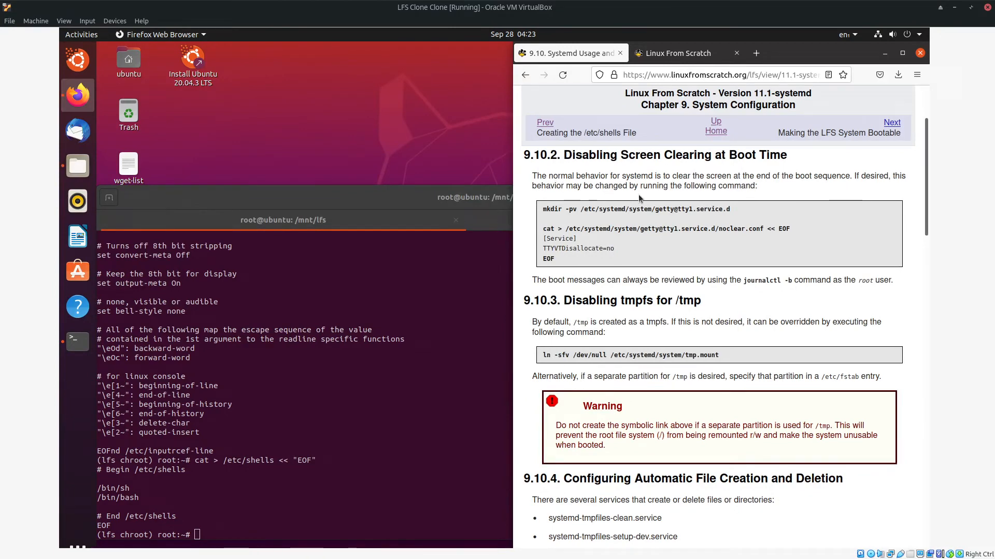
mouse_move(656, 188)
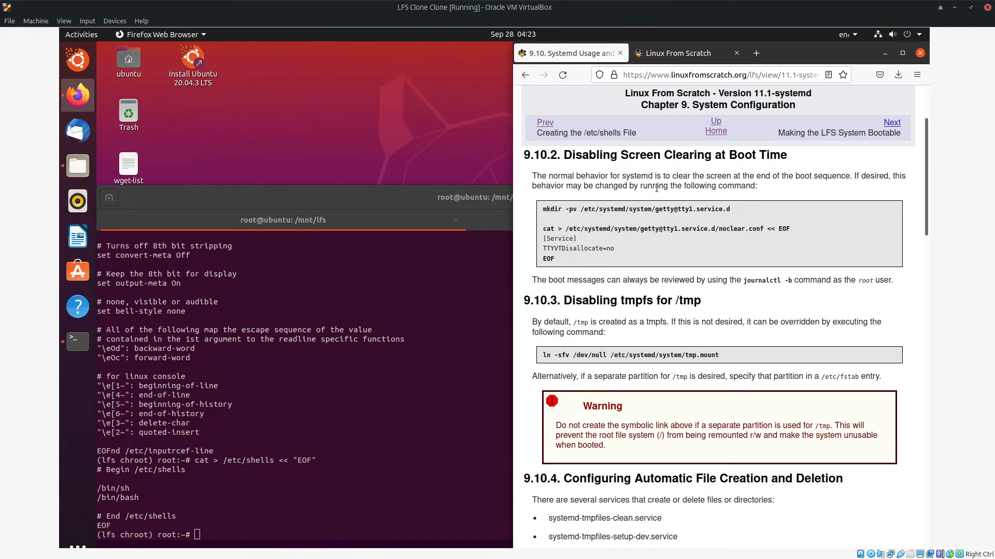
mouse_move(576, 265)
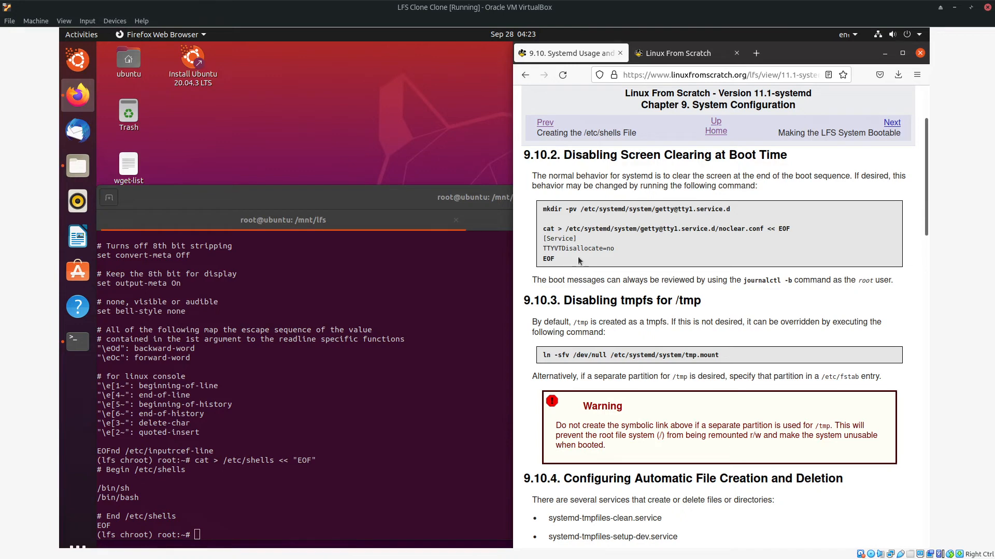
mouse_move(593, 221)
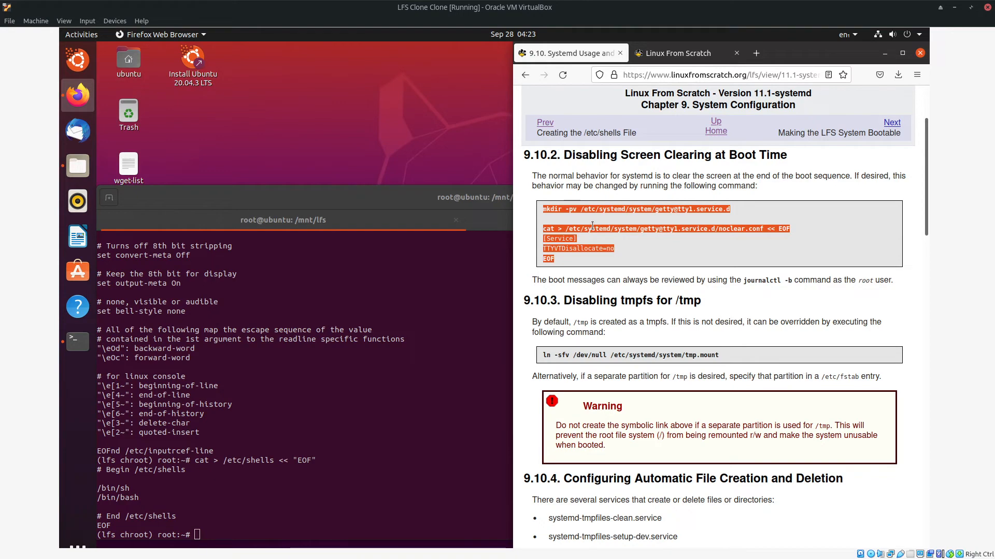
mouse_move(162, 299)
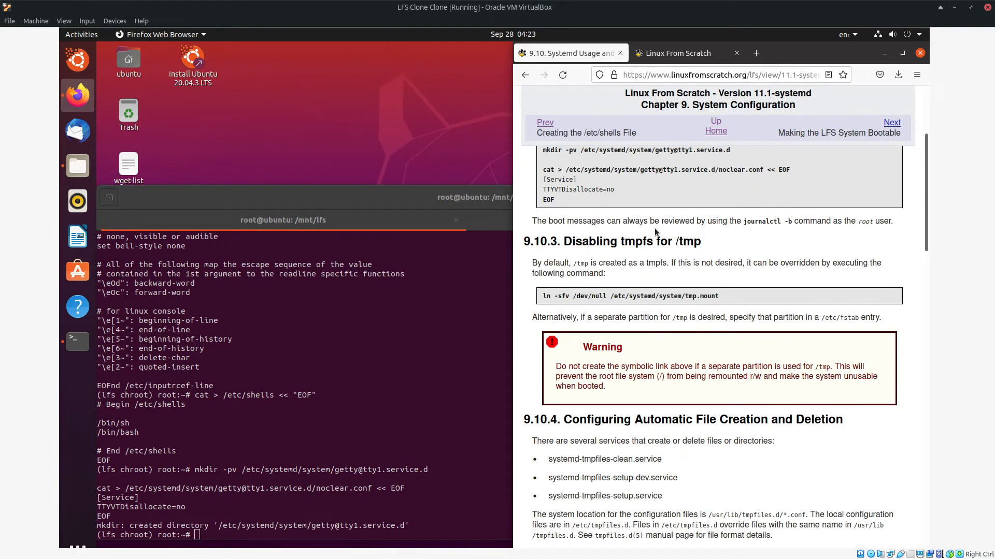
mouse_move(615, 320)
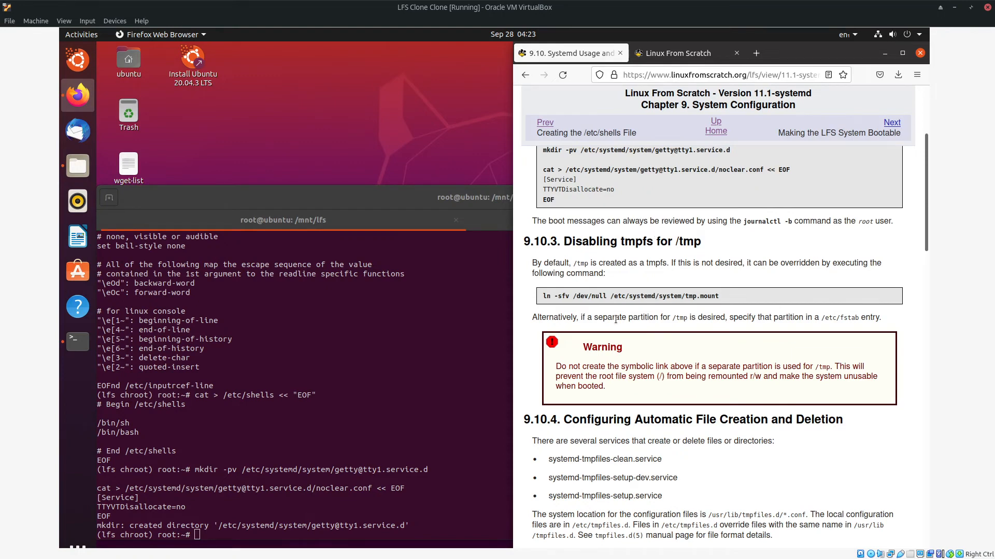
mouse_move(611, 342)
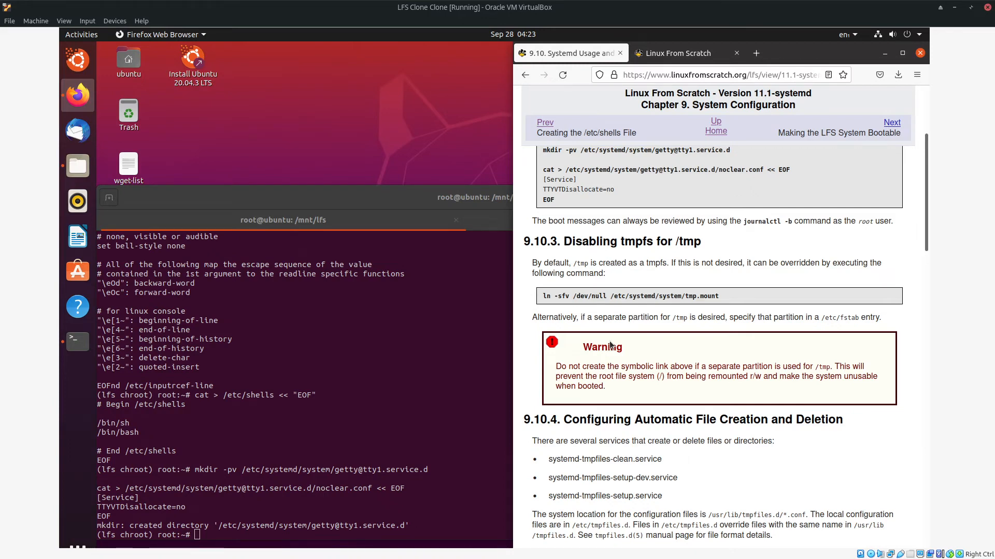
mouse_move(614, 291)
text(ln -sfv /dev/null /etc/systemd/system/tmp.mount)
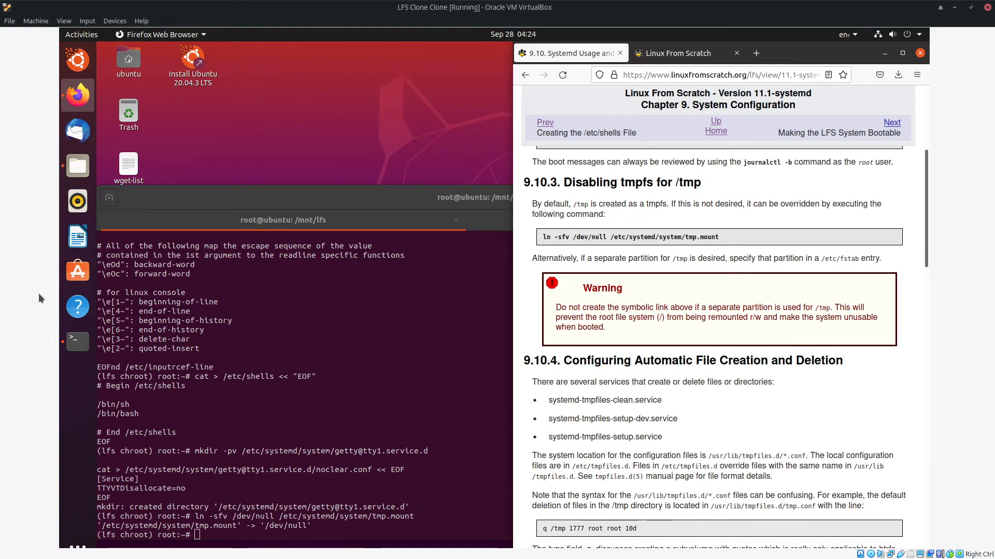
mouse_move(667, 312)
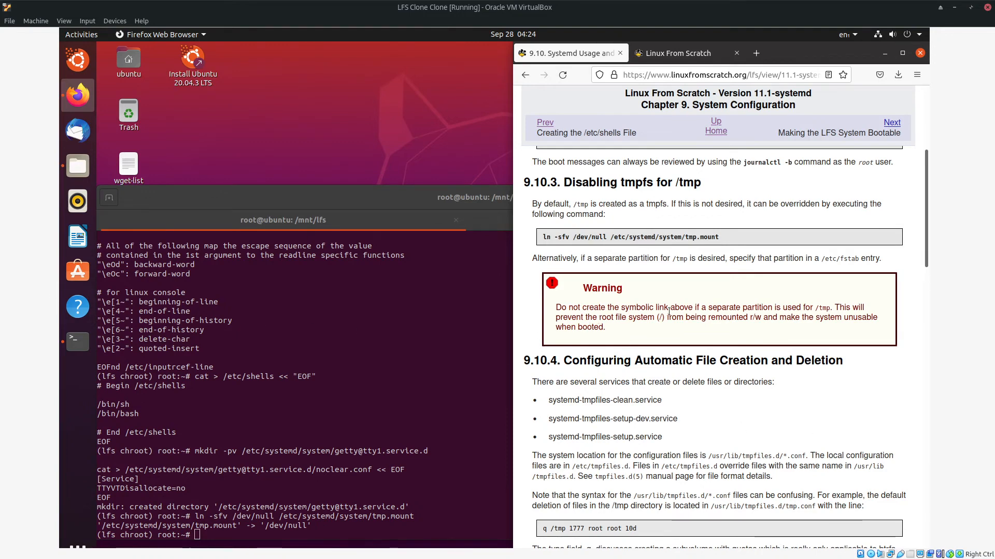
mouse_move(679, 321)
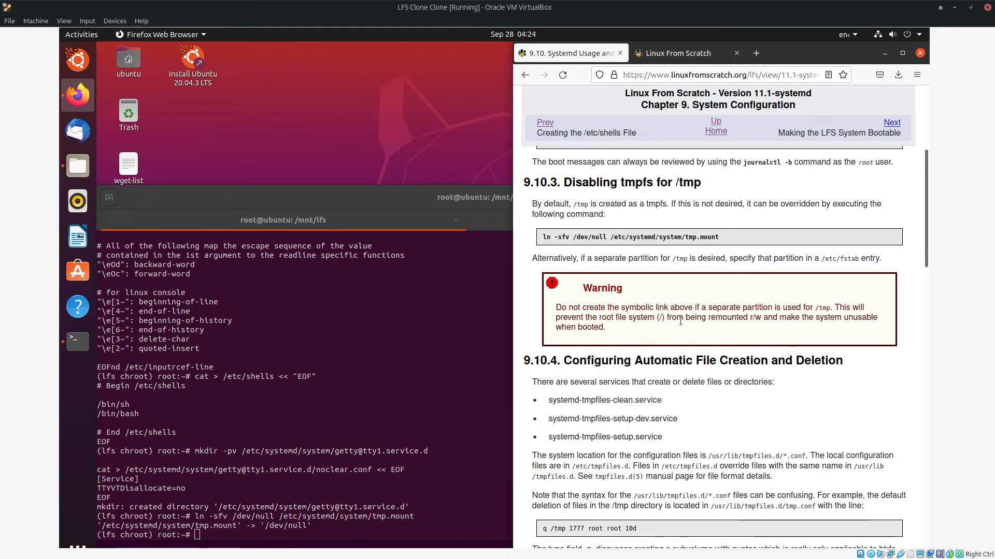
mouse_move(716, 335)
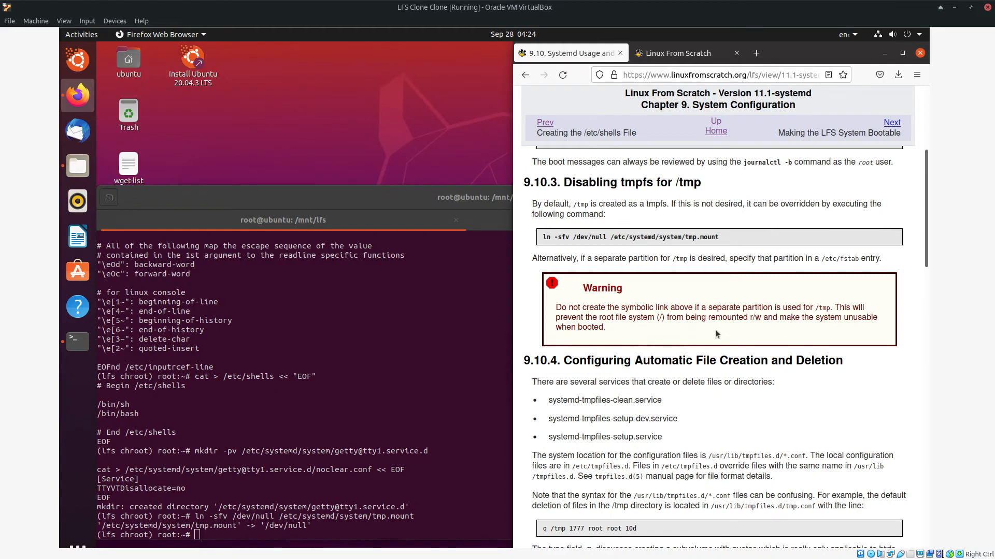
mouse_move(747, 325)
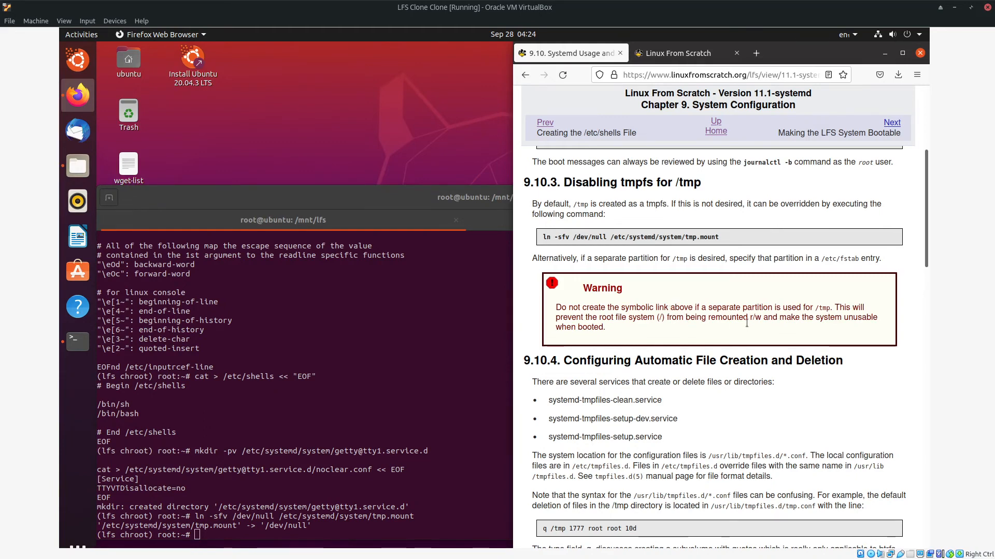
scroll(down, 3)
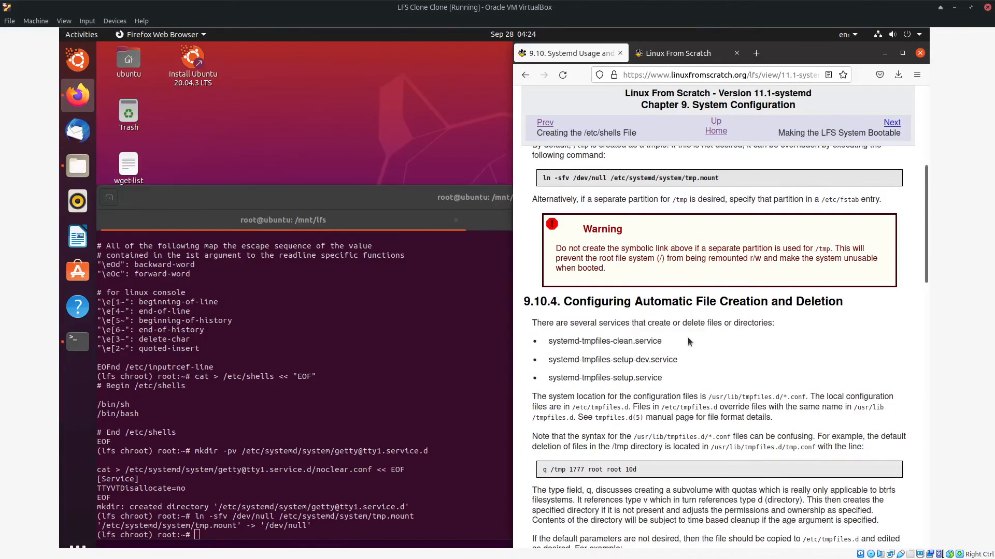
scroll(down, 3)
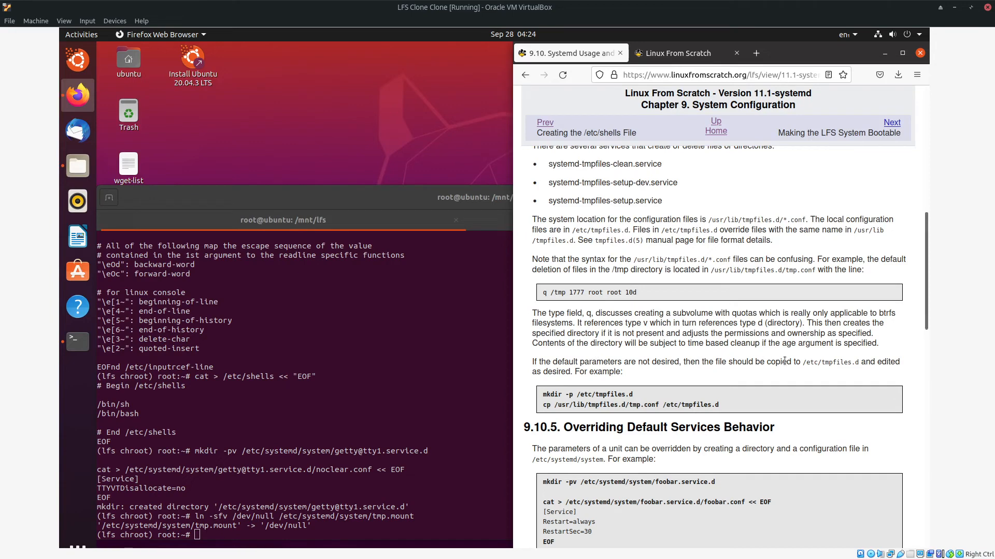
mouse_move(599, 373)
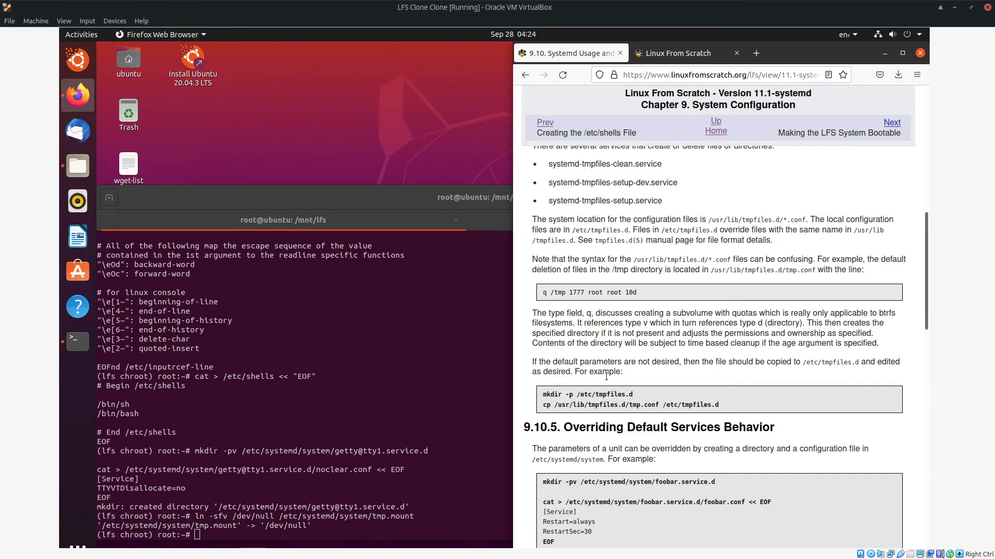
scroll(down, 3)
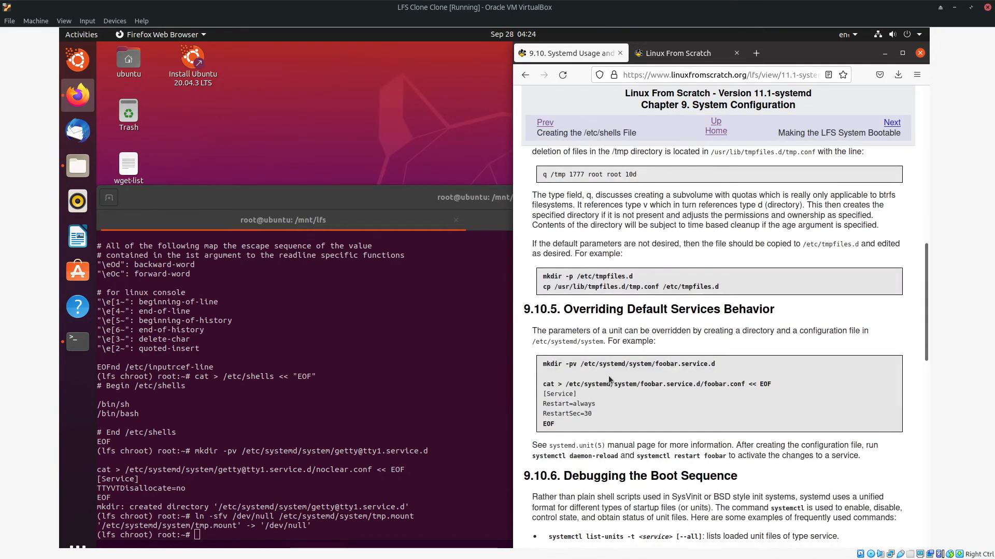
scroll(down, 3)
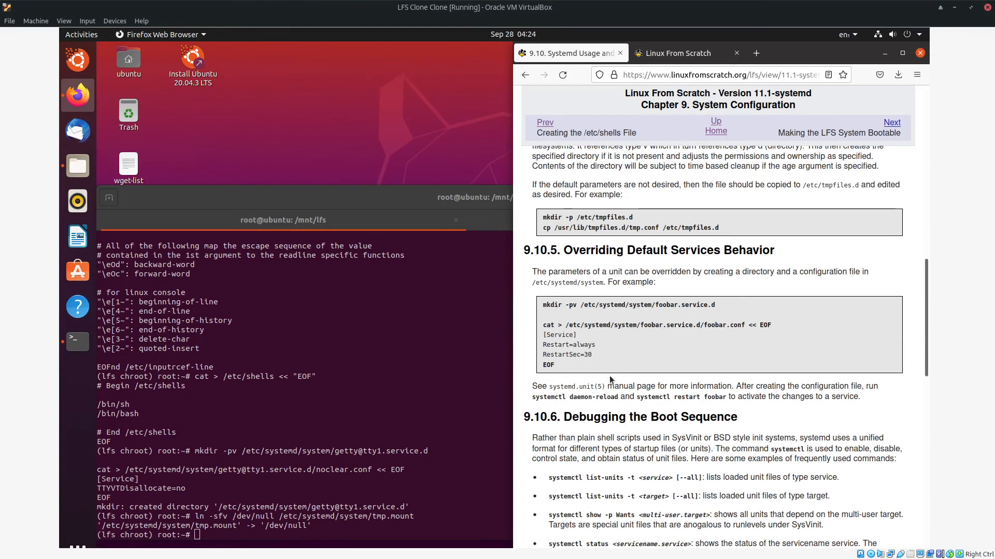
mouse_move(618, 377)
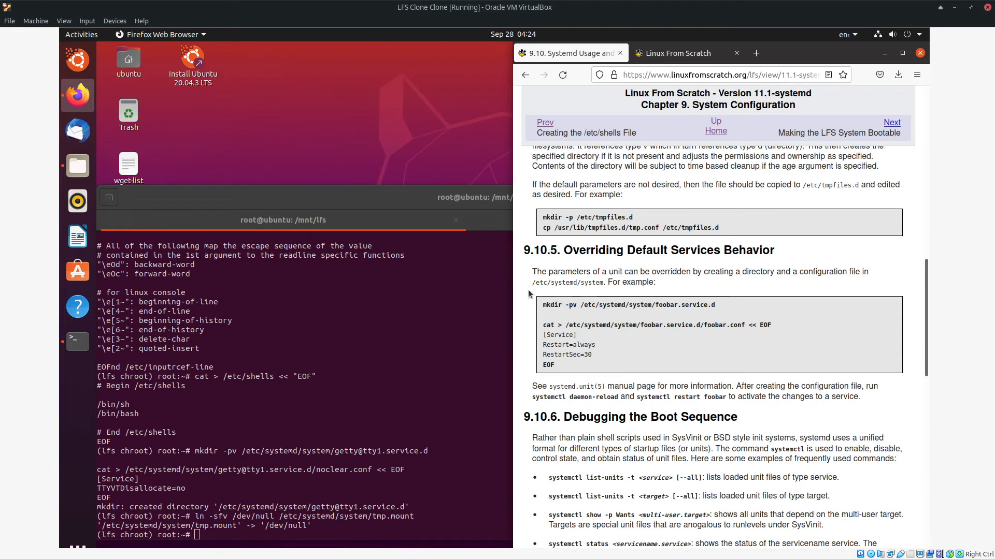
mouse_move(600, 377)
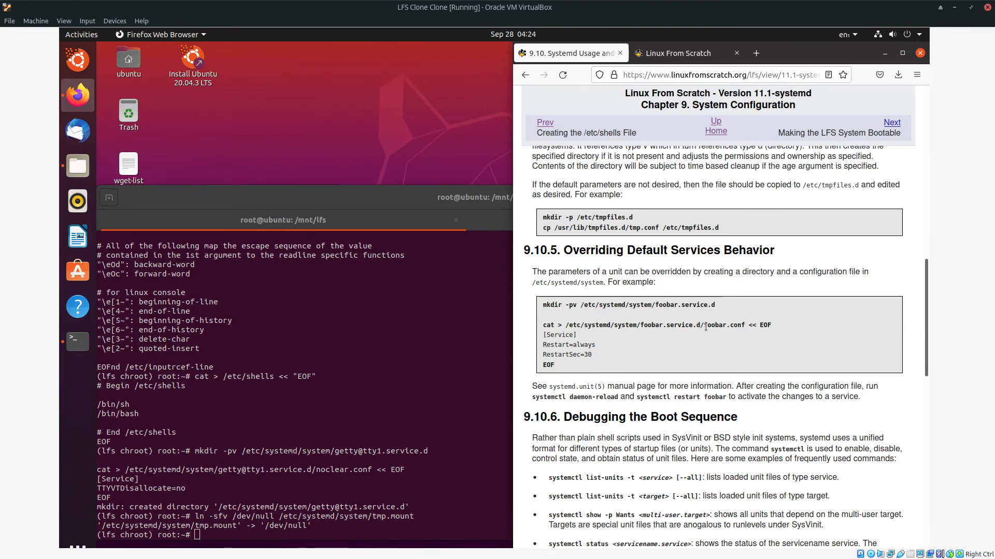
mouse_move(773, 326)
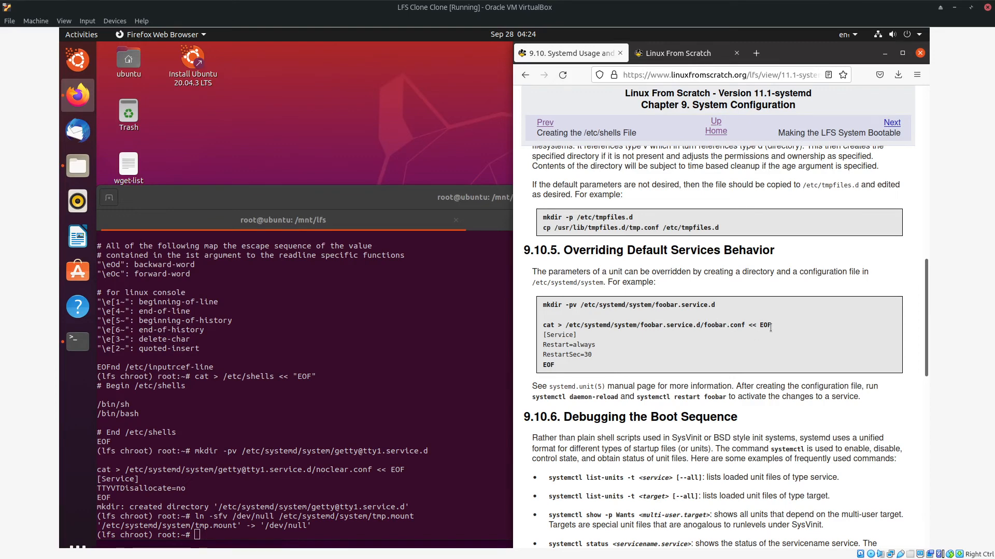
mouse_move(792, 338)
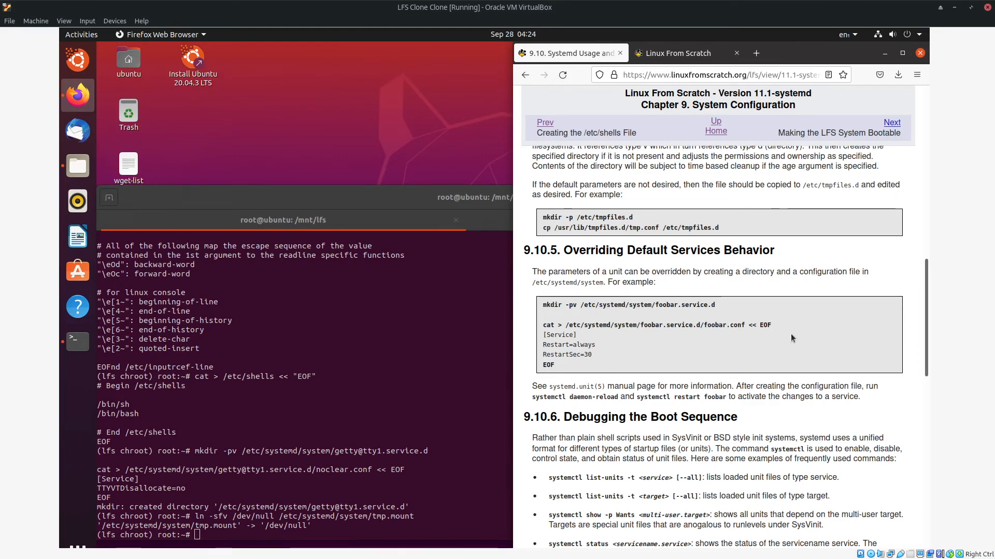
mouse_move(655, 333)
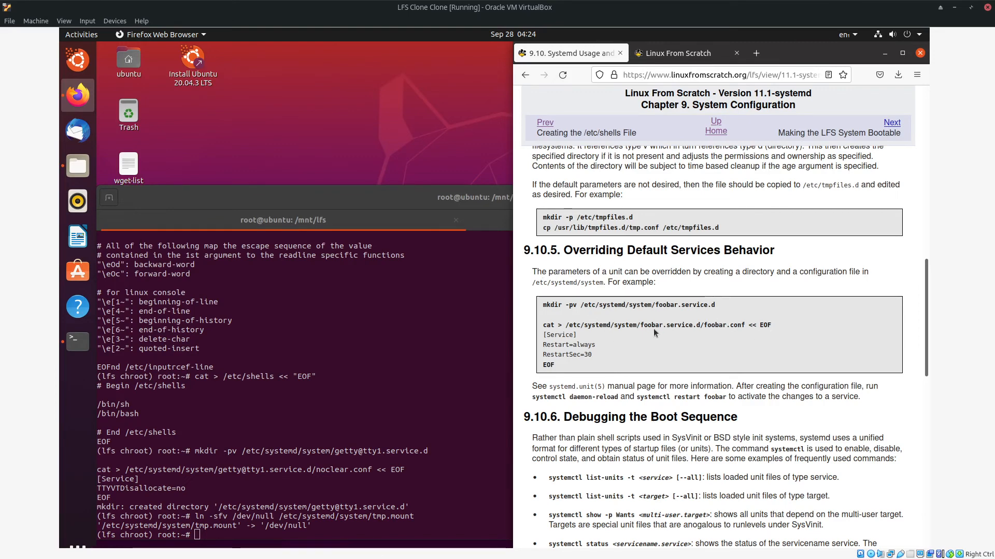
drag(544, 305, 554, 364)
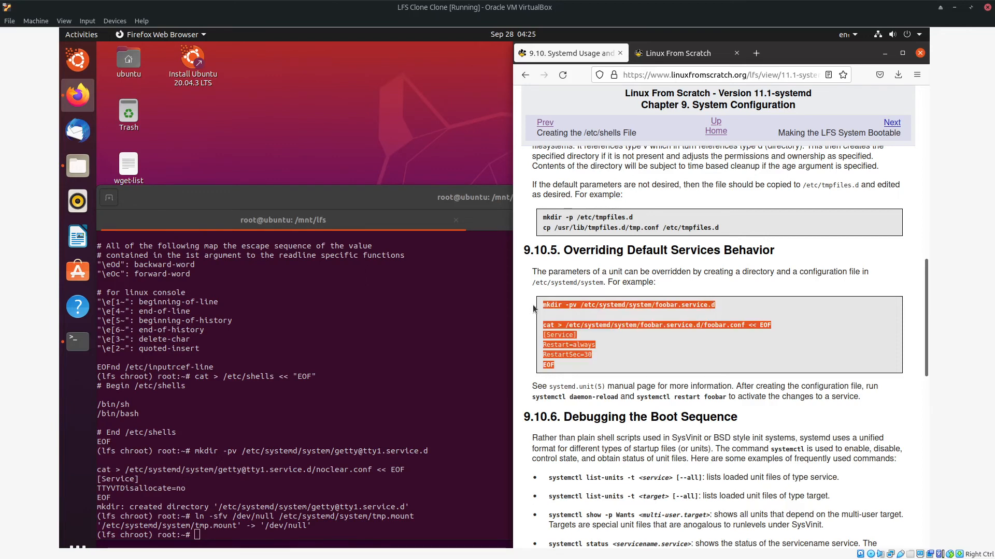
scroll(down, 3)
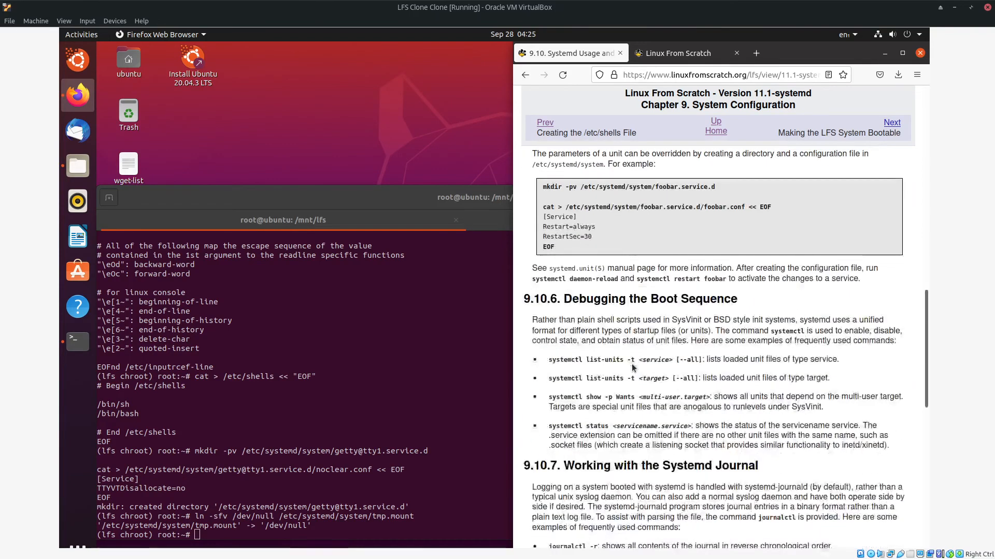
scroll(down, 3)
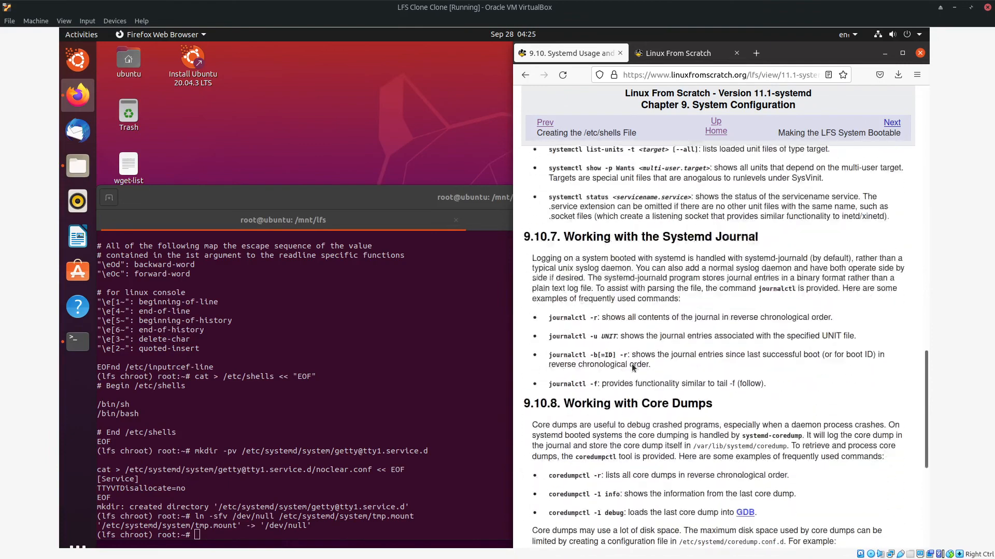
scroll(down, 3)
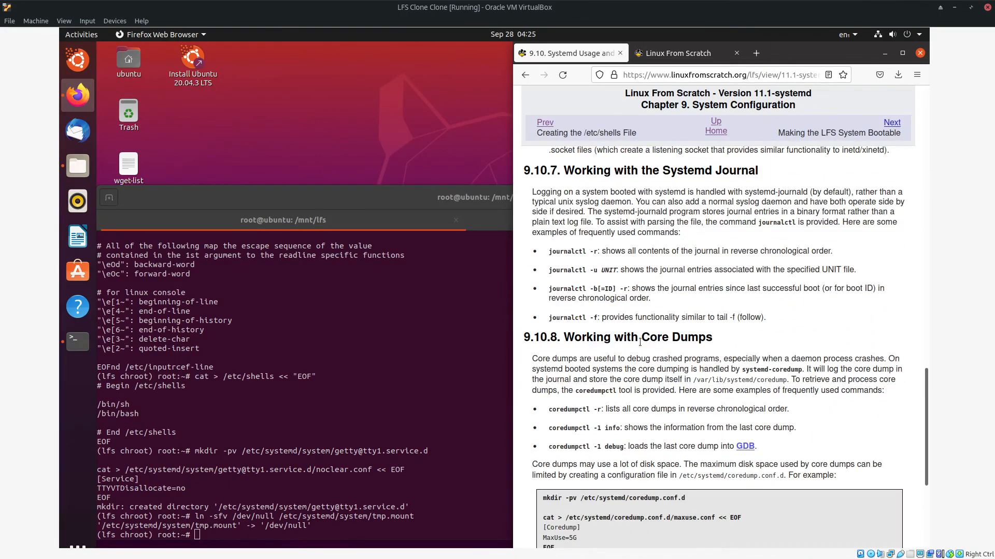
scroll(down, 3)
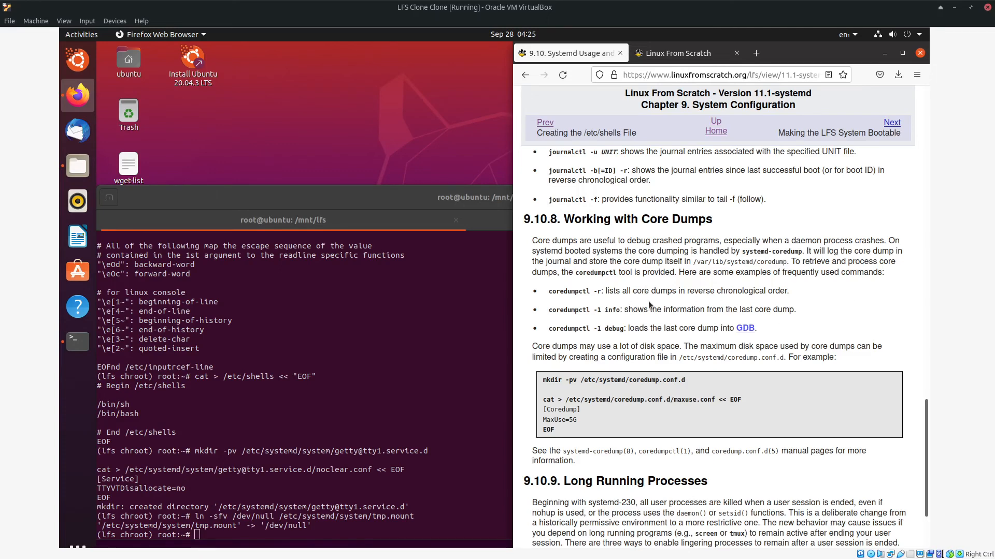
mouse_move(607, 318)
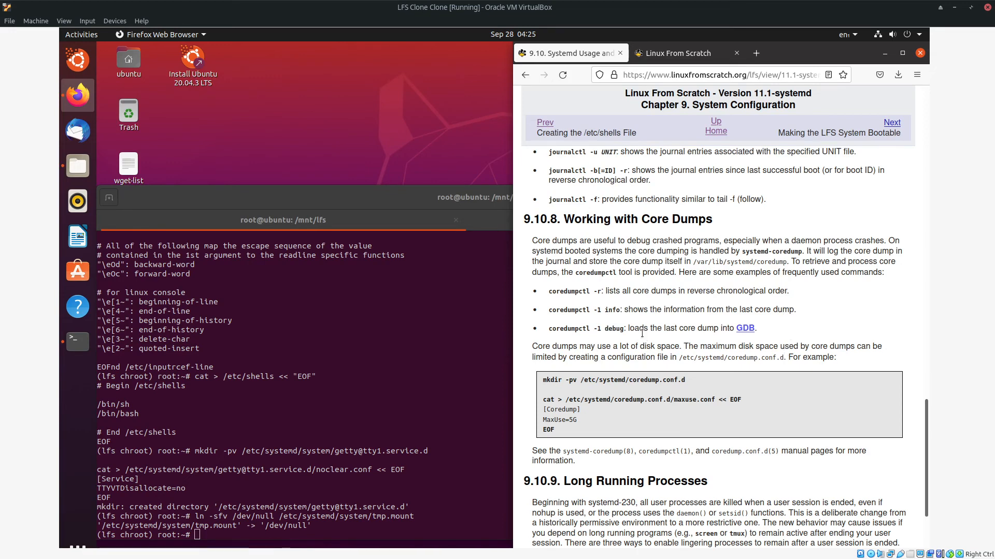
mouse_move(748, 332)
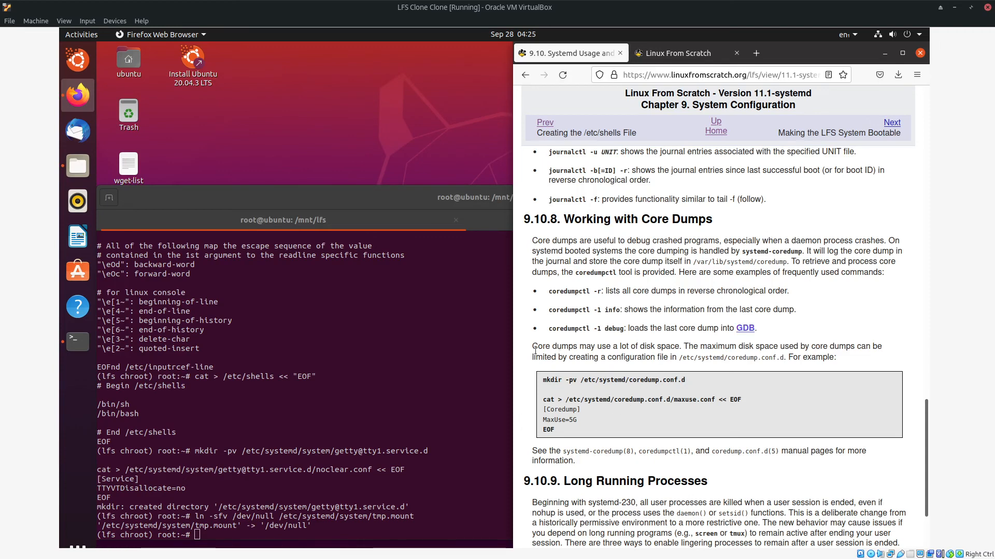
mouse_move(694, 346)
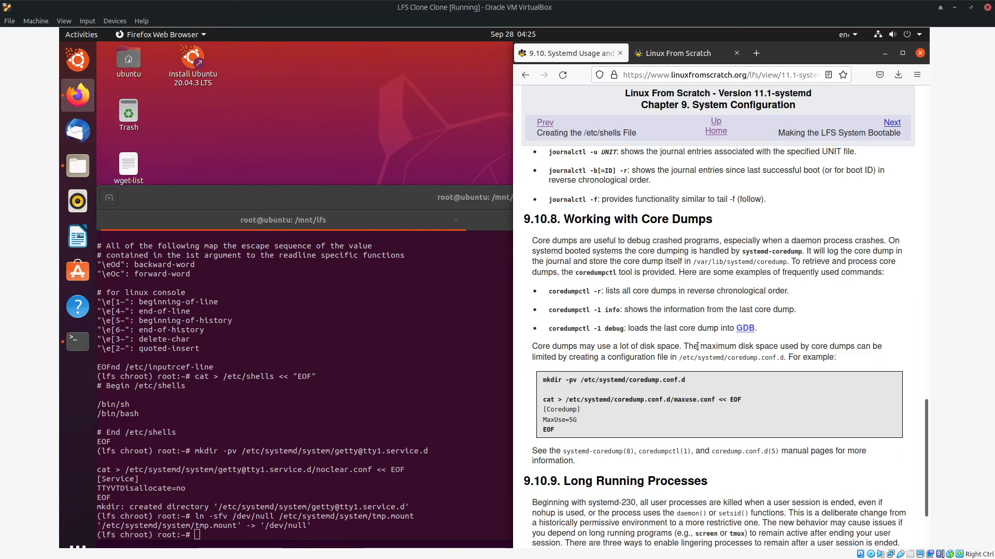
mouse_move(634, 374)
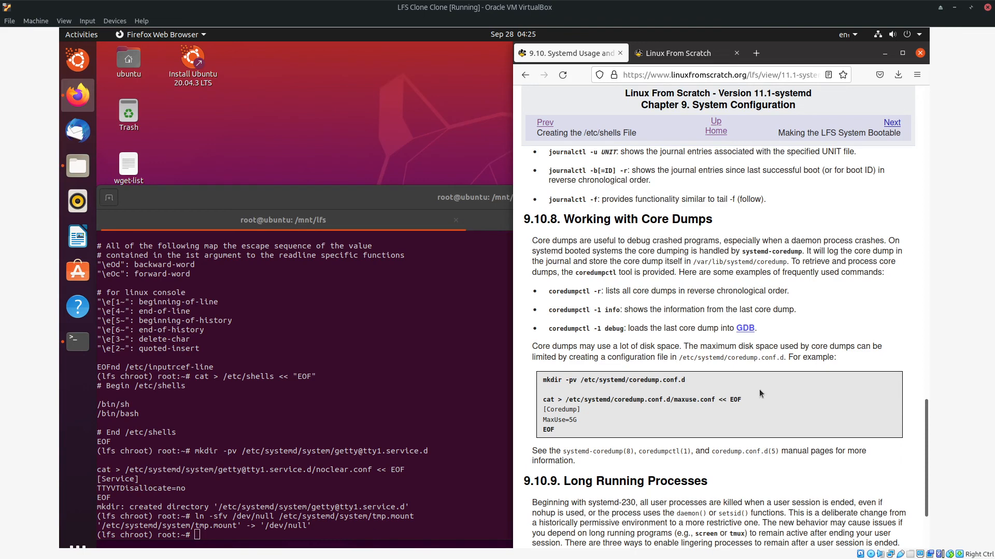
drag(543, 380, 556, 430)
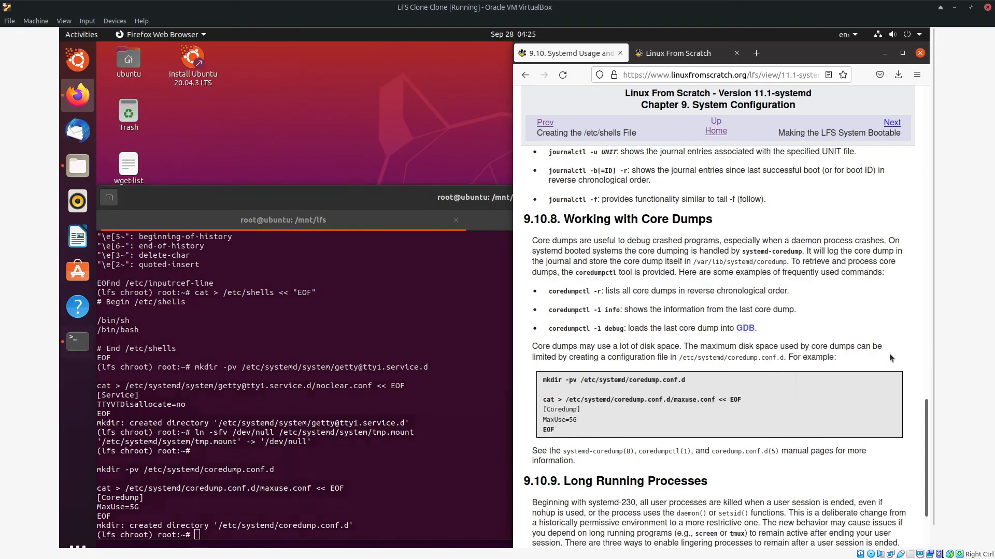
Advance the LFS book in Firefox to Chapter 10, Making the LFS System Bootable.
scroll(down, 3)
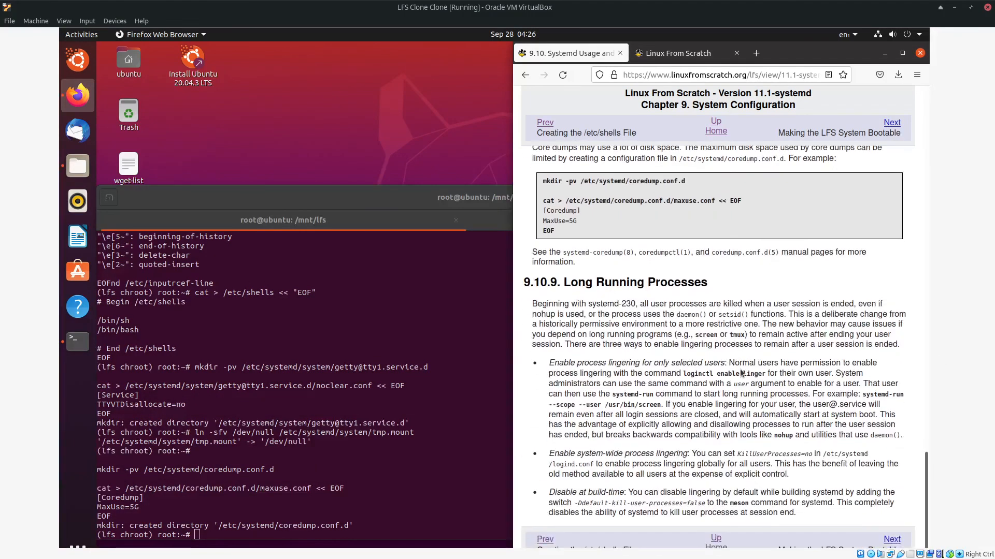
mouse_move(771, 414)
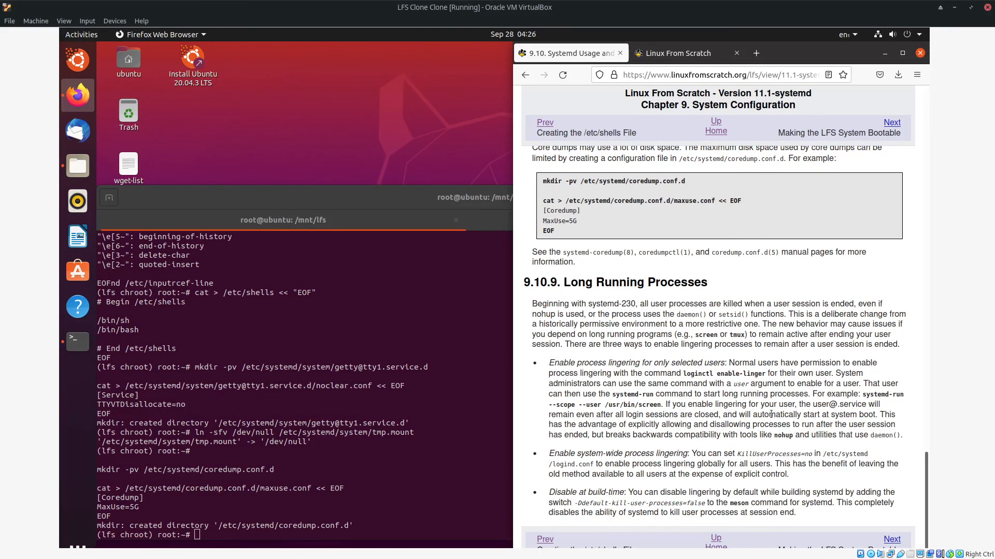
mouse_move(882, 123)
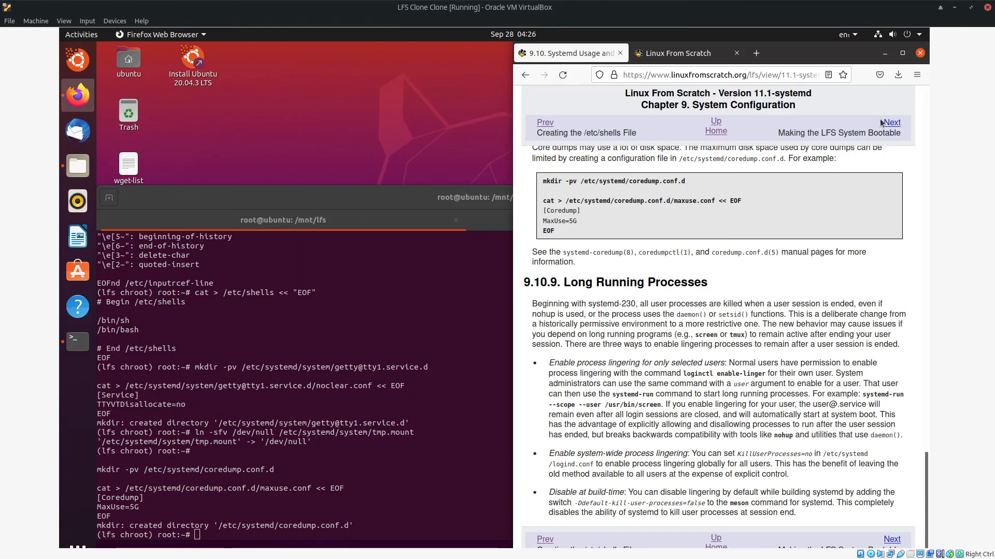
click(891, 122)
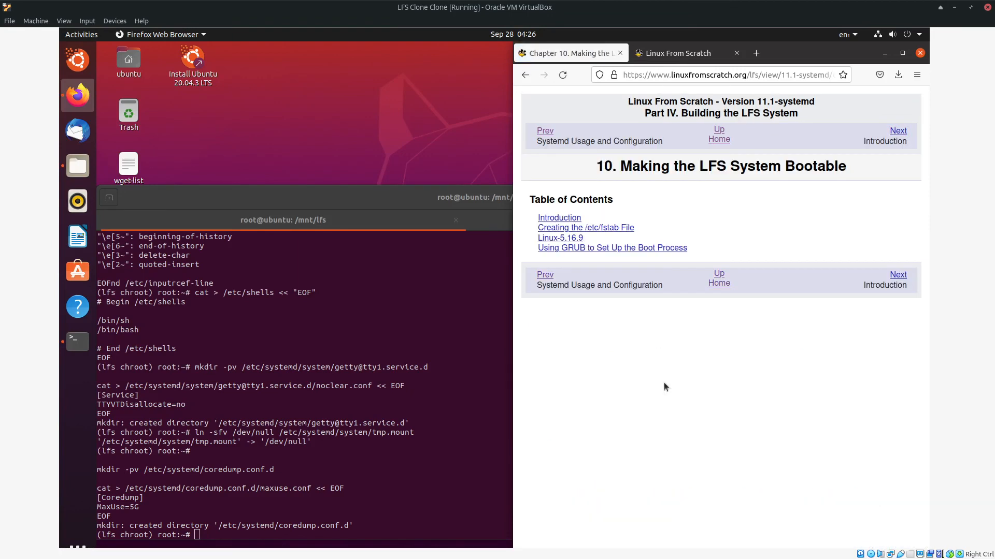